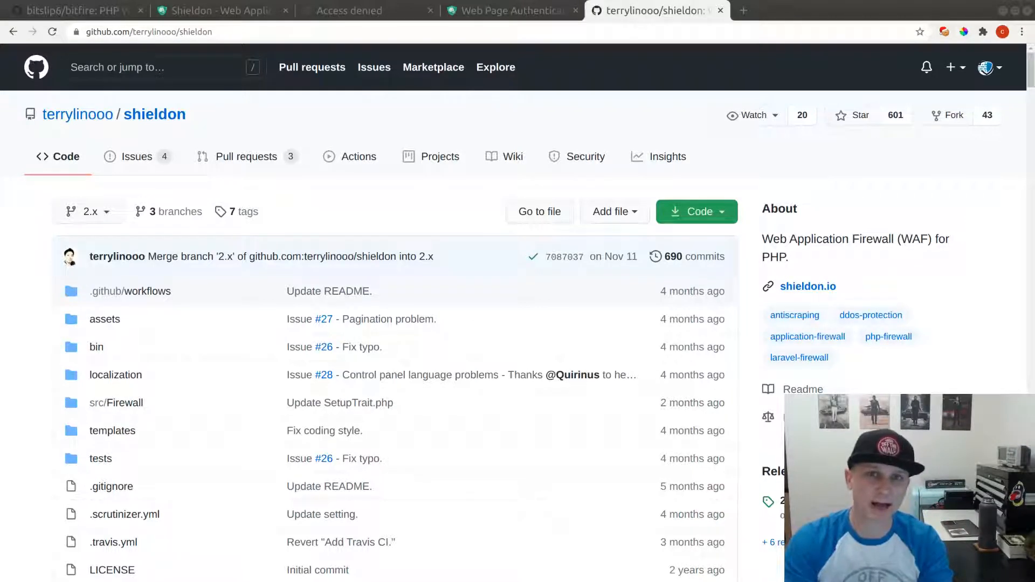
- Switch from the terrylinooo/shieldon GitHub repository to the shieldon.io project website
click(221, 11)
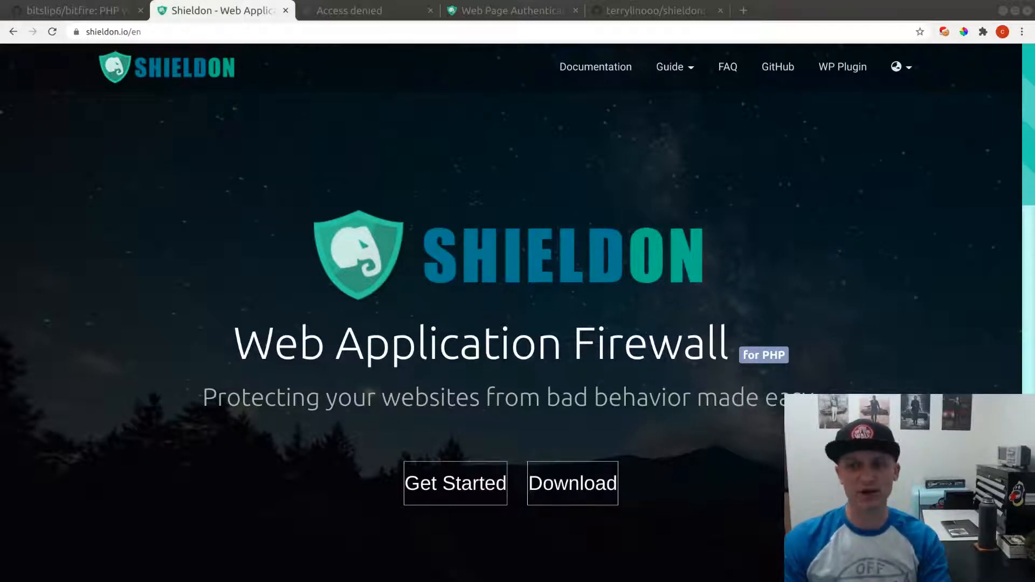
- Skim the shieldon.io landing page, then view the test site's IP-blocked Access denied page
scroll(down, 3)
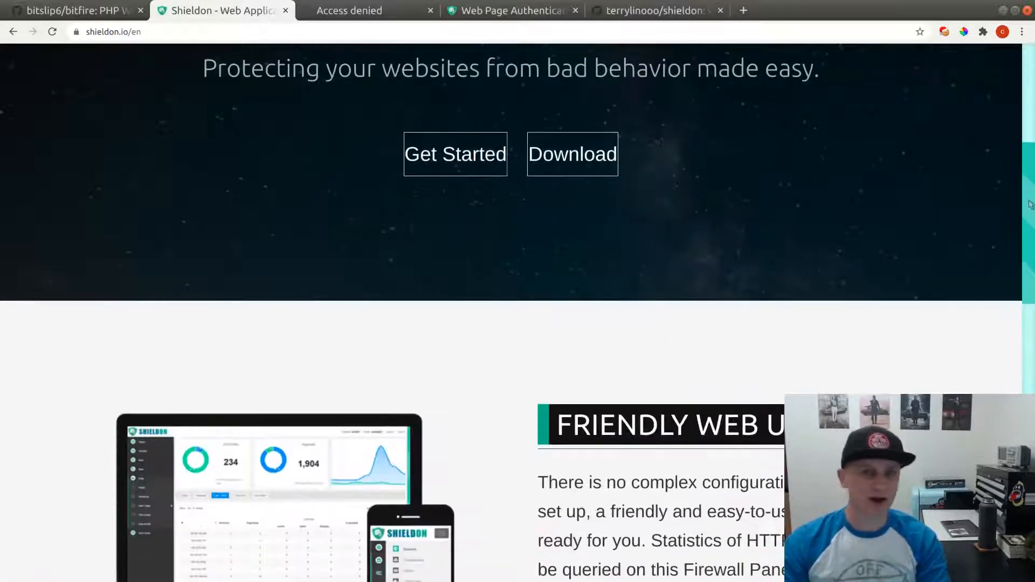
scroll(up, 3)
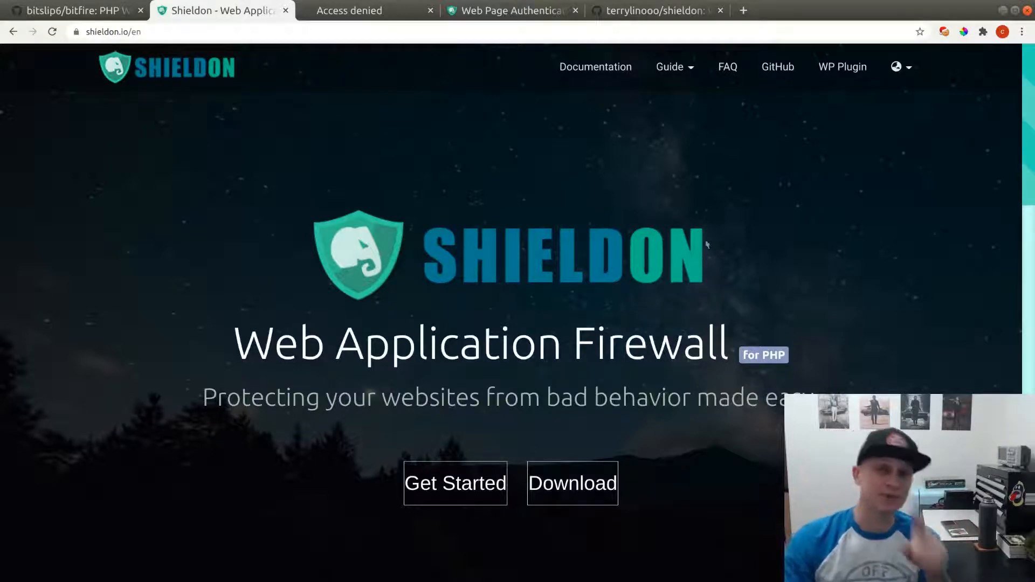
click(367, 11)
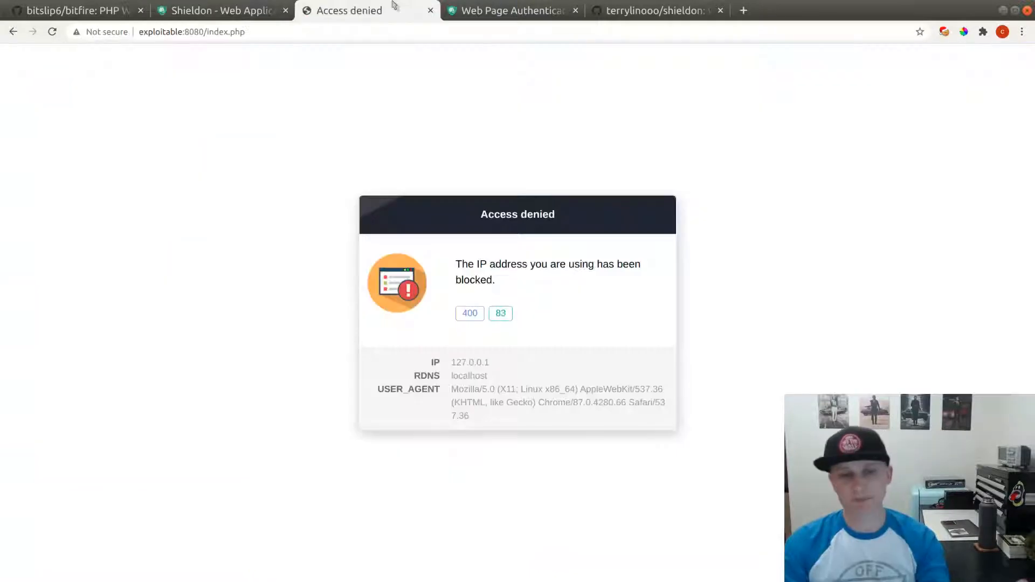
- Browse the panel Overview, then view Overflow > Operation block counts, including one Header block
click(509, 10)
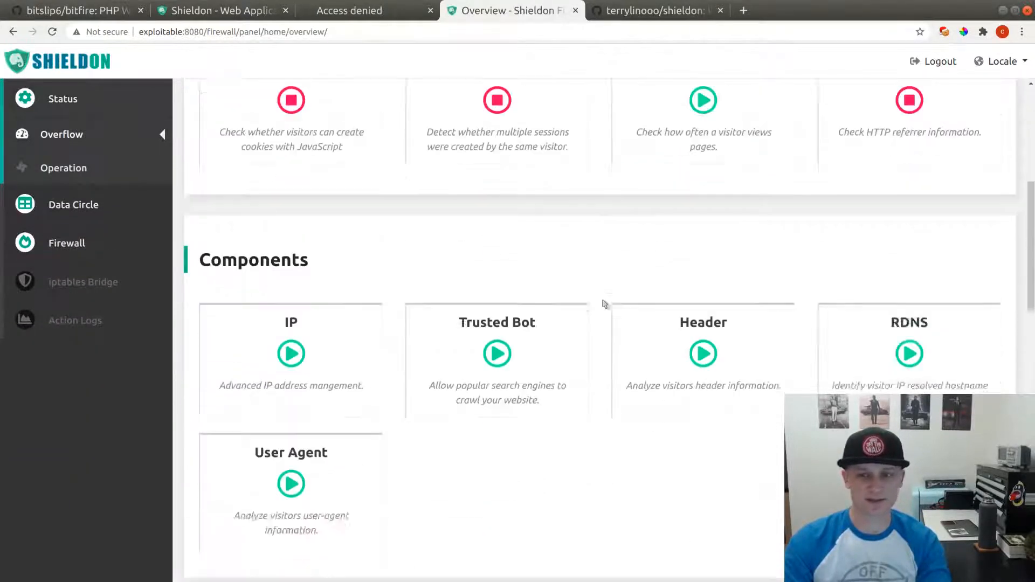
scroll(down, 3)
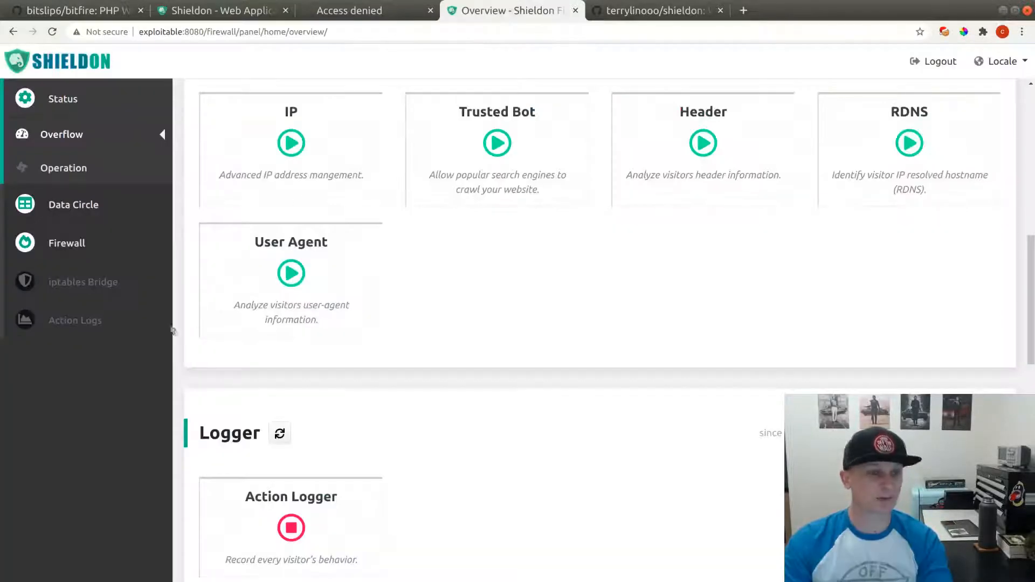
click(62, 134)
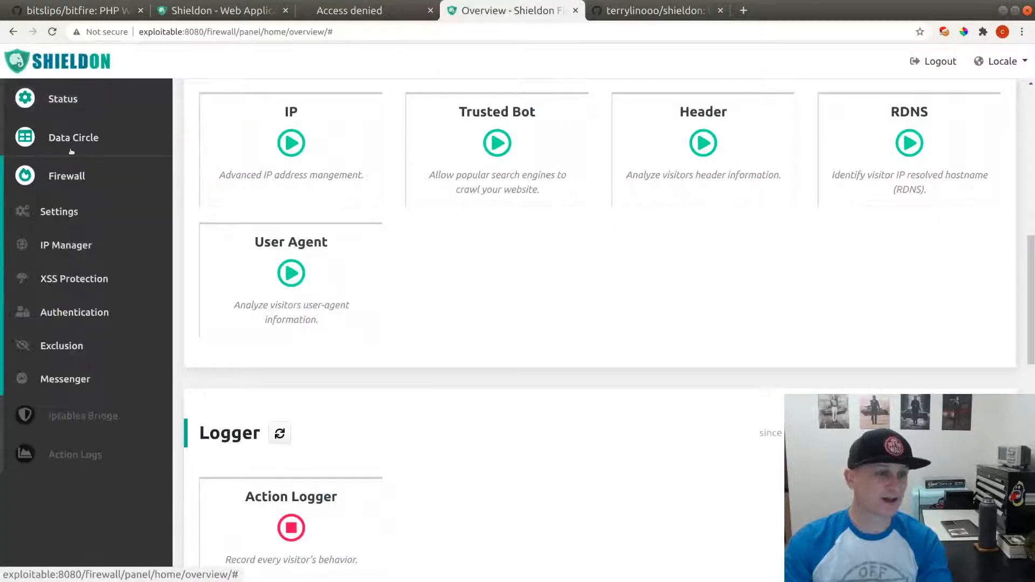
click(65, 378)
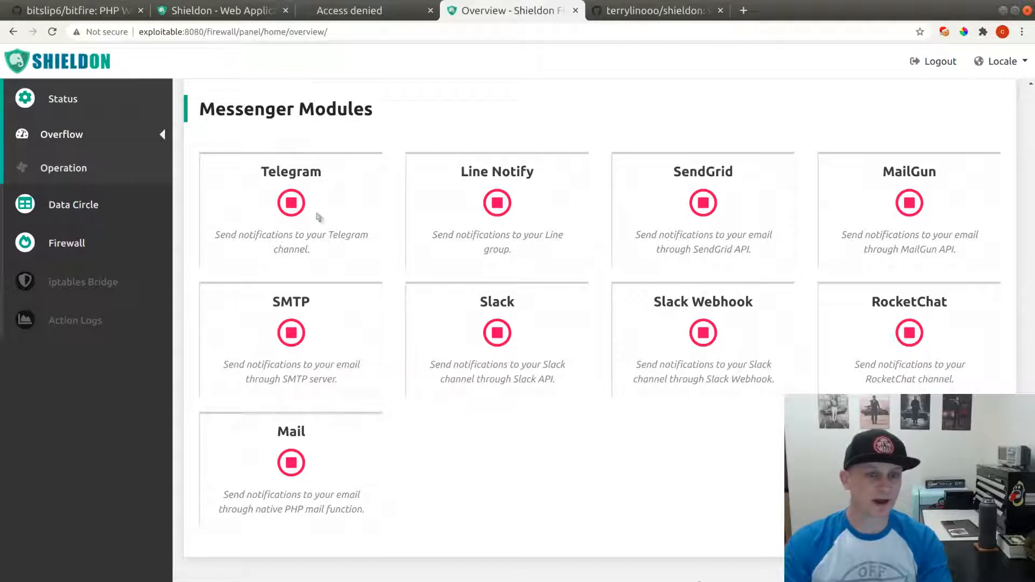
mouse_move(327, 345)
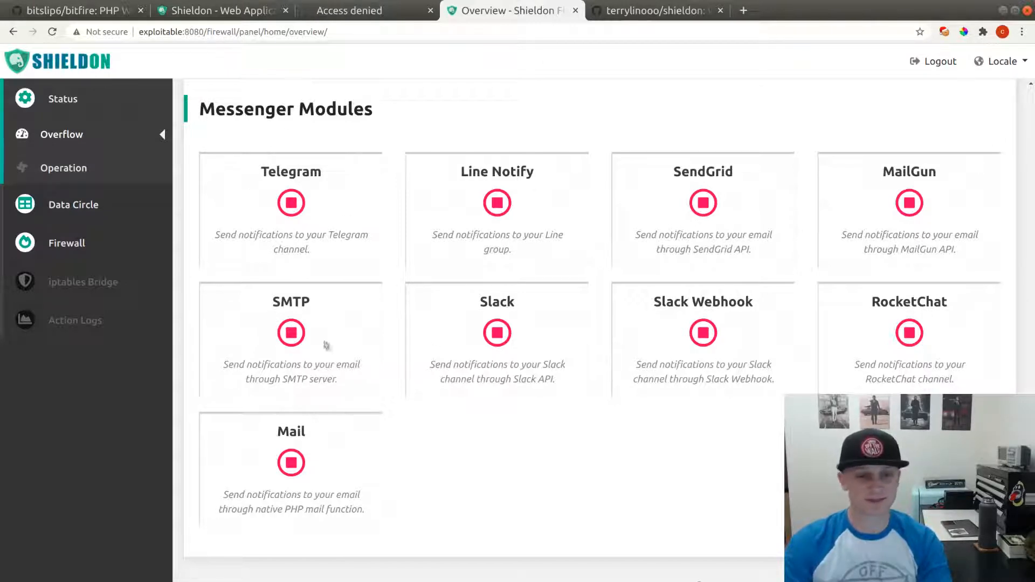
mouse_move(815, 195)
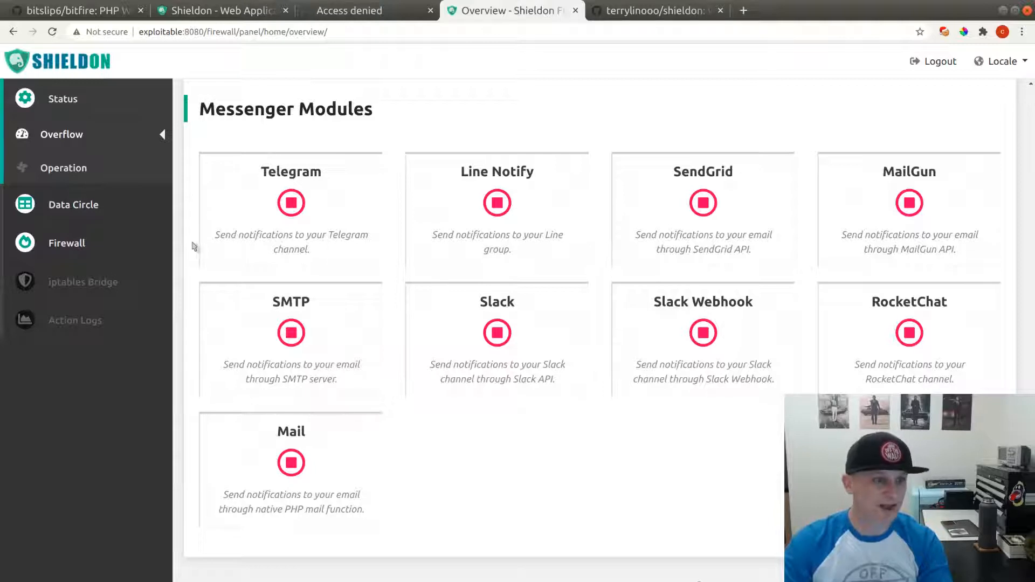
mouse_move(83, 282)
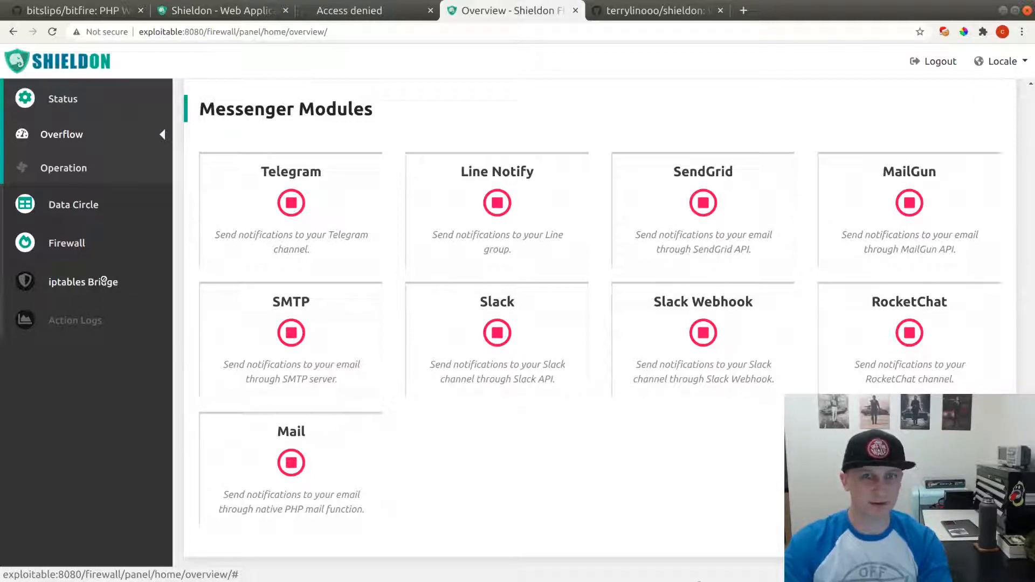
click(63, 168)
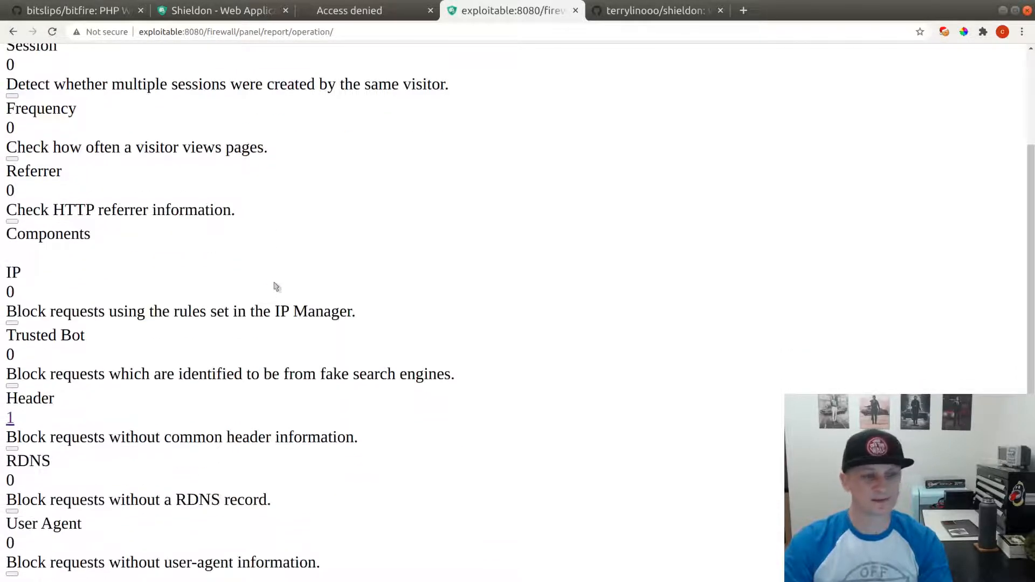
- View the empty Data Circle filter logs and IP Rules table, then return to shieldon.io
scroll(up, 3)
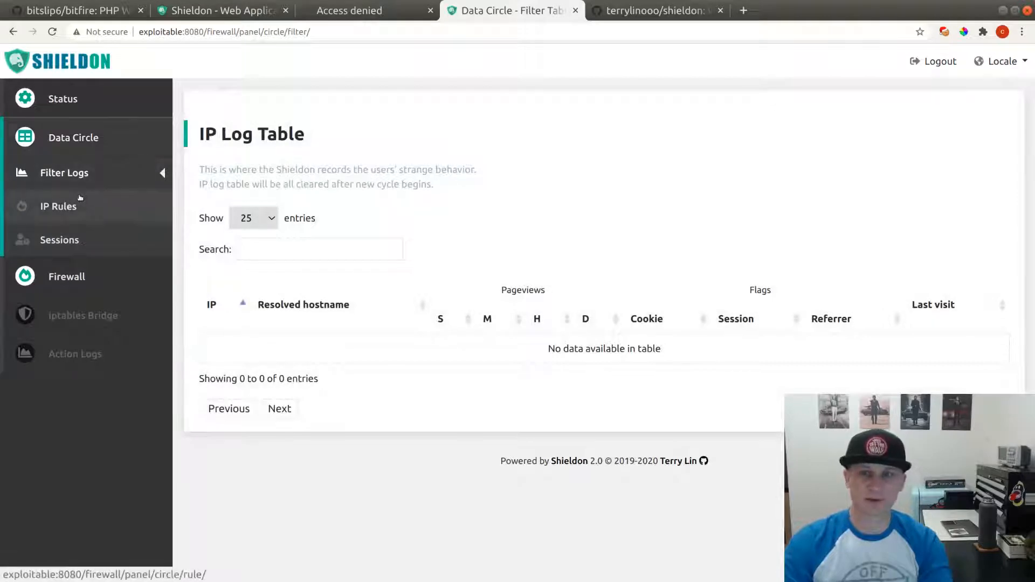
click(58, 206)
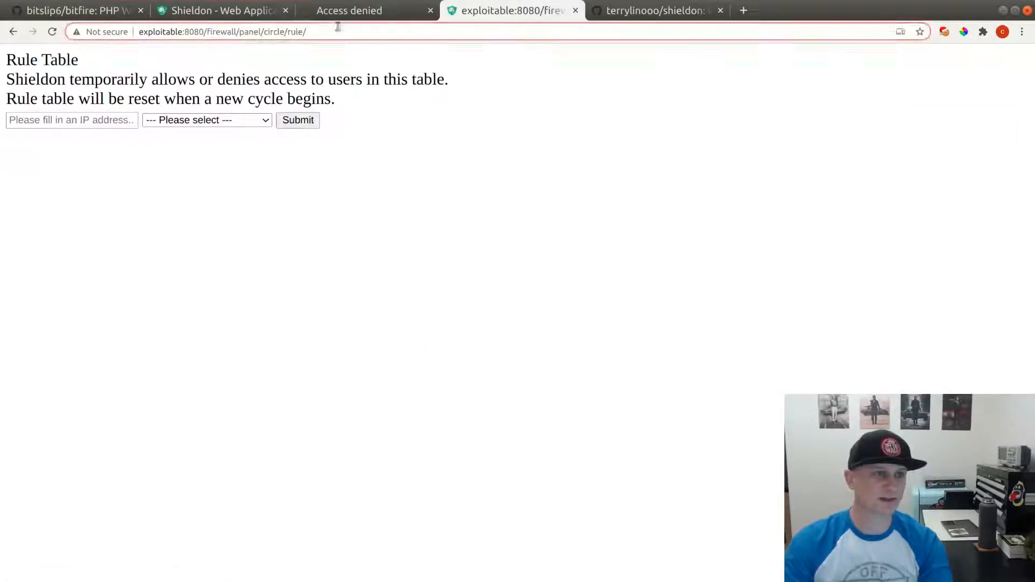
click(221, 9)
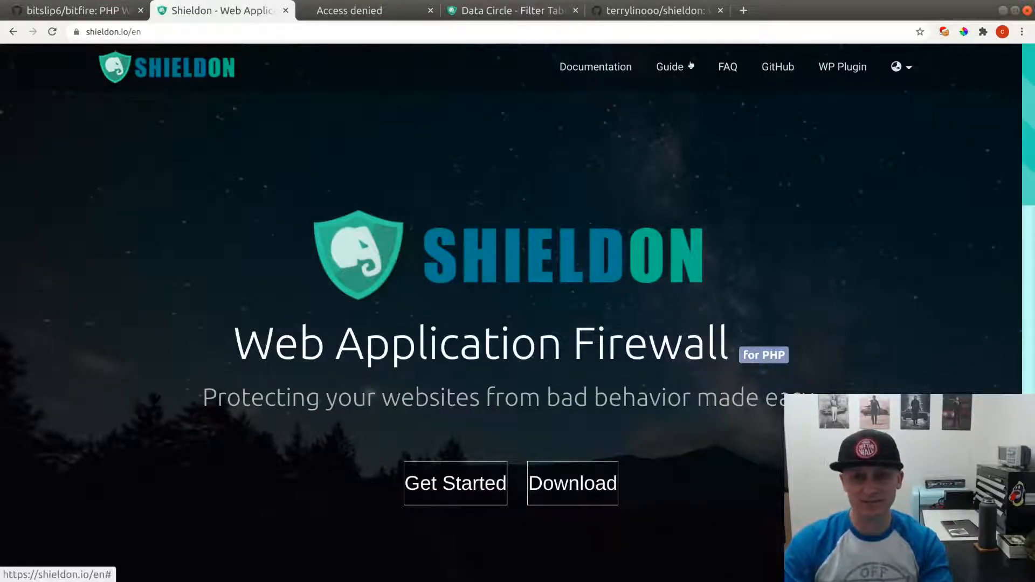
- Read the GitHub Symfony and Pure PHP integration guides, then return to shieldon.io
click(657, 11)
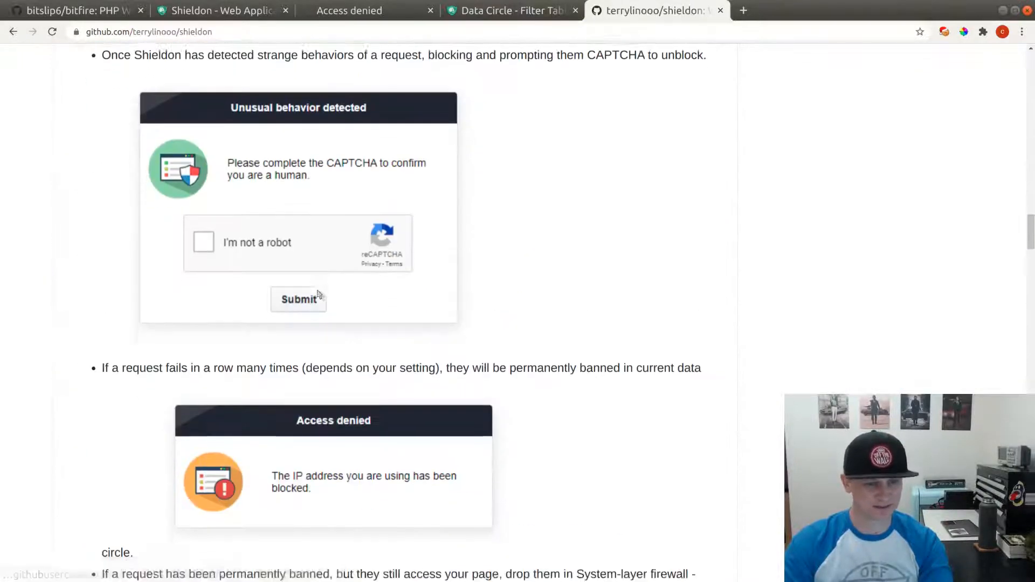
scroll(down, 3)
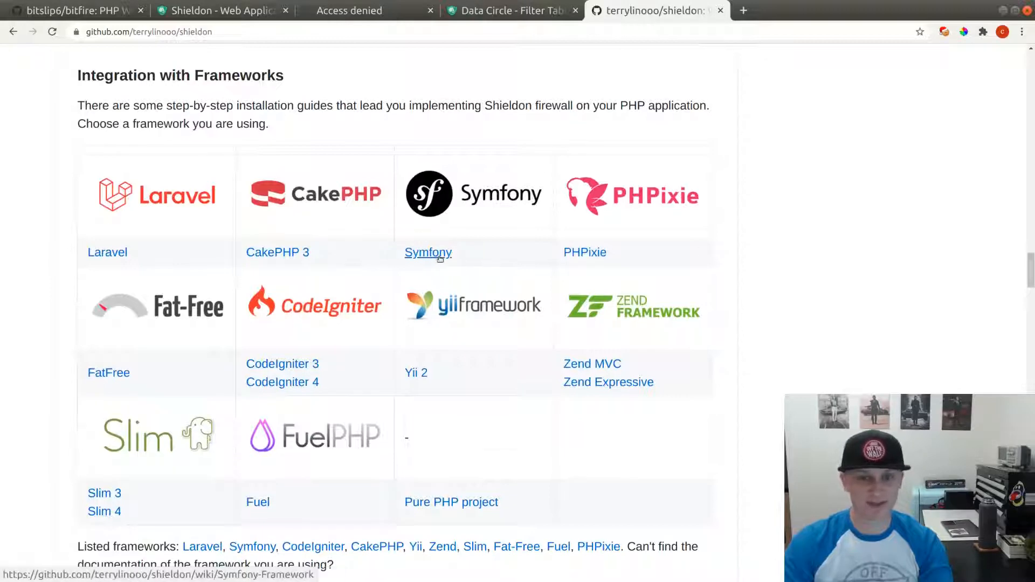
click(428, 252)
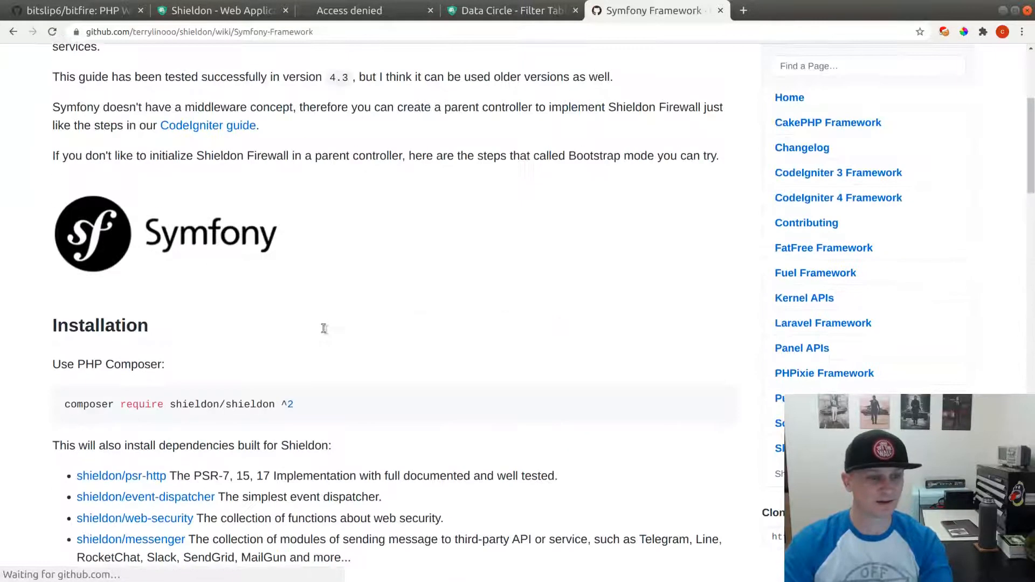
scroll(down, 3)
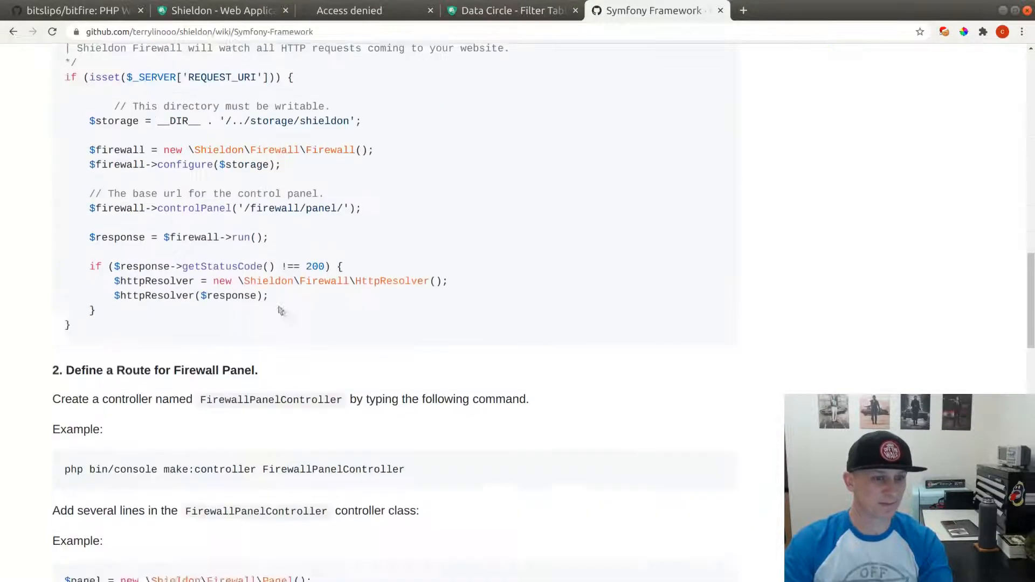
scroll(down, 3)
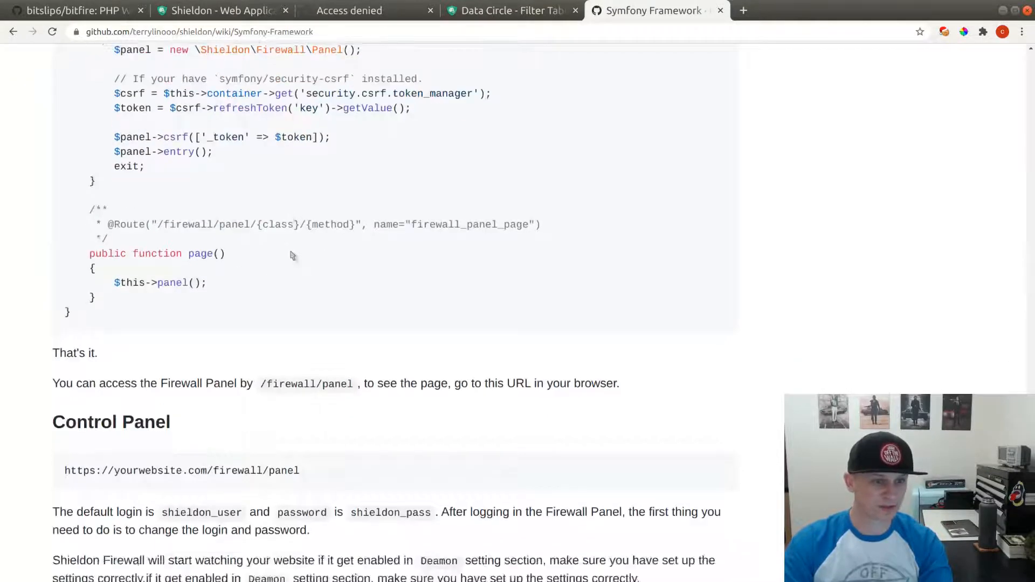
scroll(down, 3)
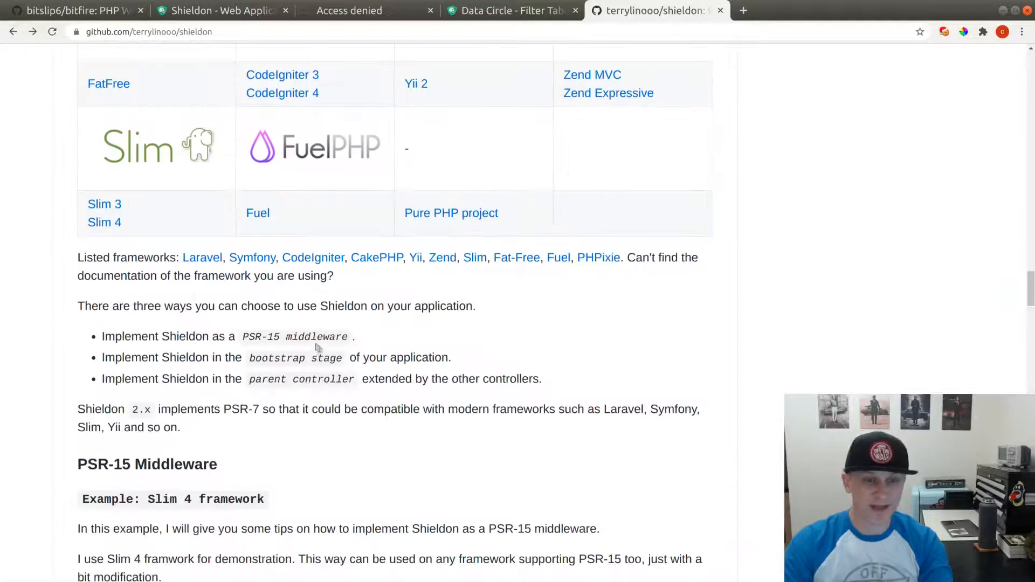
scroll(down, 3)
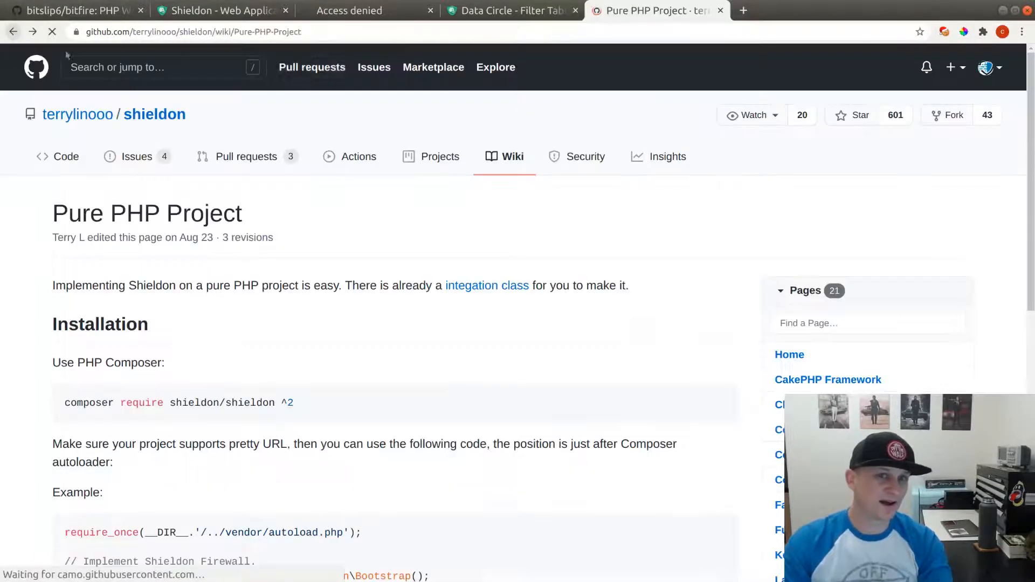
click(221, 11)
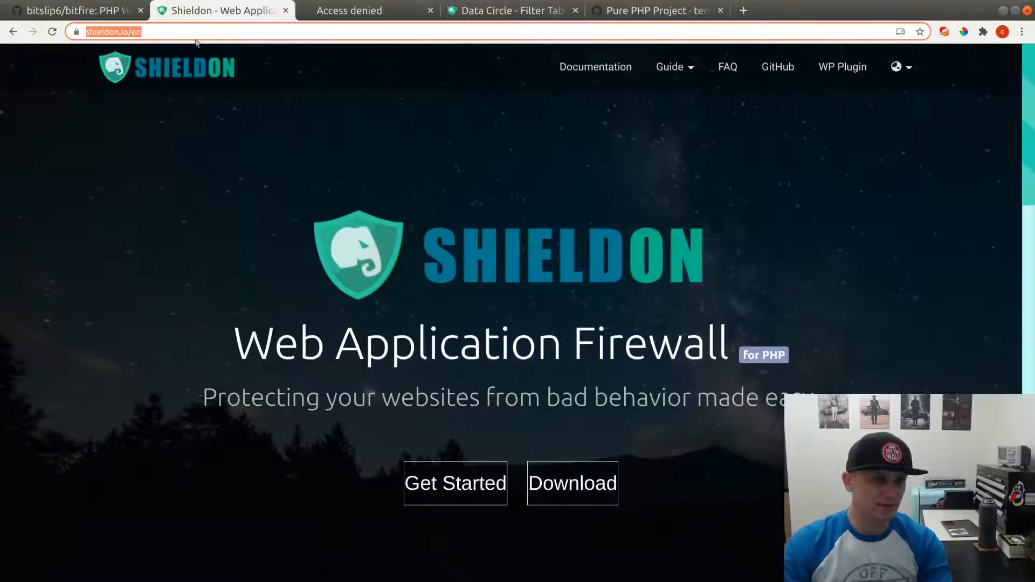
- Revisit the Access denied page and empty Data Circle log, then the Pure PHP Project wiki
click(509, 11)
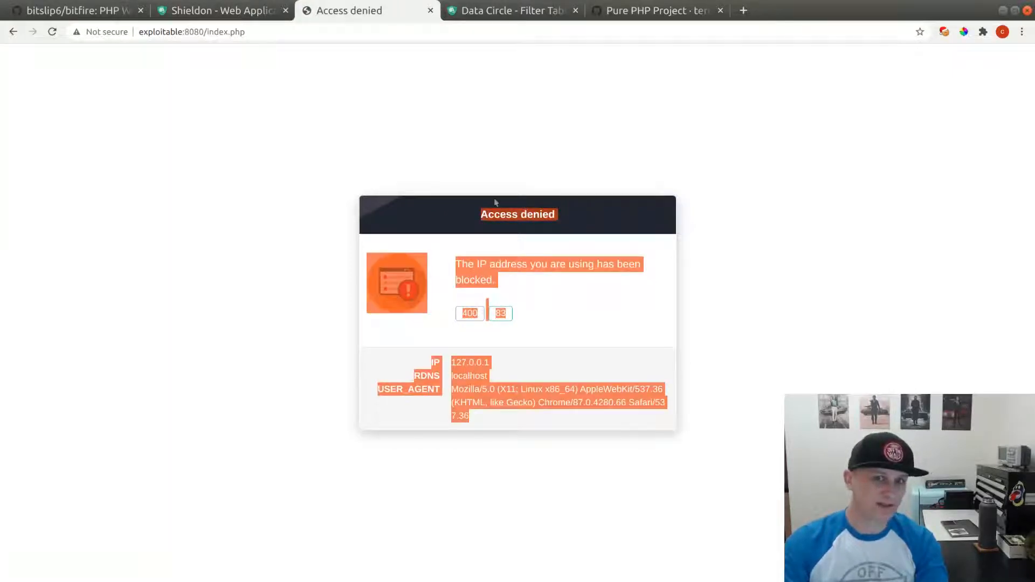
click(509, 11)
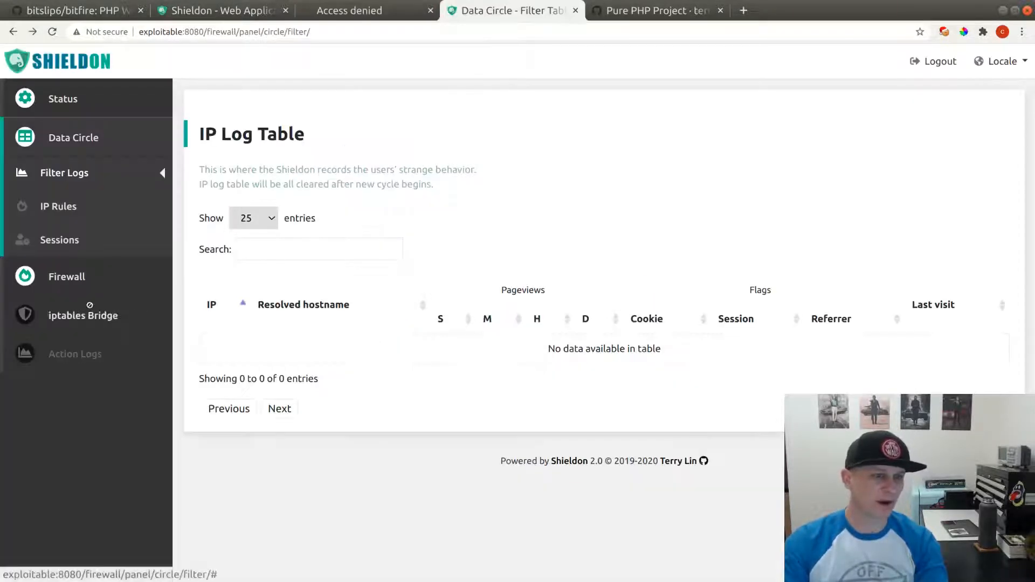
click(657, 11)
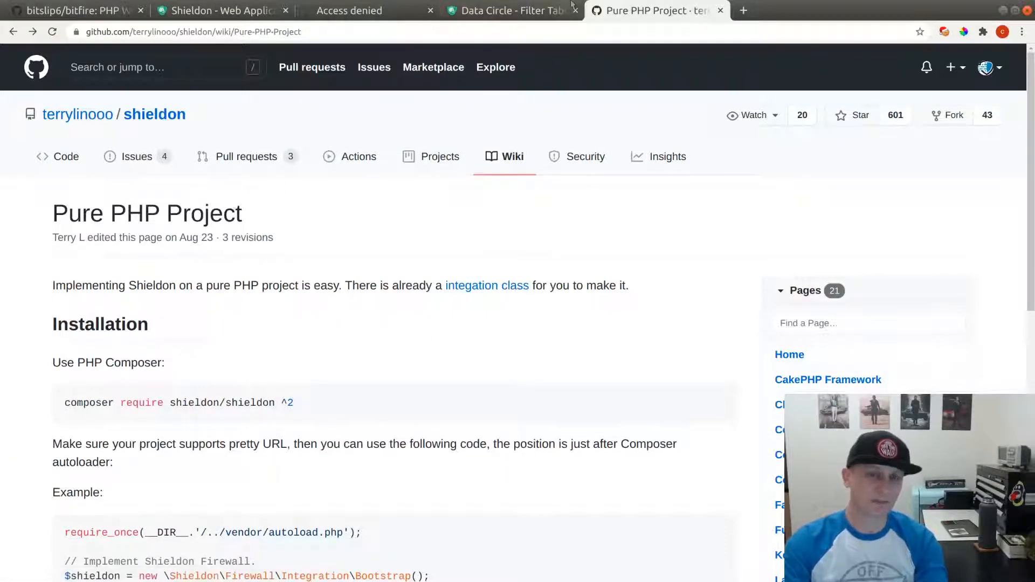
- Highlight the two firewall bootstrap lines in the wiki example, then return to the Rule Table
scroll(down, 3)
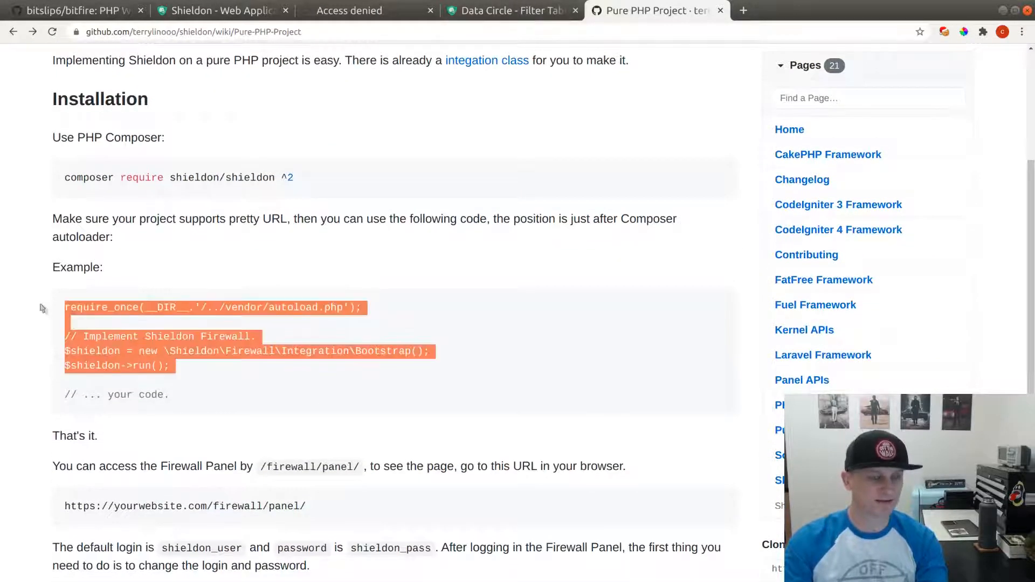
click(177, 379)
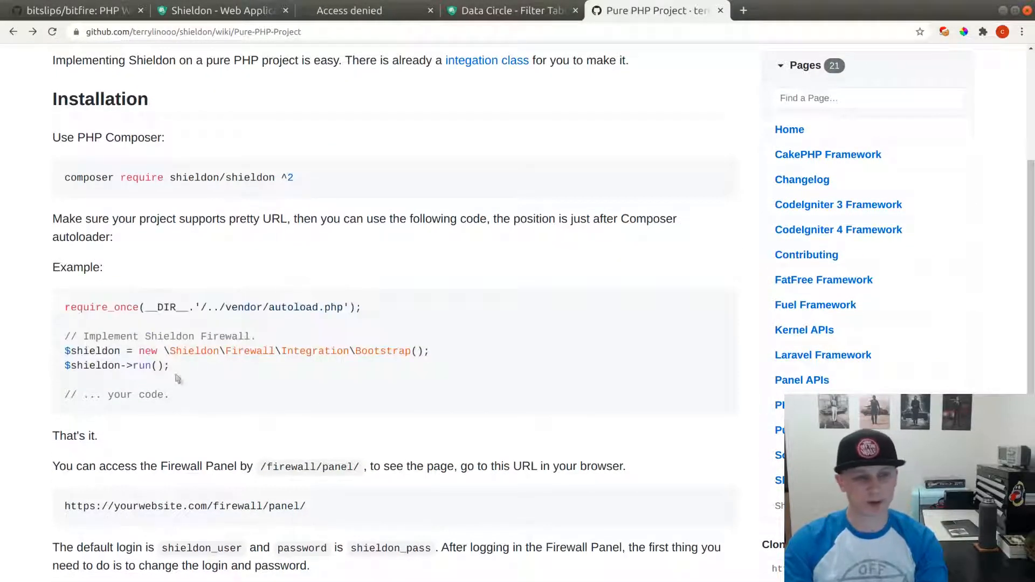
drag(64, 351, 169, 365)
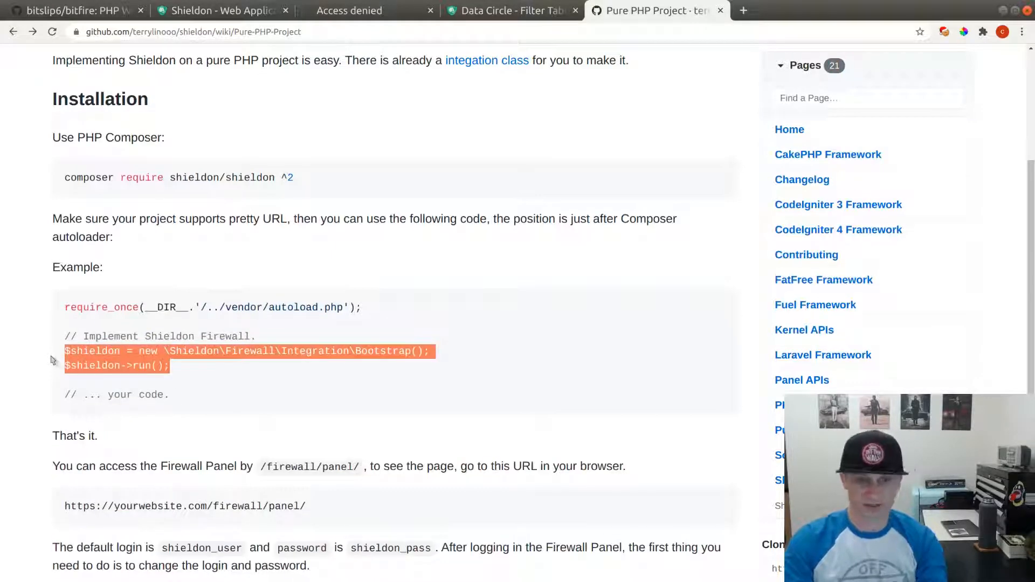
click(349, 10)
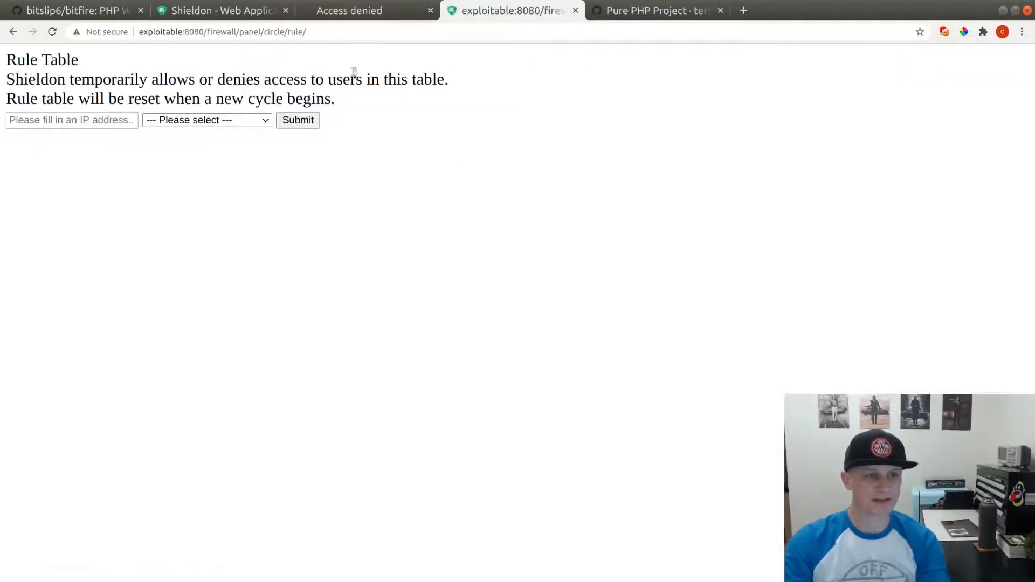
- Go from the rule table to the styled panel Overview, then show the Access denied page
click(14, 32)
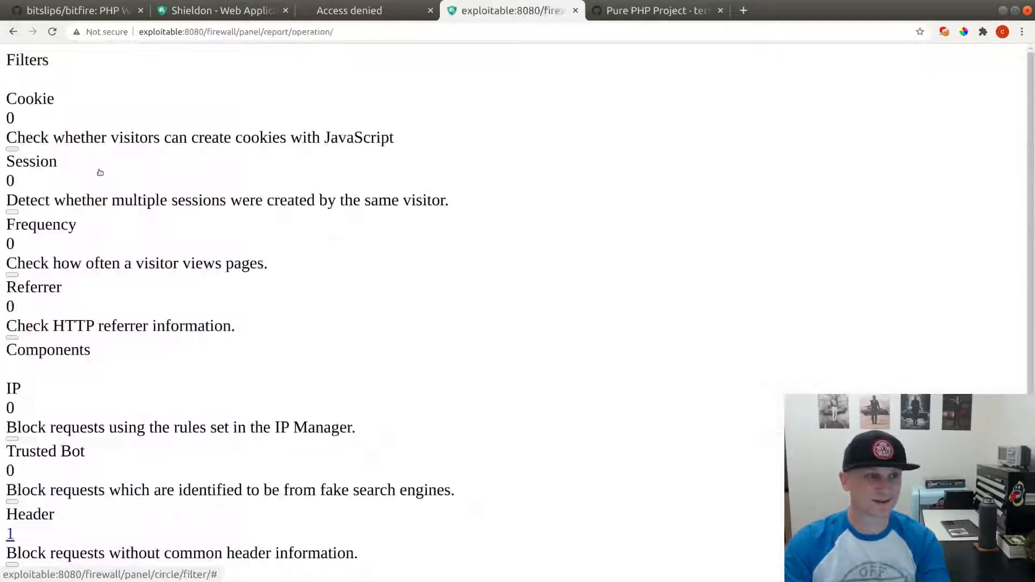
scroll(down, 3)
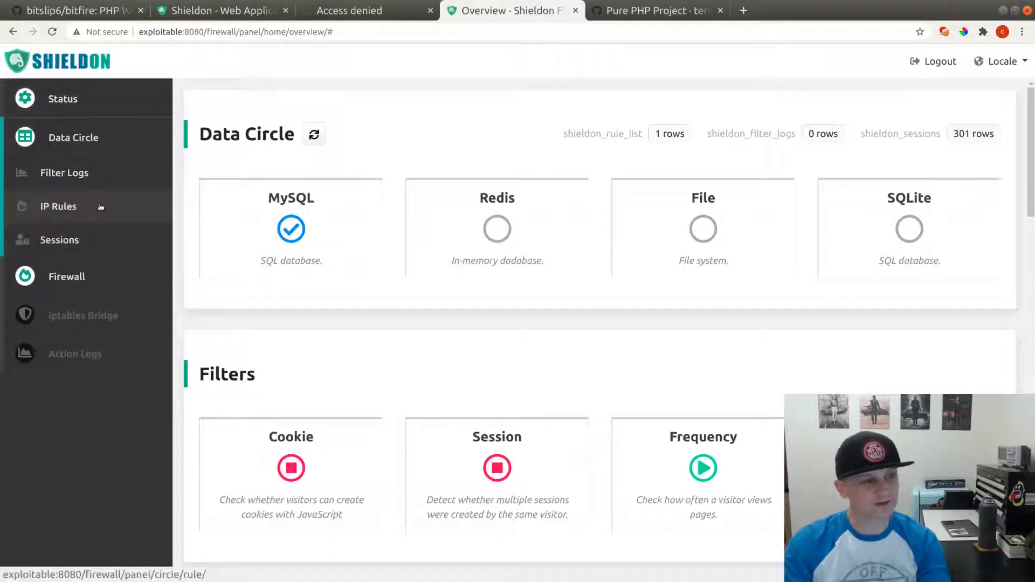
mouse_move(77, 31)
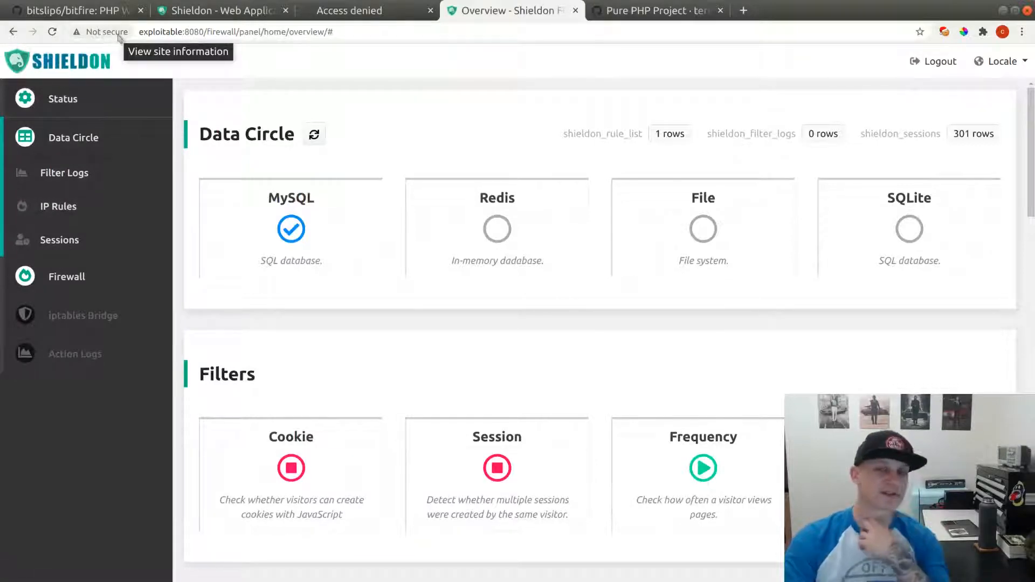
mouse_move(497, 238)
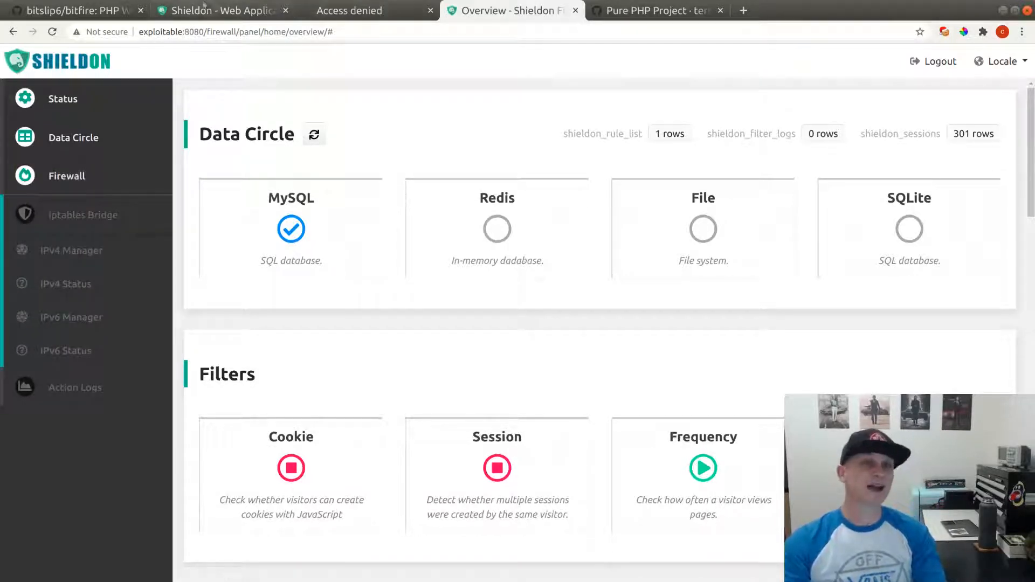
click(350, 11)
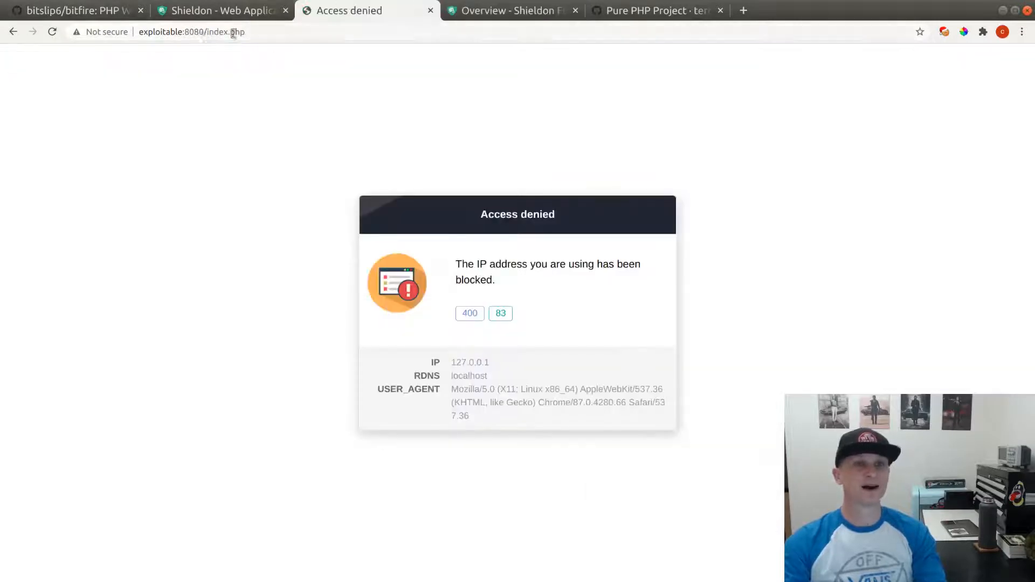
- Reload index.php so the exploitable app with Shieldon's run time replaces the block page
click(192, 31)
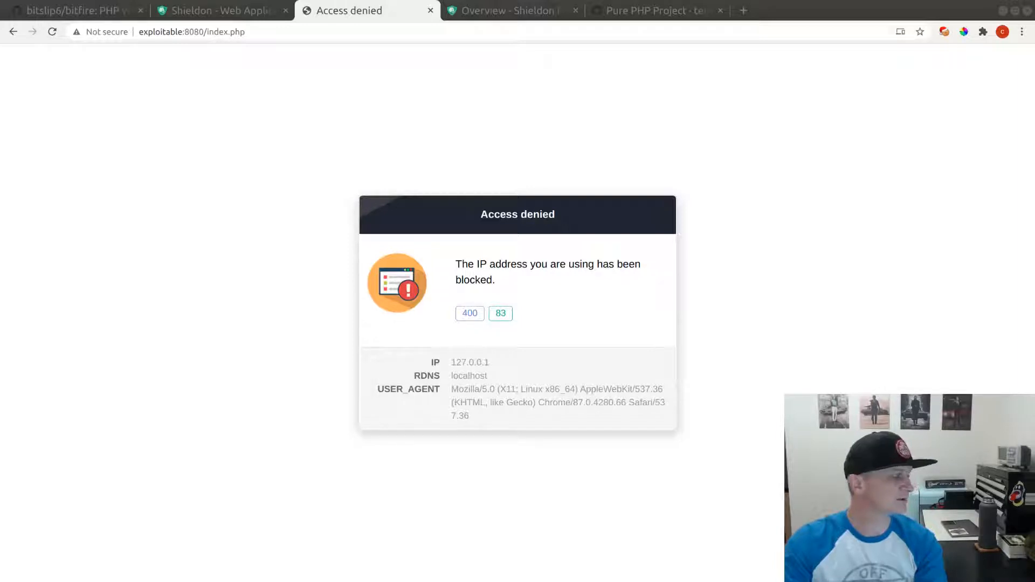
click(52, 32)
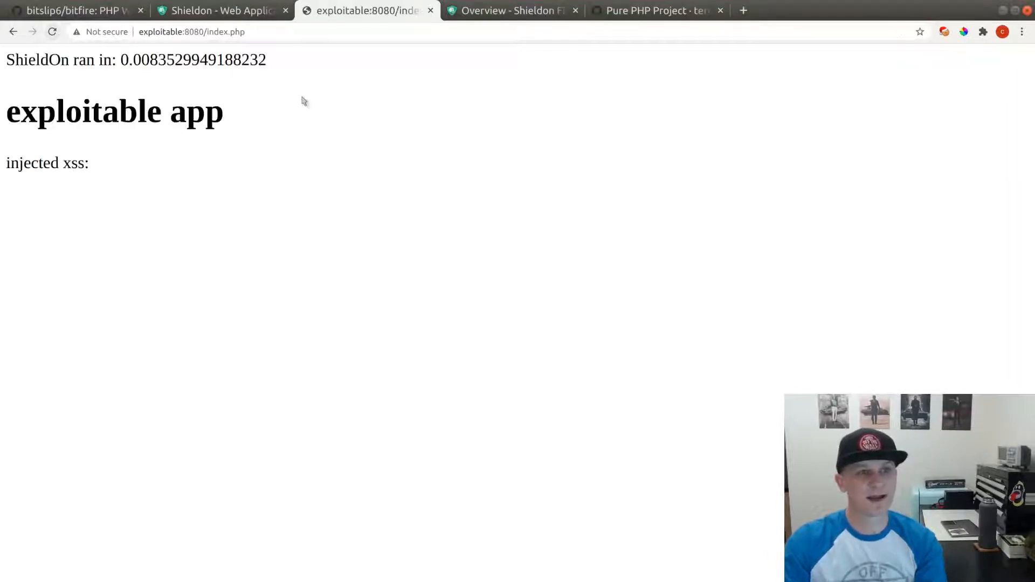
- Reload rapidly until the request-limit CAPTCHA appears, reload past it, then select the address bar
click(191, 32)
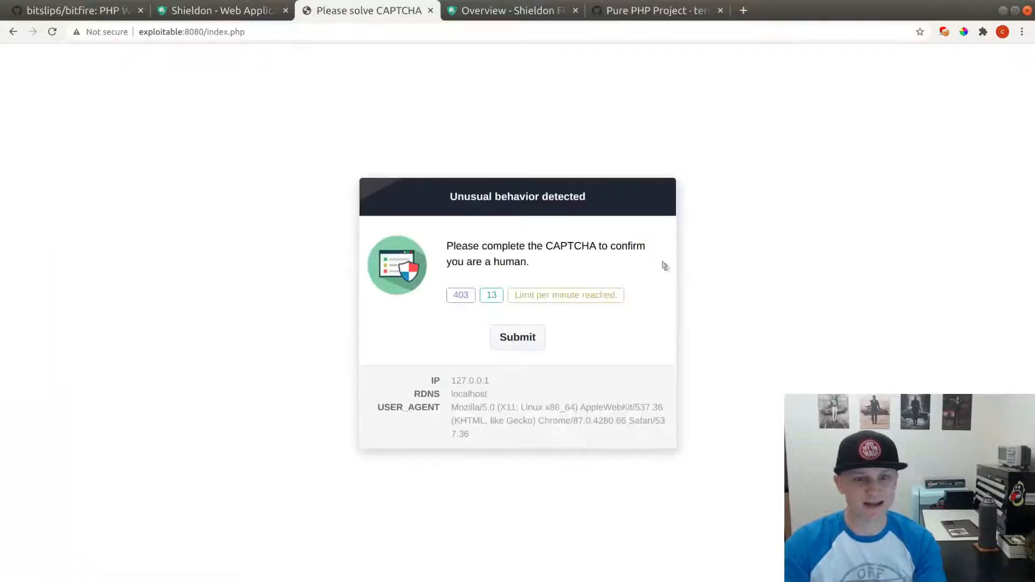
mouse_move(494, 229)
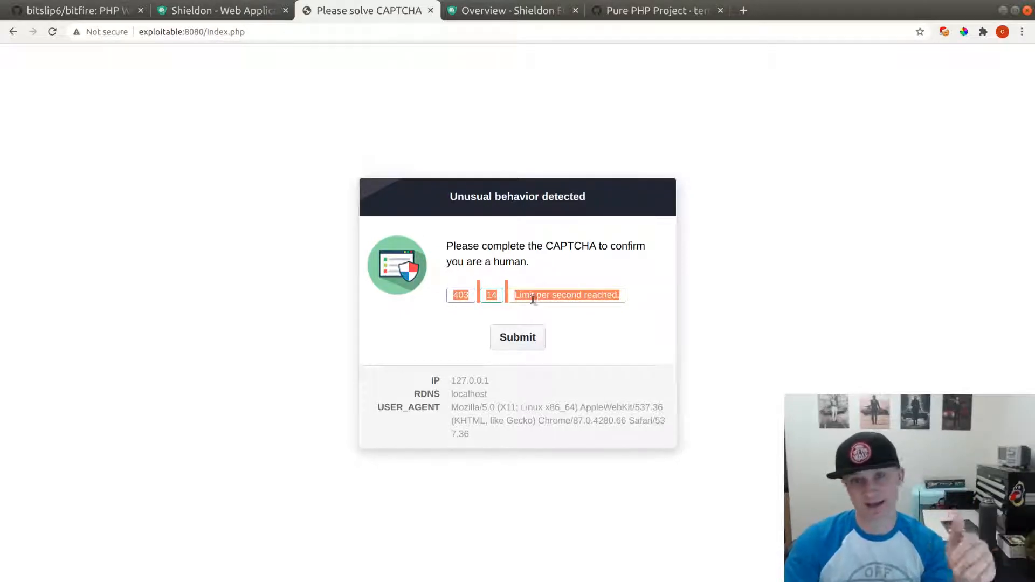
click(518, 337)
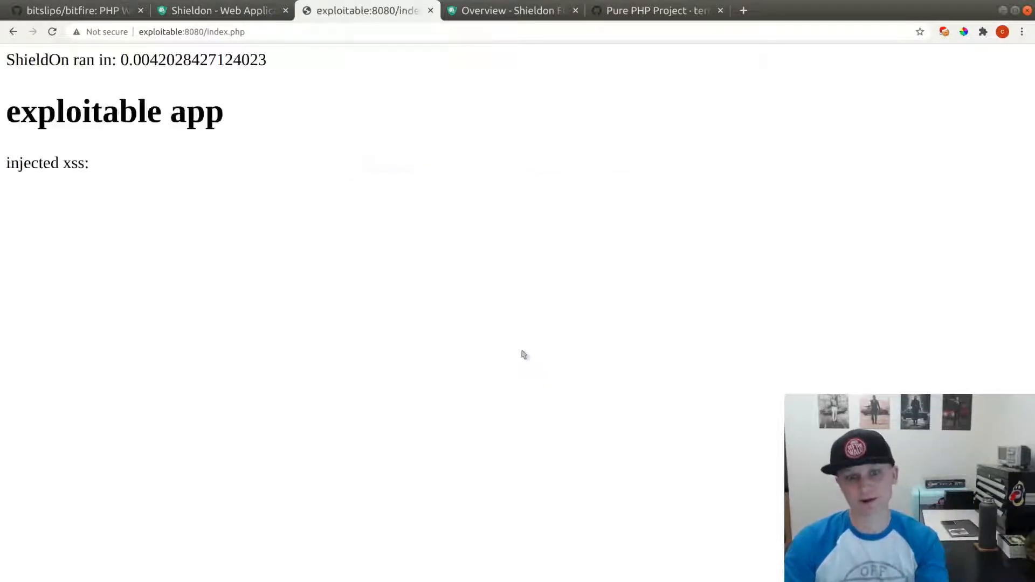
click(192, 32)
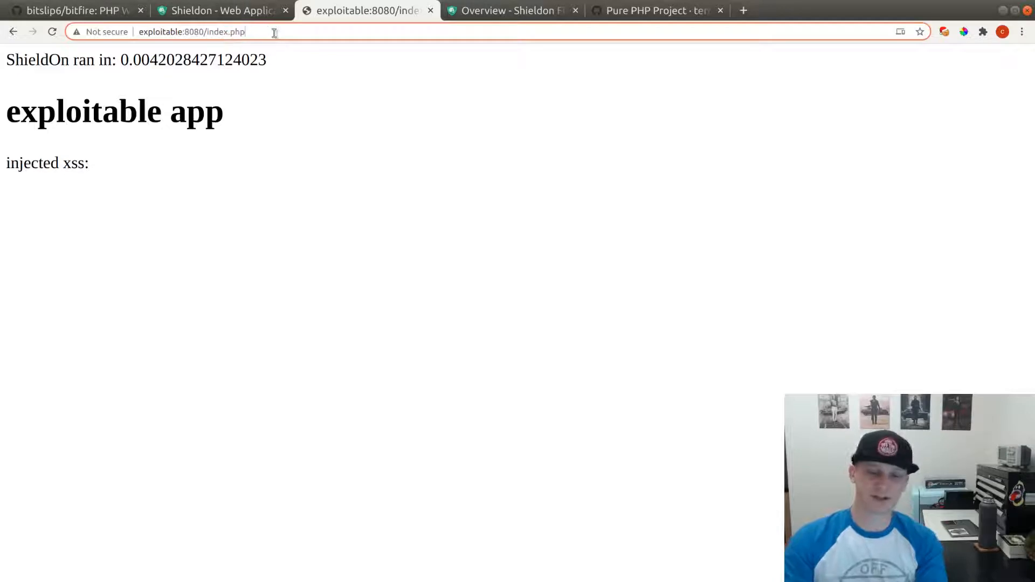
- Inject <script>alert(1)</script> through the xss parameter, then alert document.cookie showing _shieldon
text(xss=<script>alert(1)</script>)
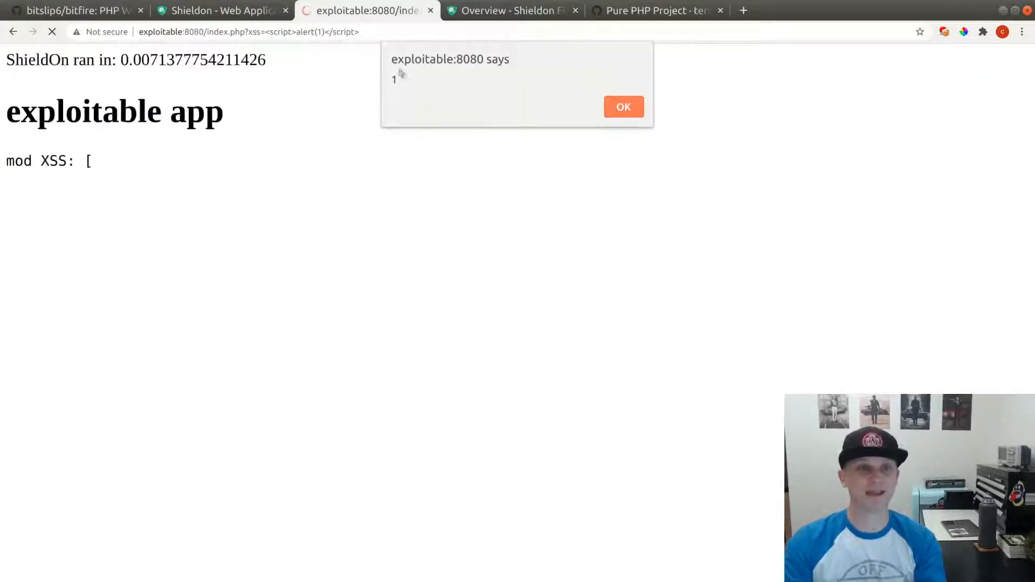
click(622, 106)
text(document.cookie)
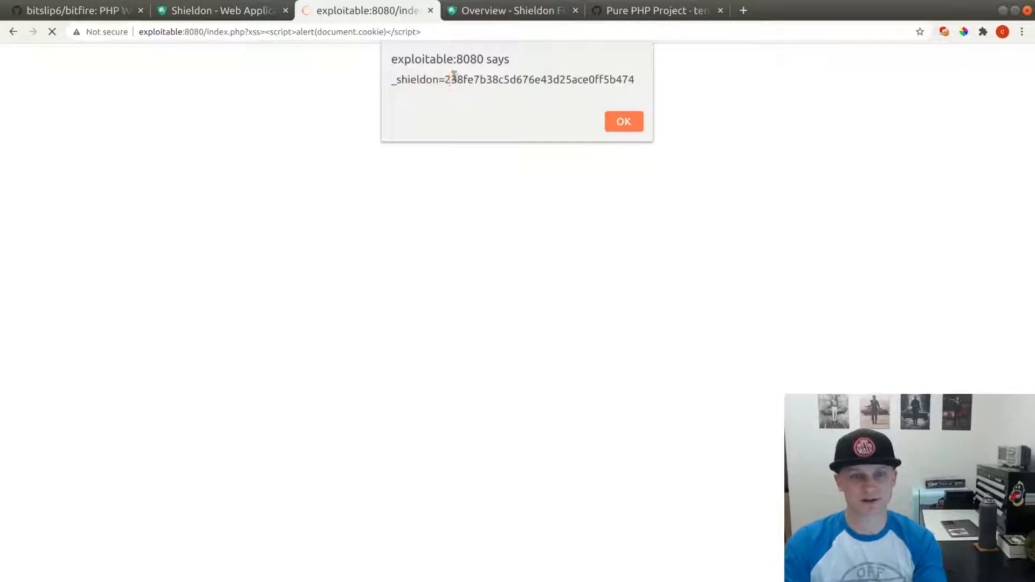
click(622, 121)
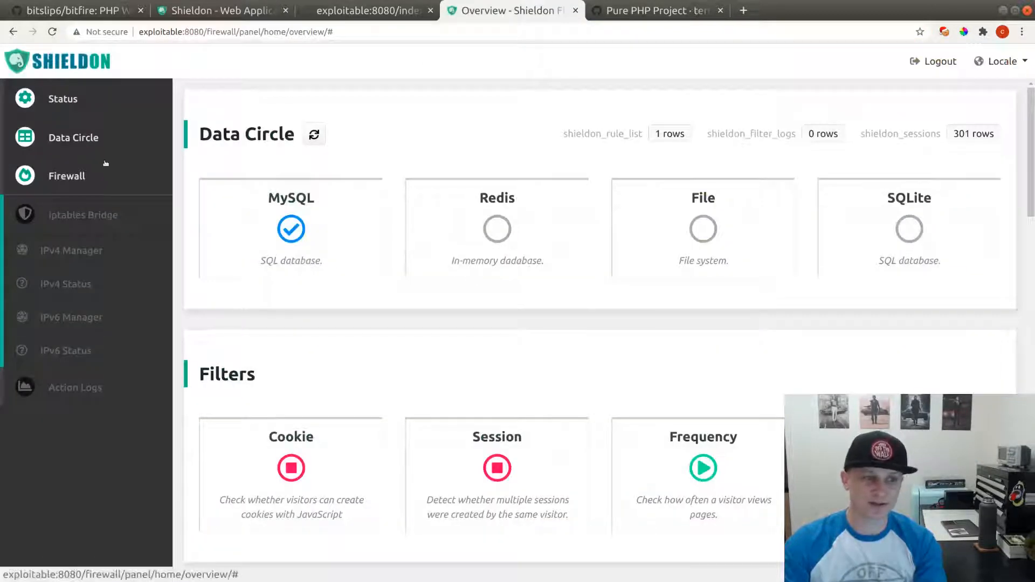
- Expand the Firewall section and reach the XSS Protection settings page
click(66, 175)
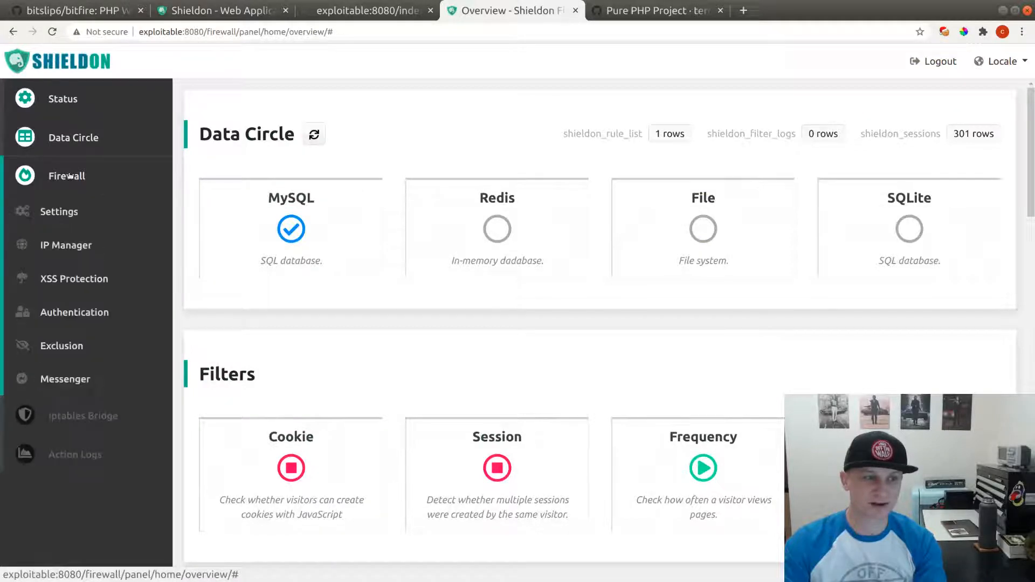
click(59, 212)
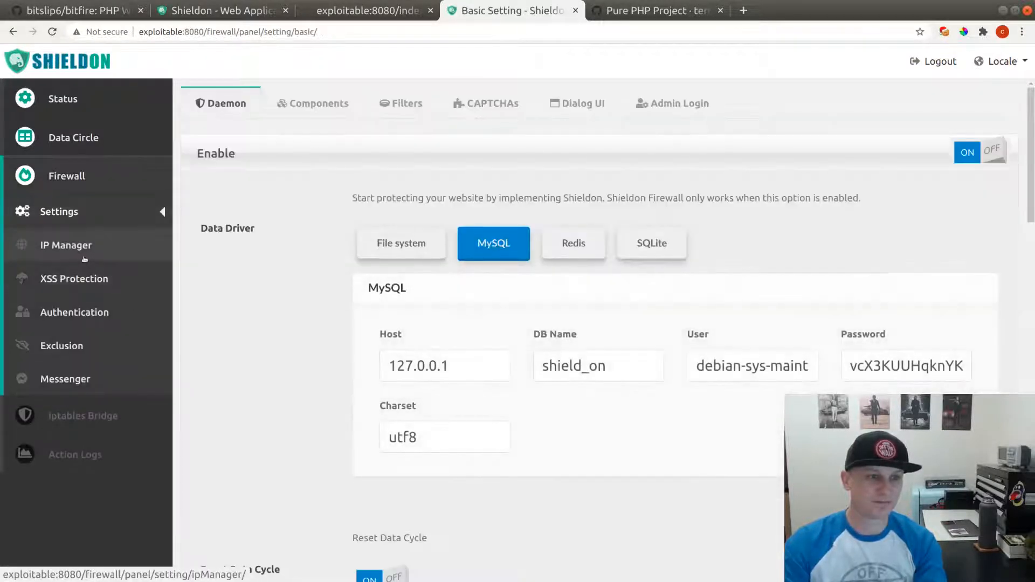
click(66, 245)
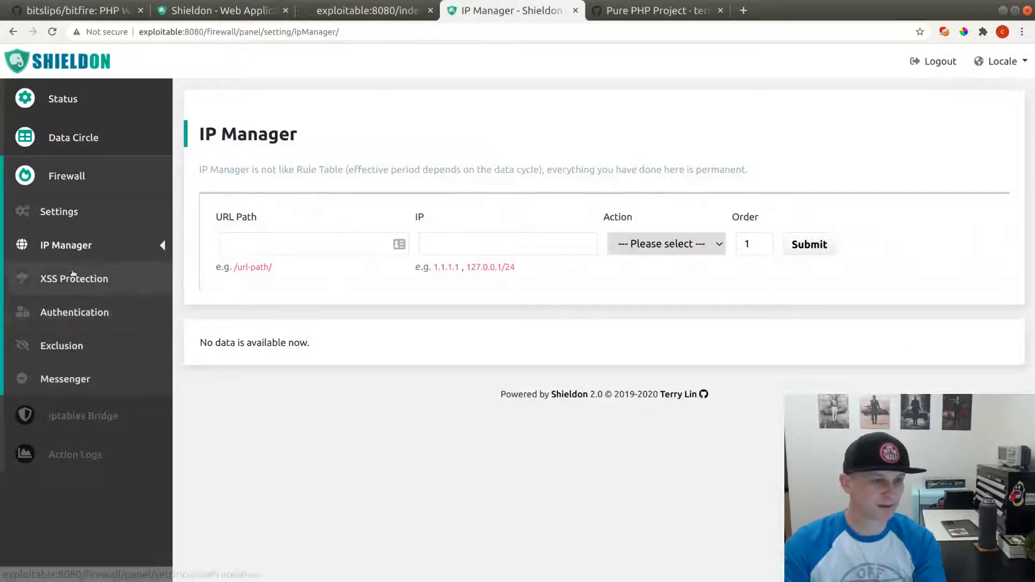
click(74, 278)
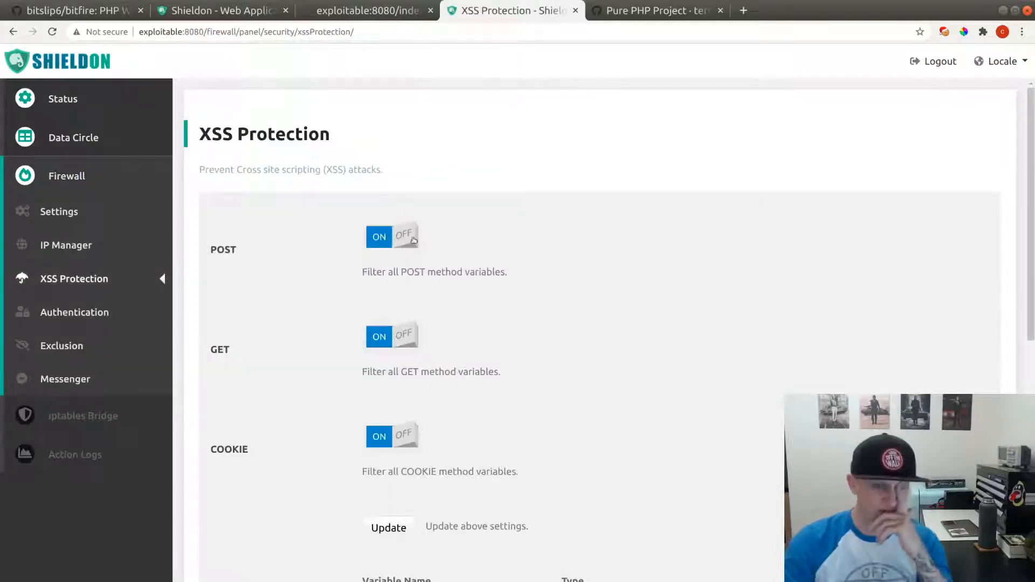
- Submit xss as a single filtered variable, producing a file_put_contents permission-denied warning
scroll(down, 3)
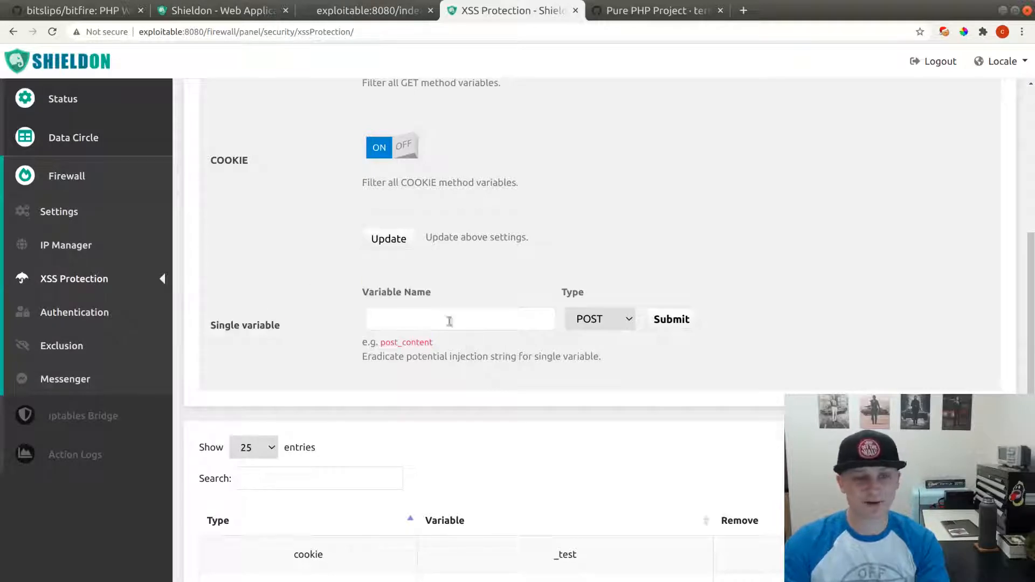
text(xss)
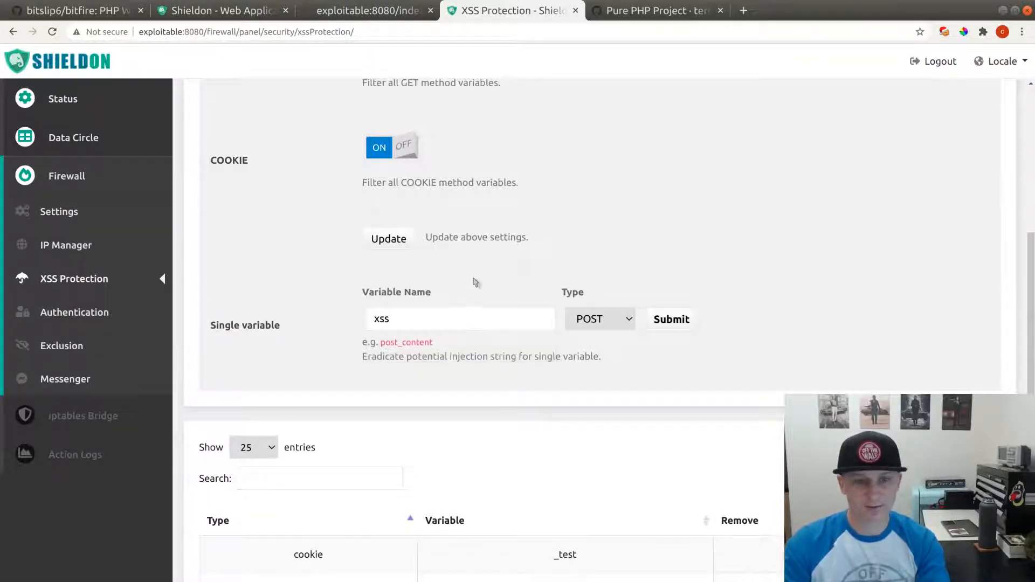
click(389, 239)
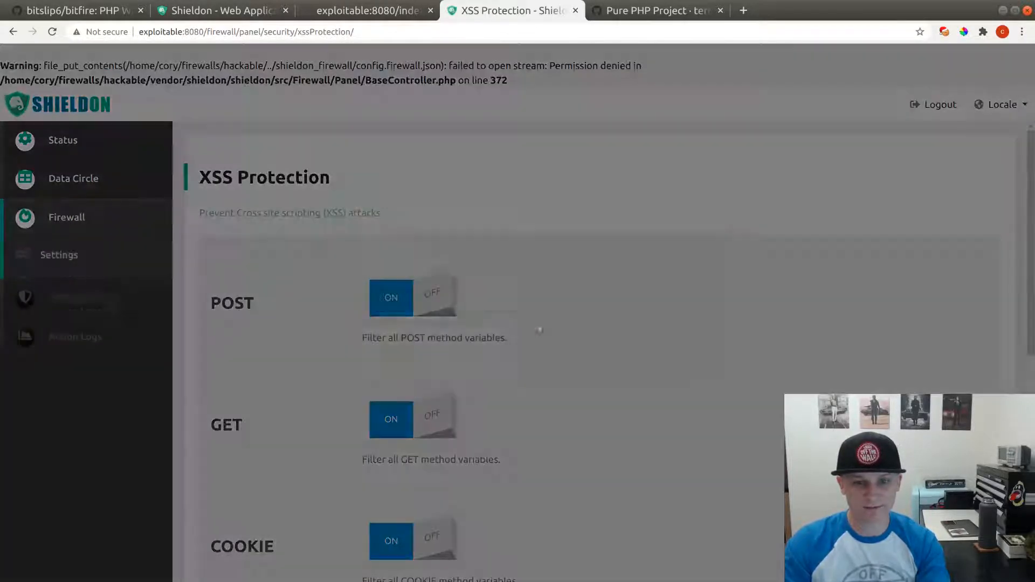
scroll(down, 3)
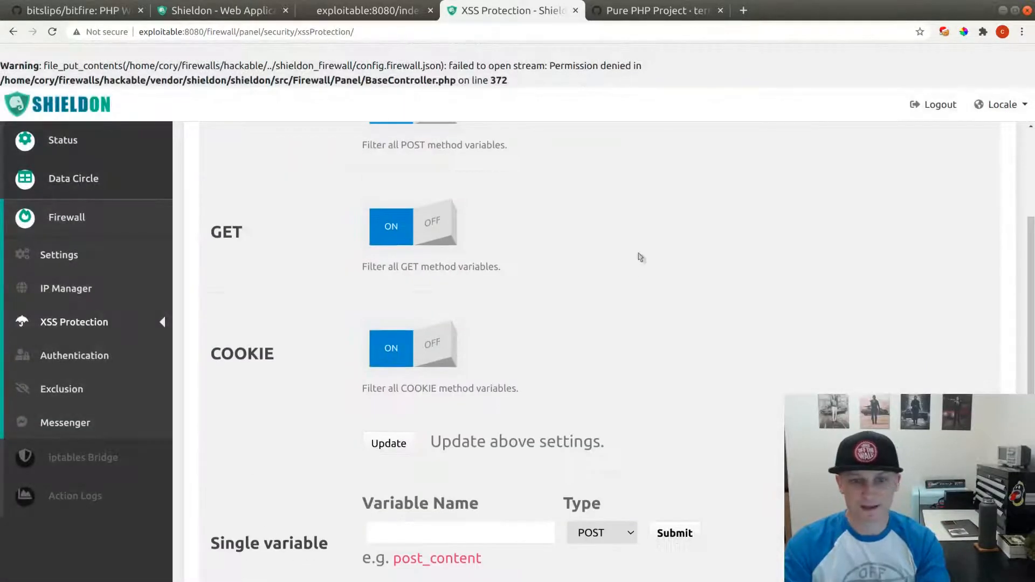
scroll(down, 3)
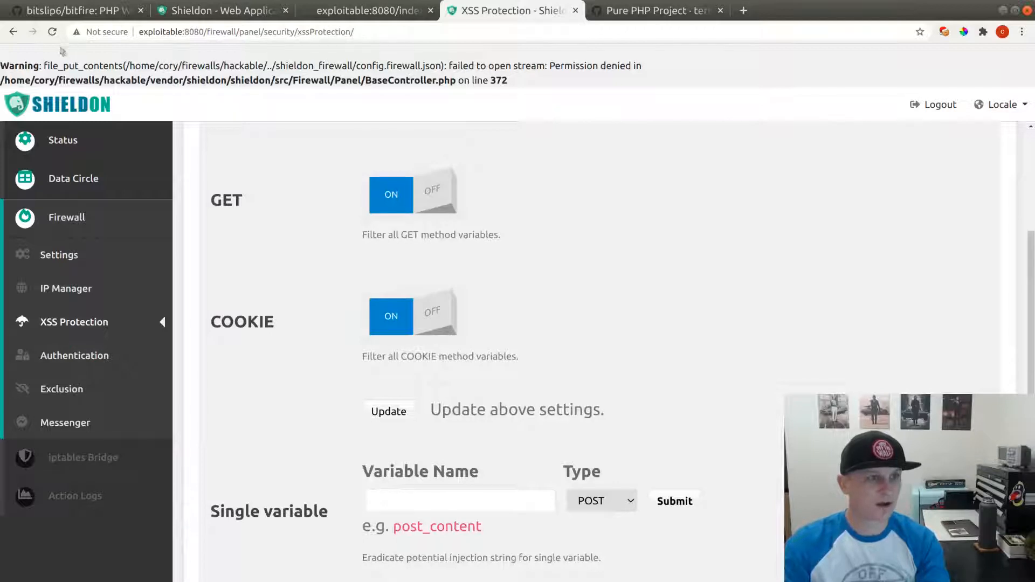
- In the firewalls folder, run sudo chown www-data shieldon_firewall/* and open config.firewall.json in vim
click(246, 31)
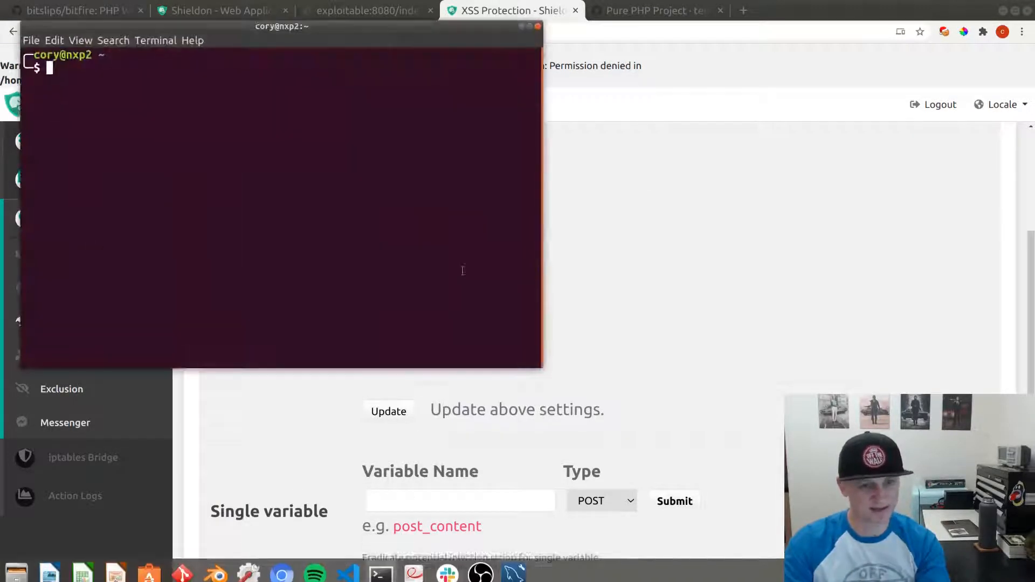
text(cd firewalls/)
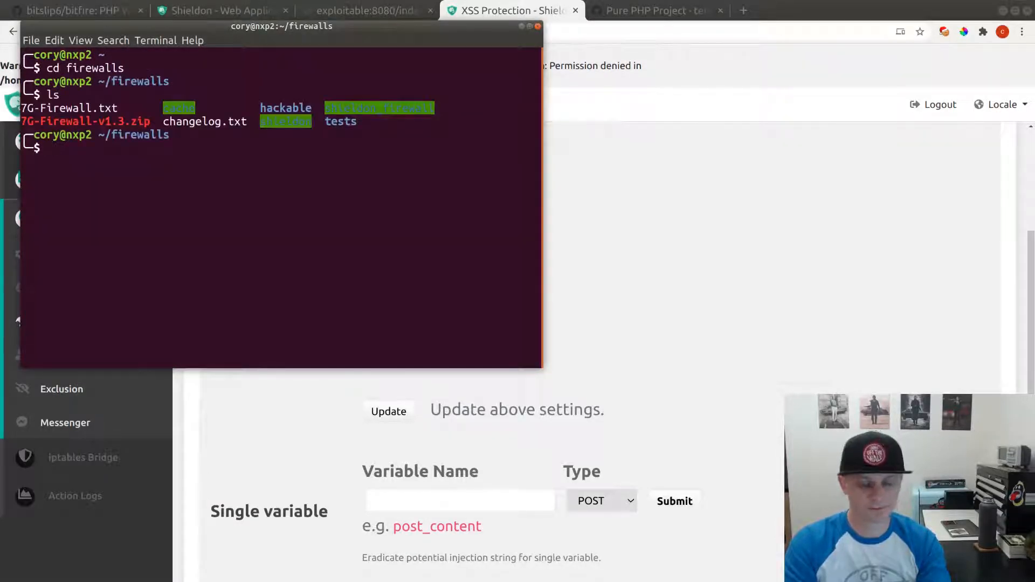
text(sudo chown www-data shieldon)
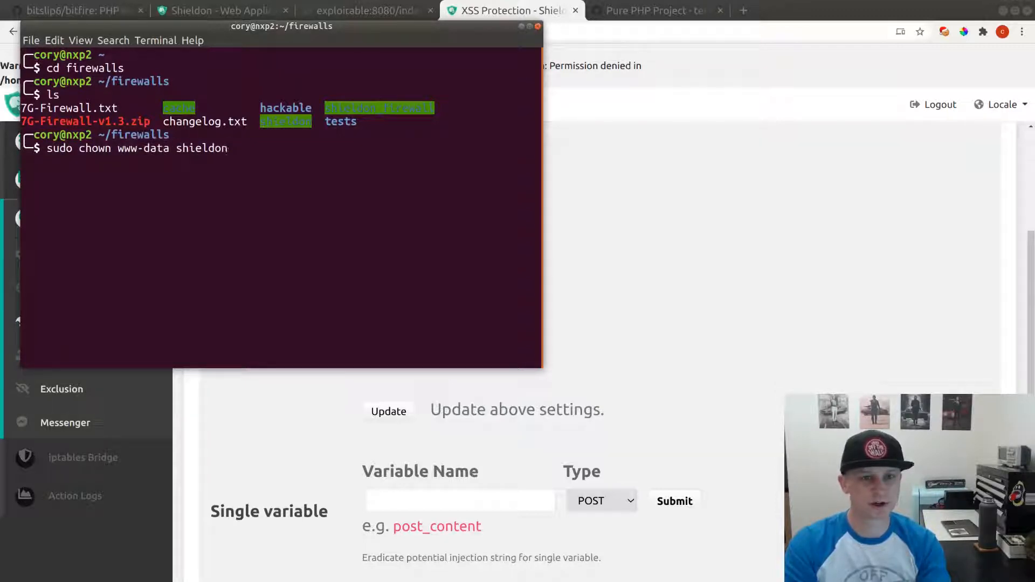
text(_firewall/*)
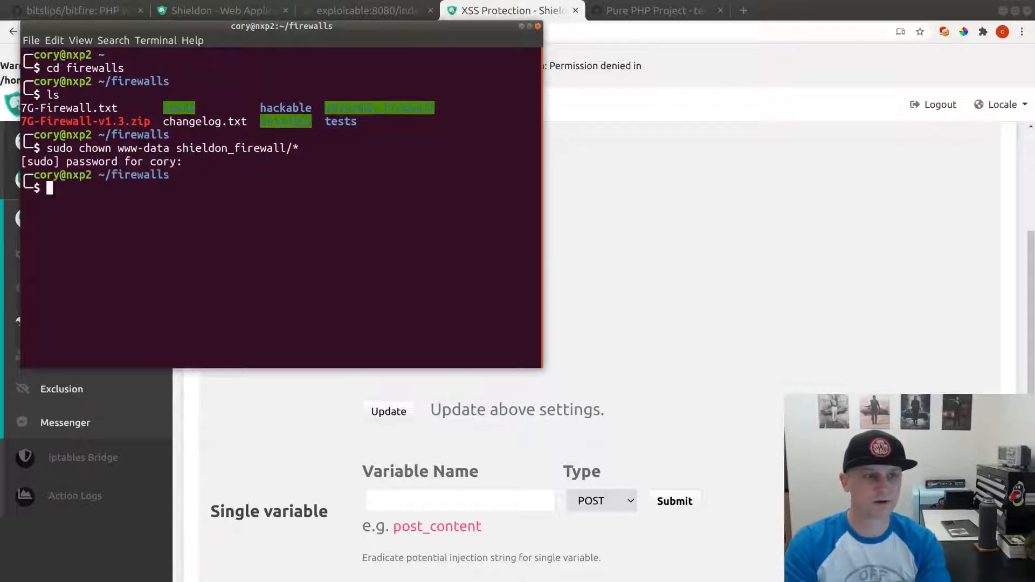
text(cd shieldon)
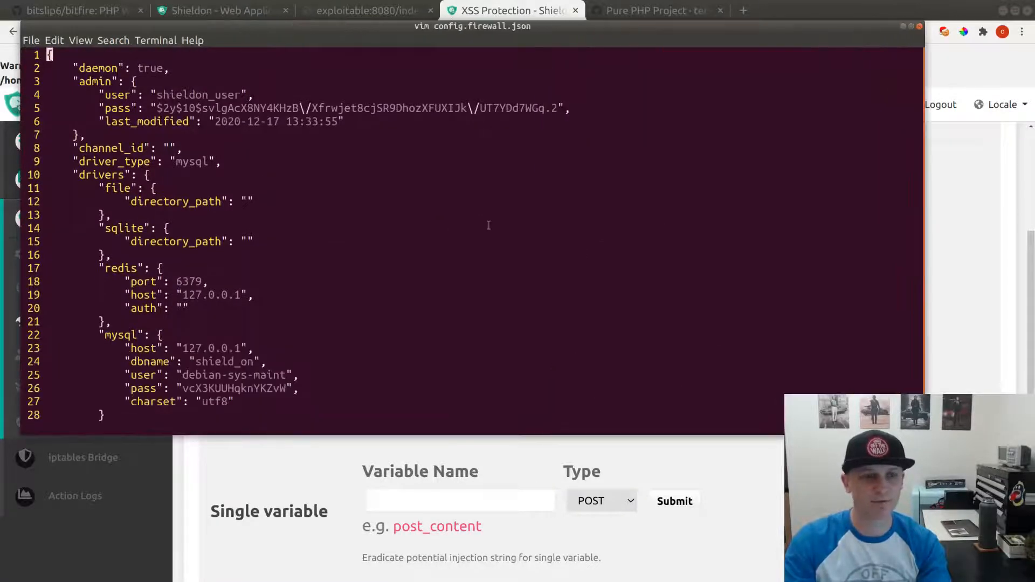
scroll(down, 3)
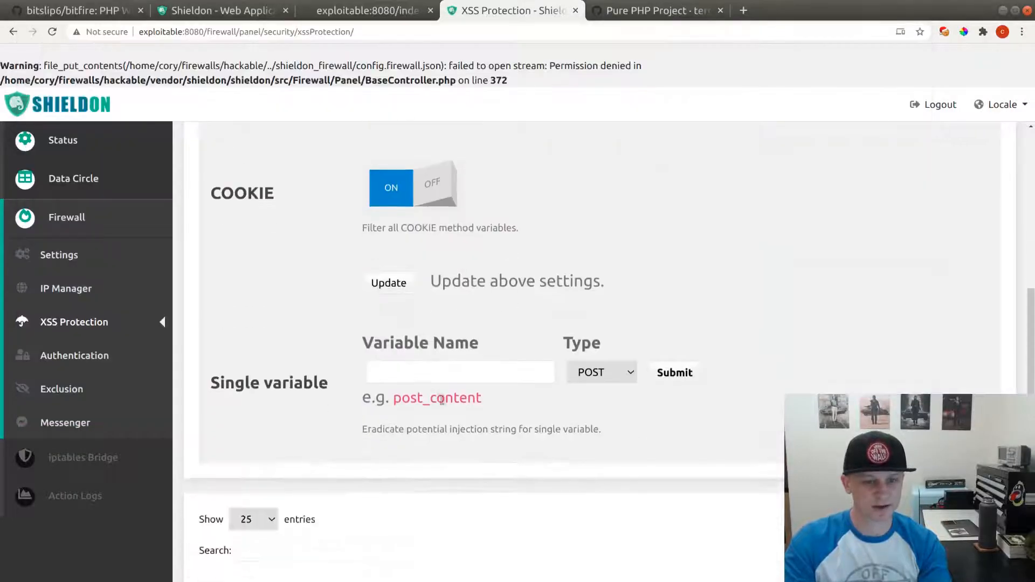
- Add xss as a protected variable with a request type, then re-test and dismiss the cookie alert
click(601, 371)
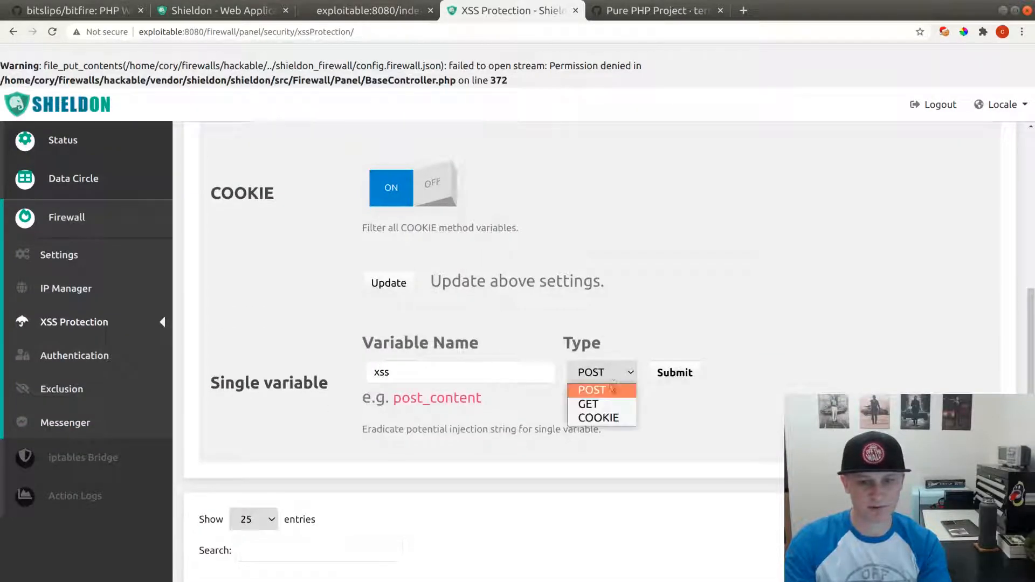
click(389, 280)
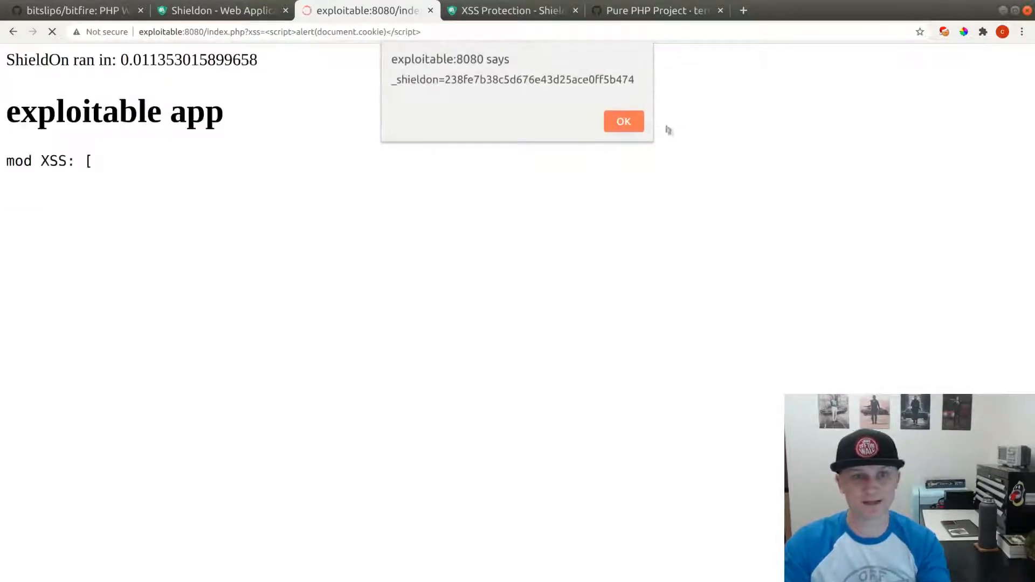
click(512, 11)
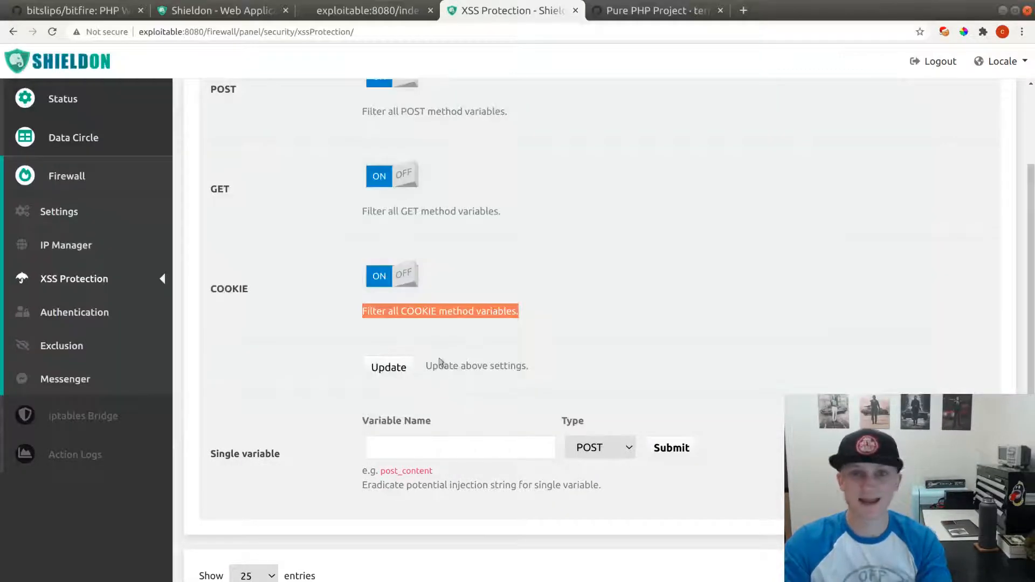
- Return to the test app and check xss_protected_list in the vim config
click(367, 10)
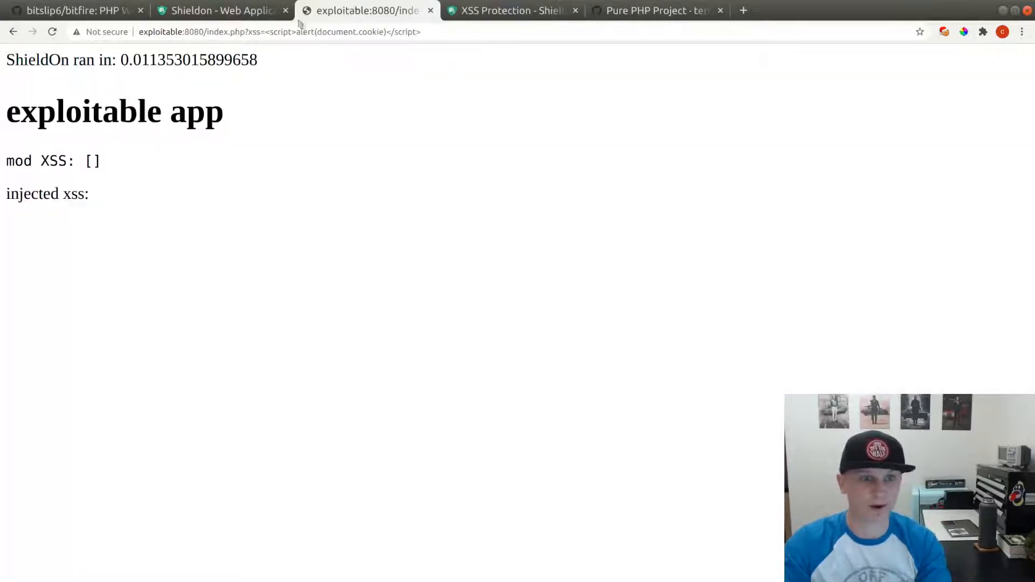
text(exploitable:8080/index.php?sql)
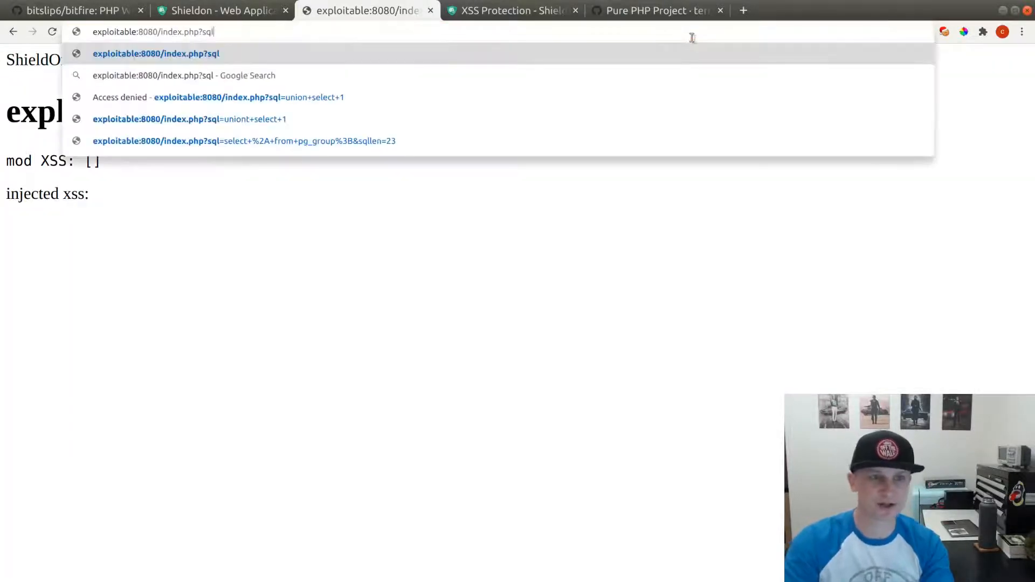
click(244, 141)
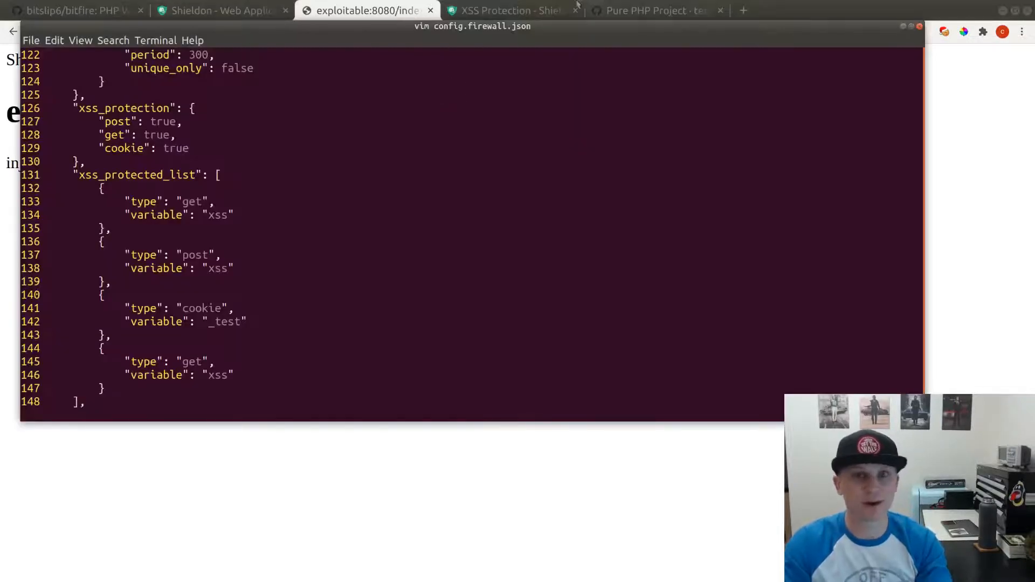
- Send a serialized foobar object payload through the inj parameter of exploitable:8080/index.php
click(366, 10)
text(exploitable:8080/index.php?inj)
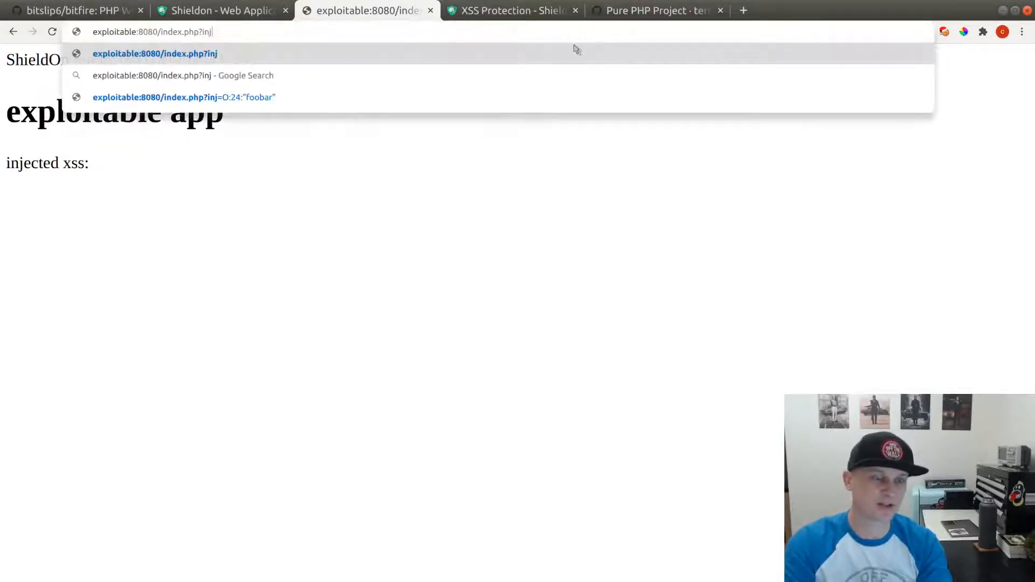
text(=O:)
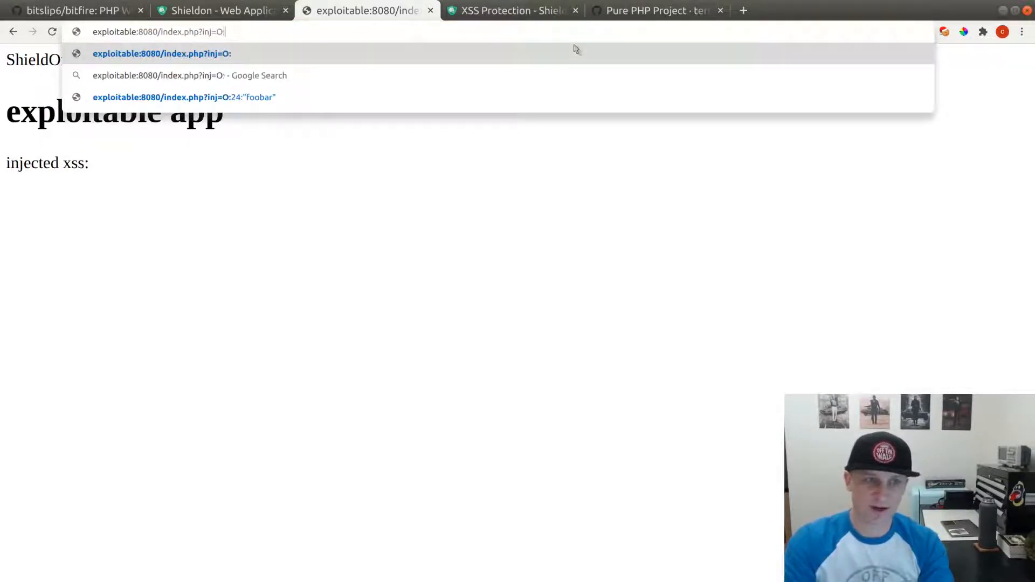
text(5)
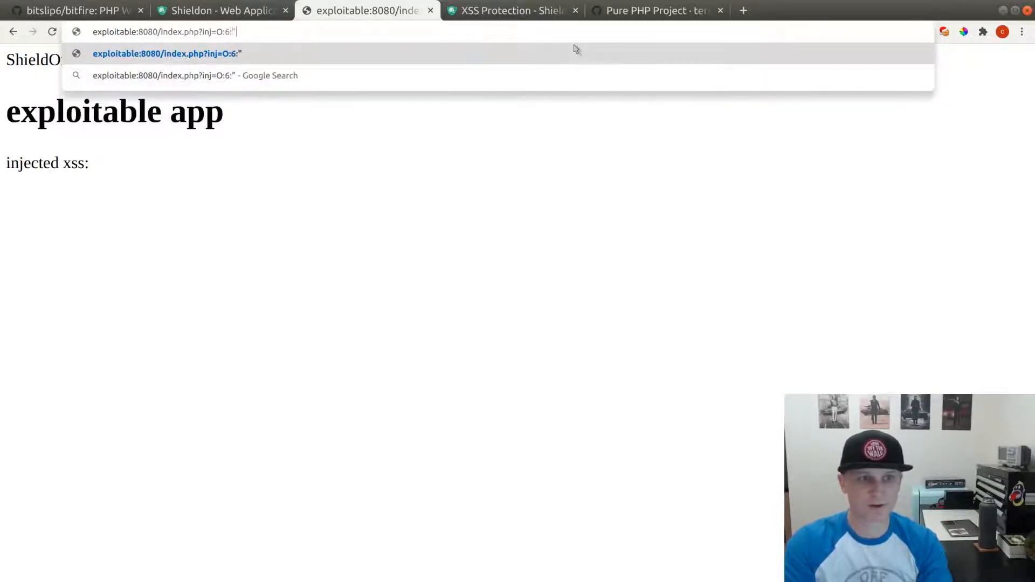
text(foobar":)
text(ab)
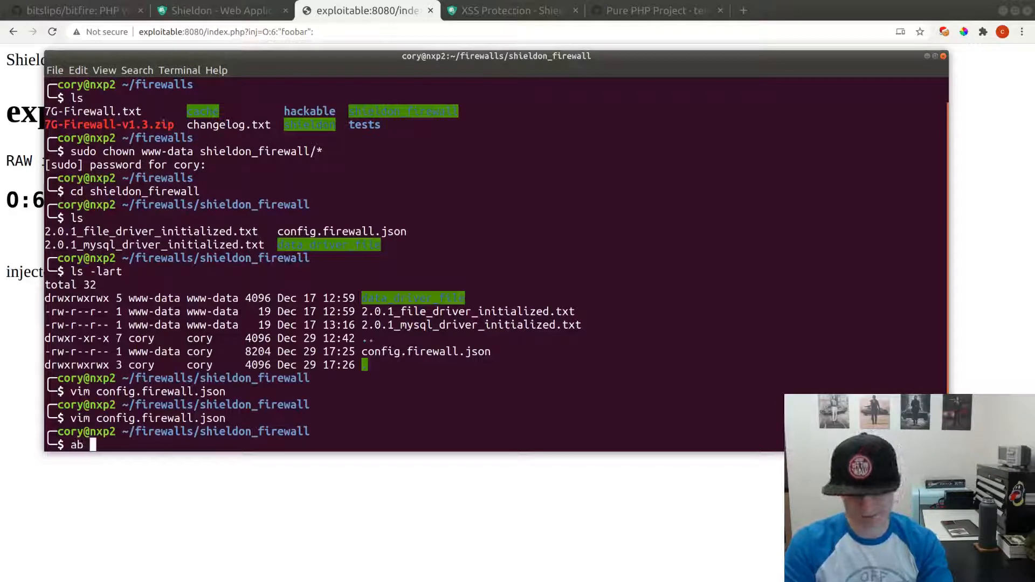
- Run ApacheBench with 300 requests against the exploitable app
text(-n)
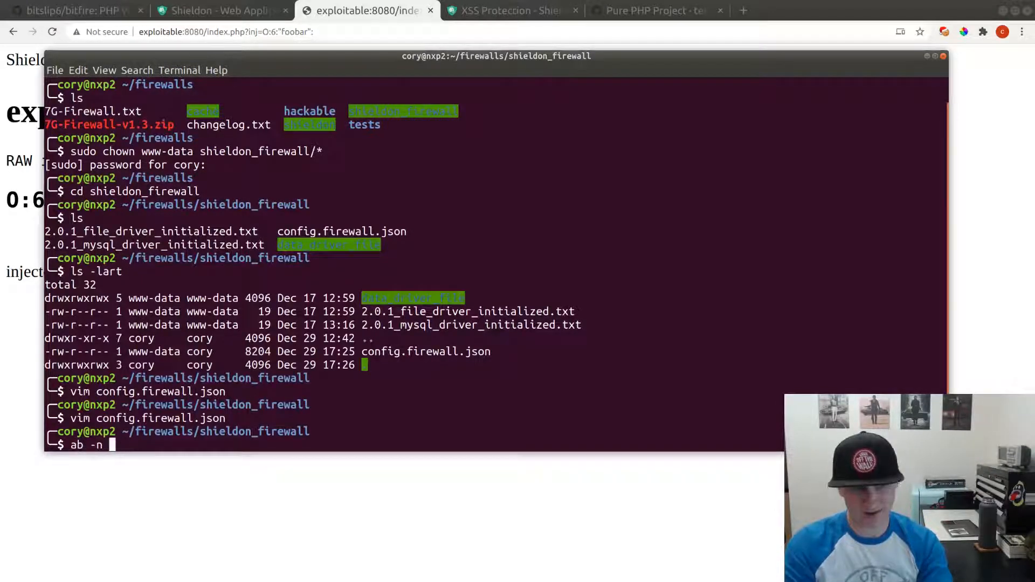
text(300 http://)
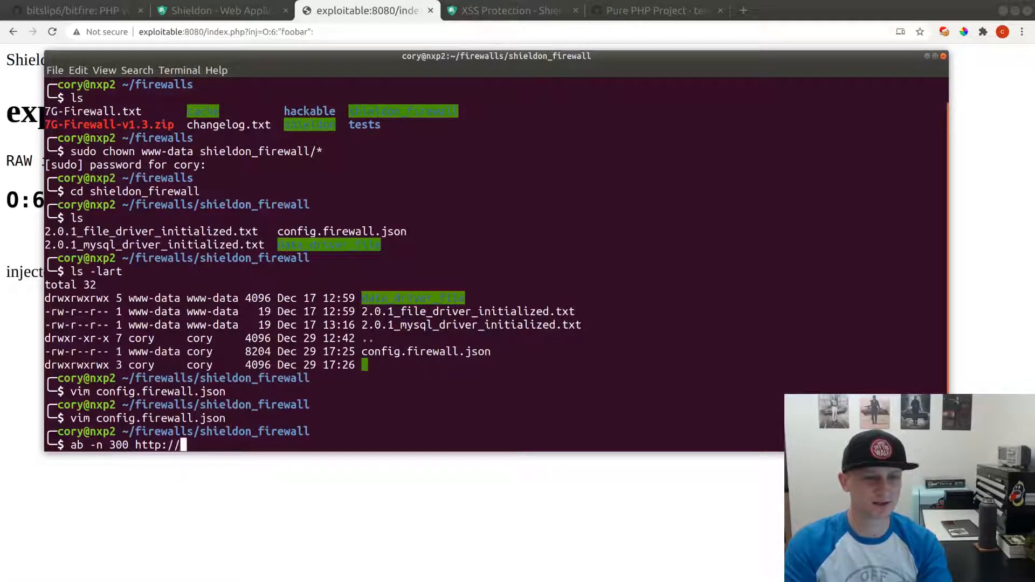
text(exploitab)
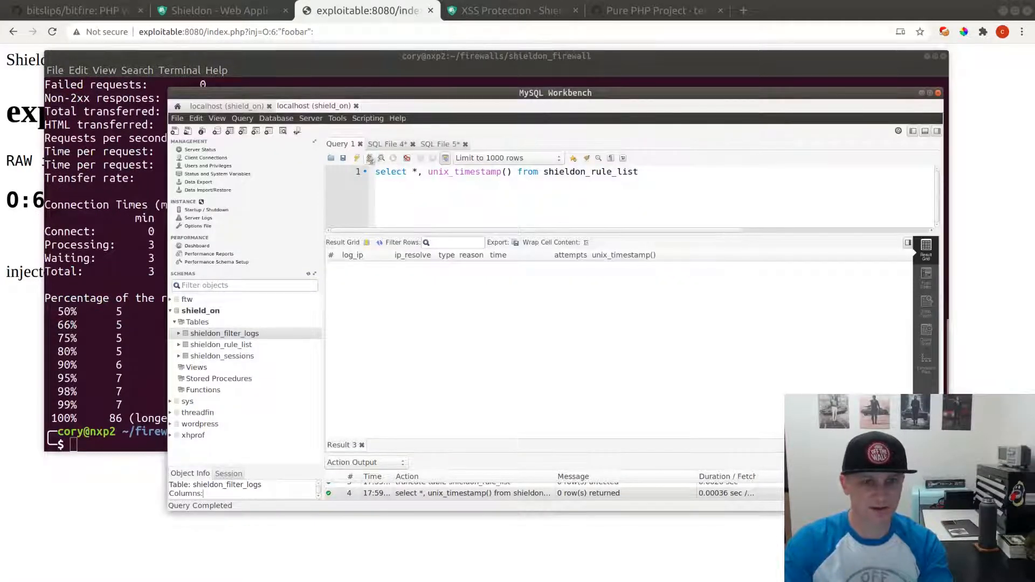
- Query shieldon_rule_list for the 127.0.0.1 ban, truncate it, and confirm the table is empty
click(357, 158)
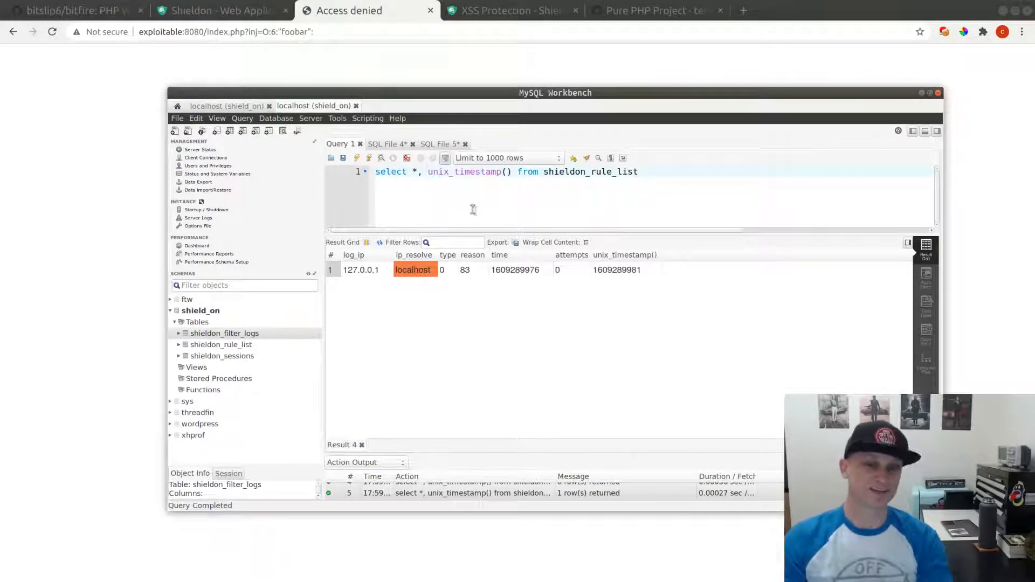
click(412, 144)
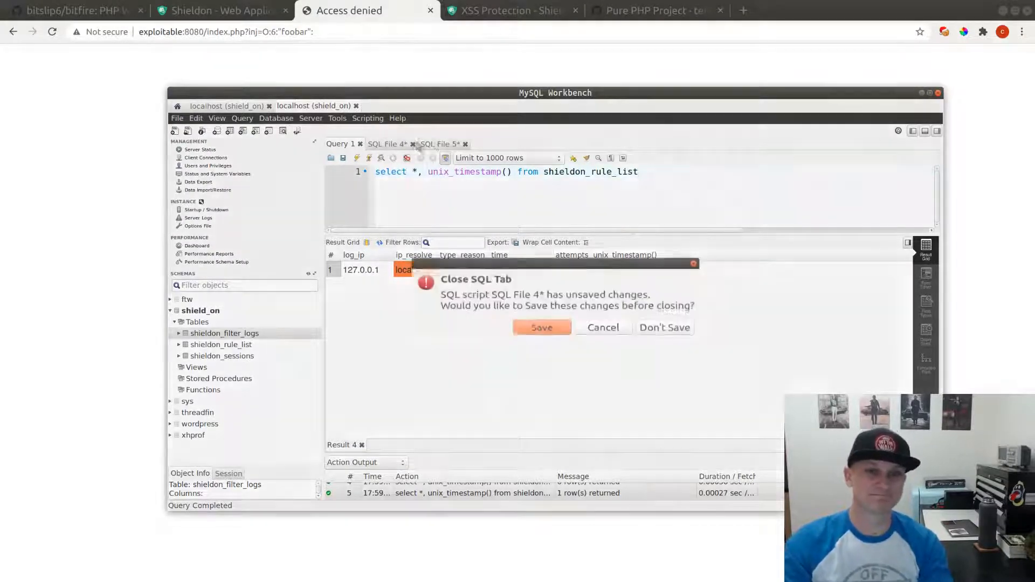
click(664, 327)
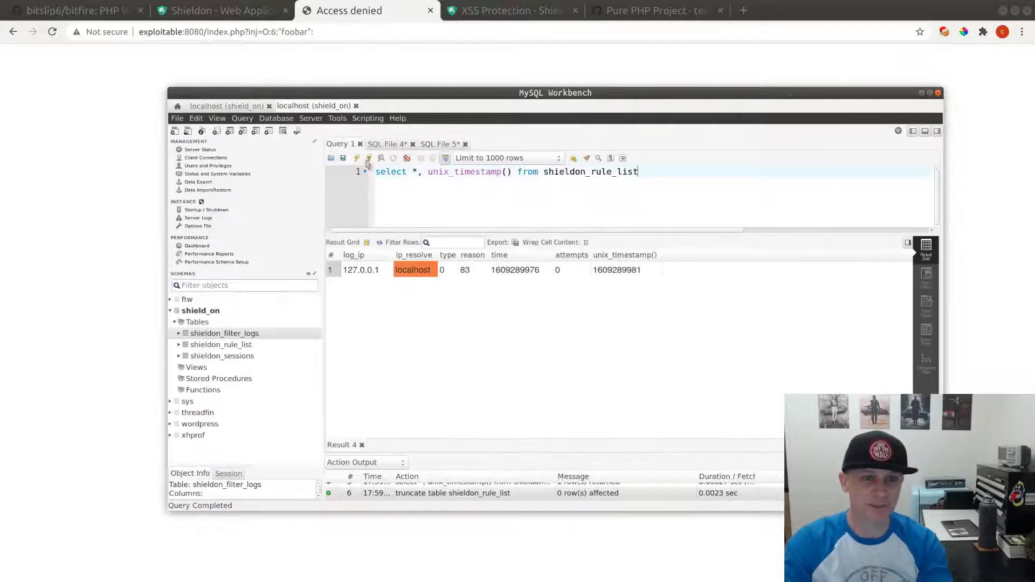
click(365, 11)
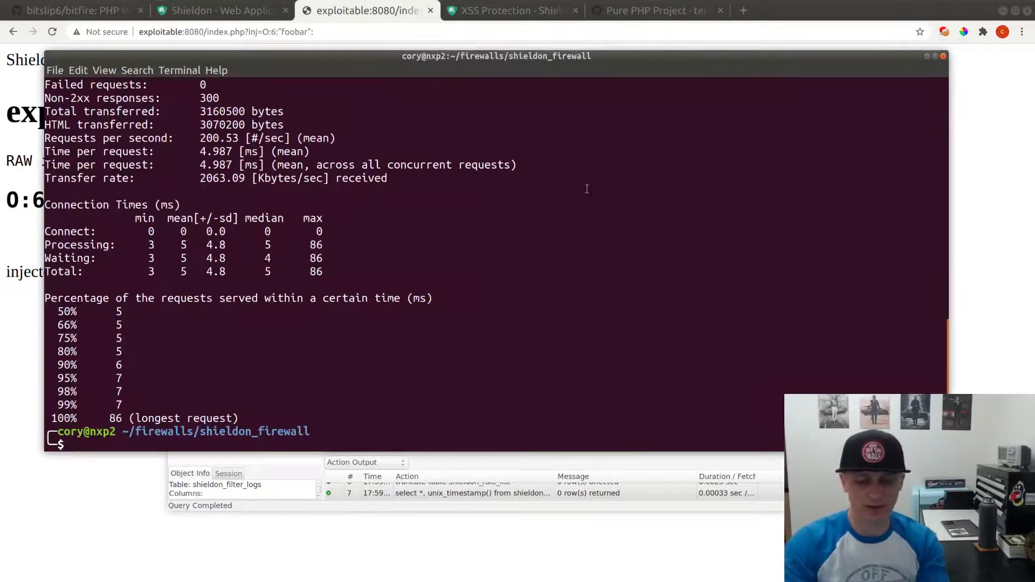
text(curl -)
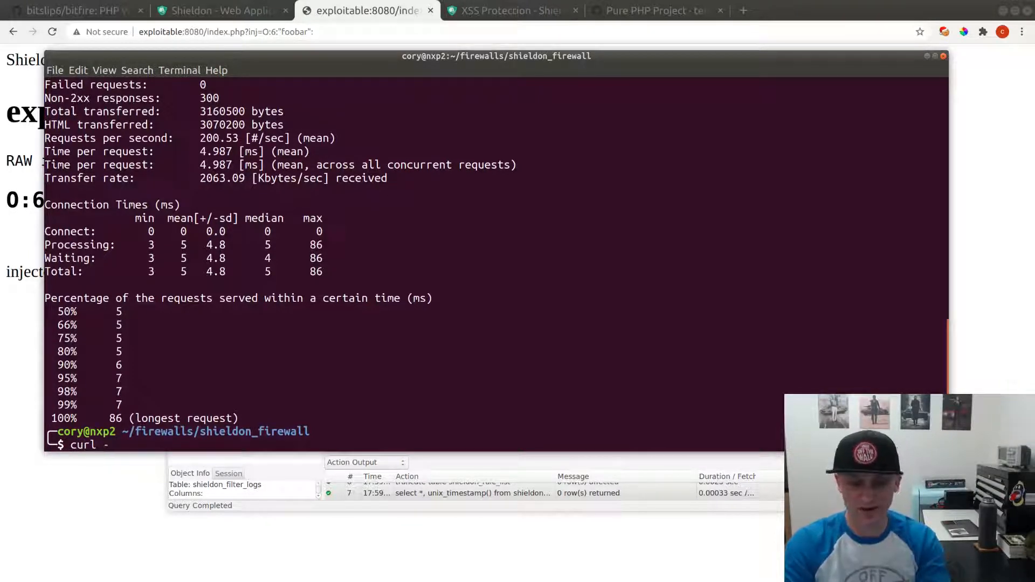
text(http://)
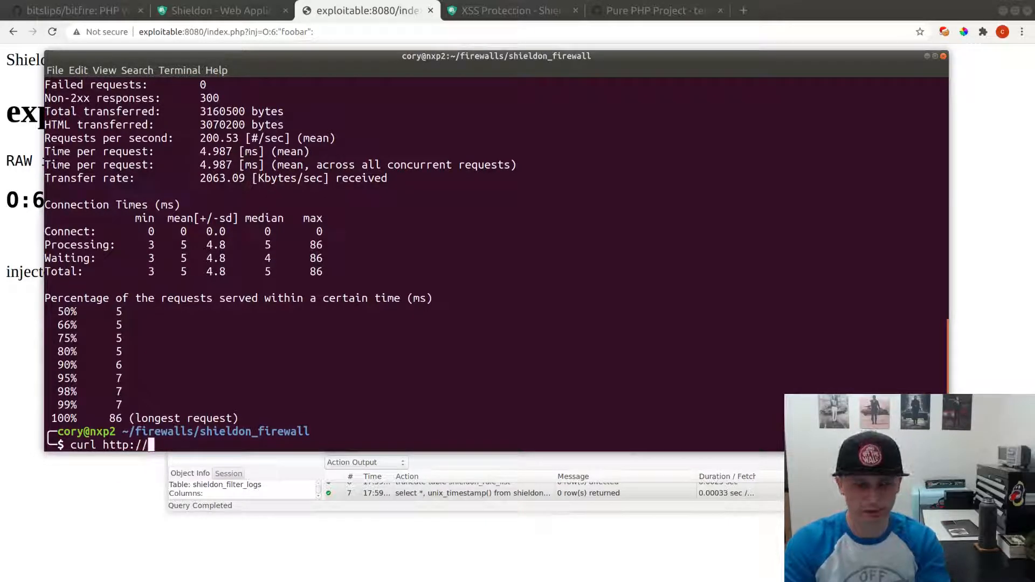
text(exploita)
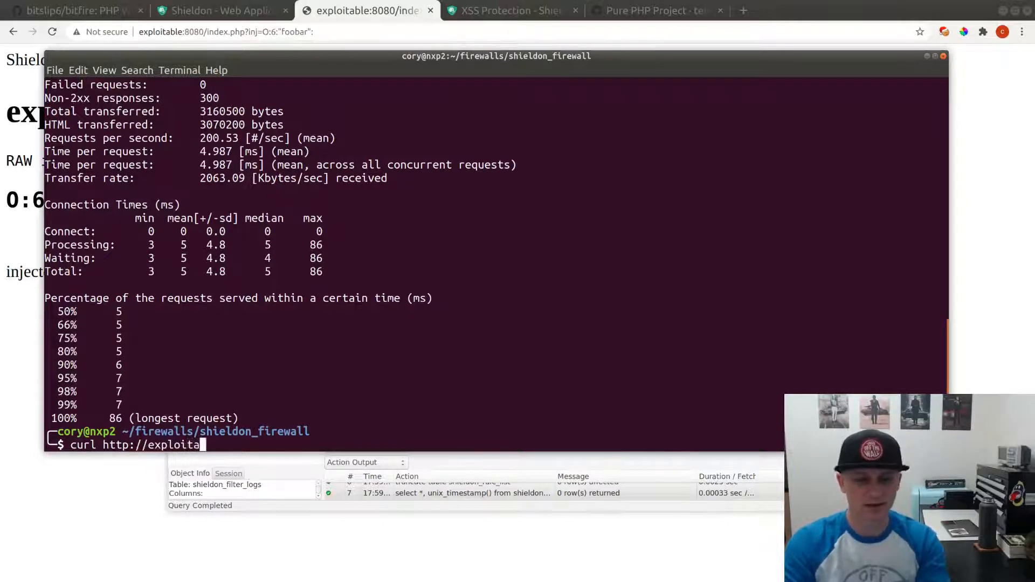
text(ble:8080)
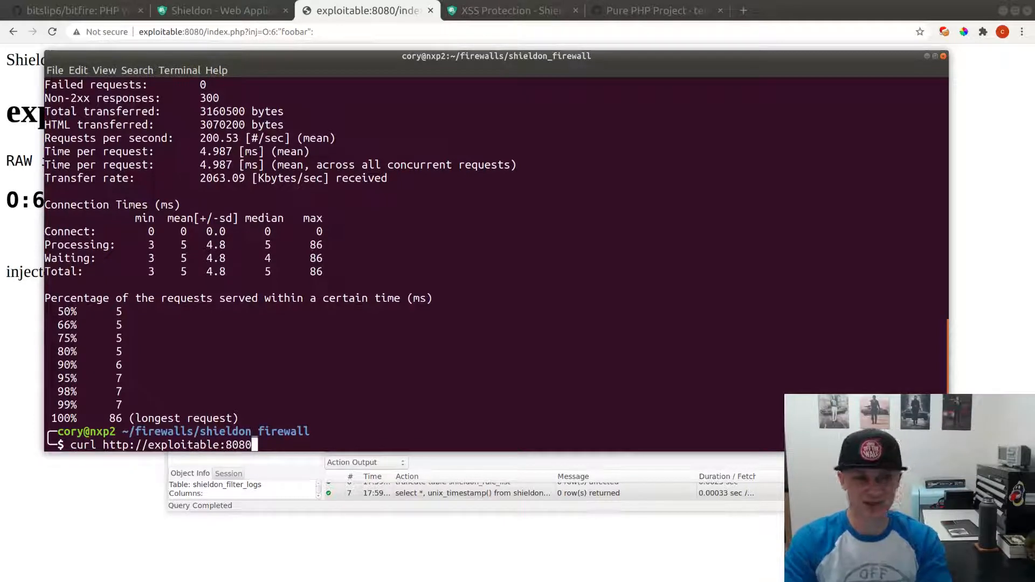
text(/index.php)
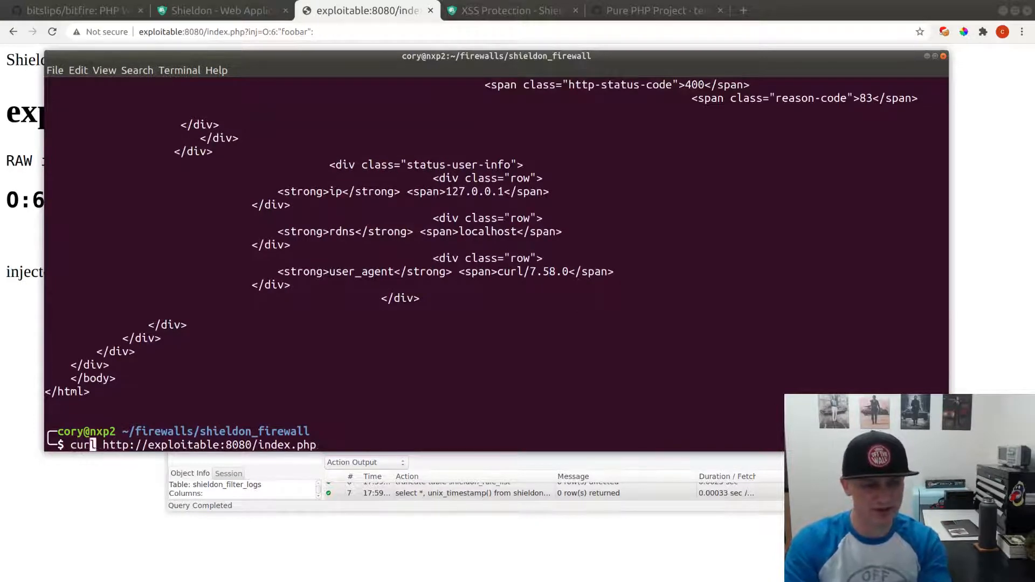
text(-A ')
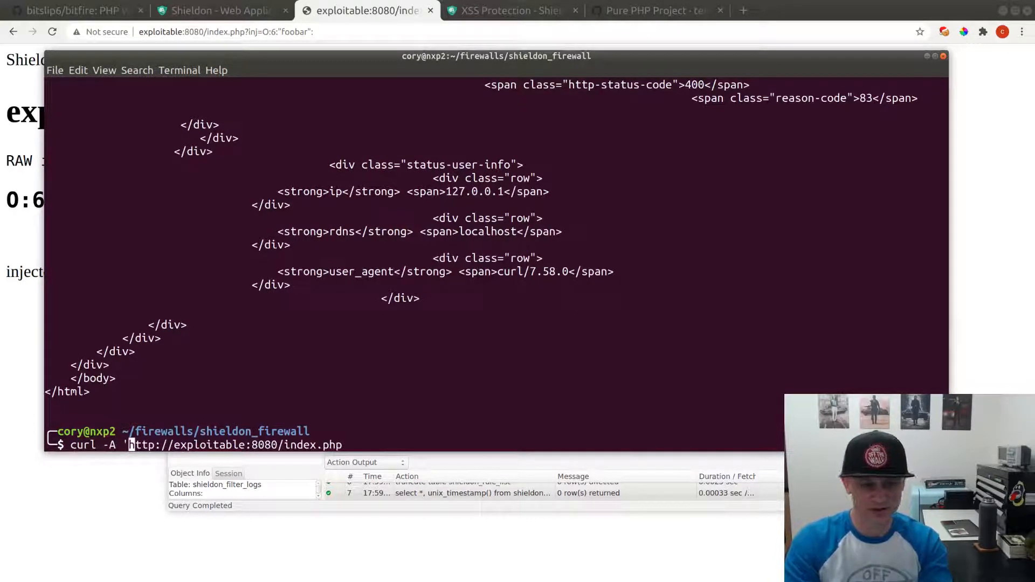
text(massscan)
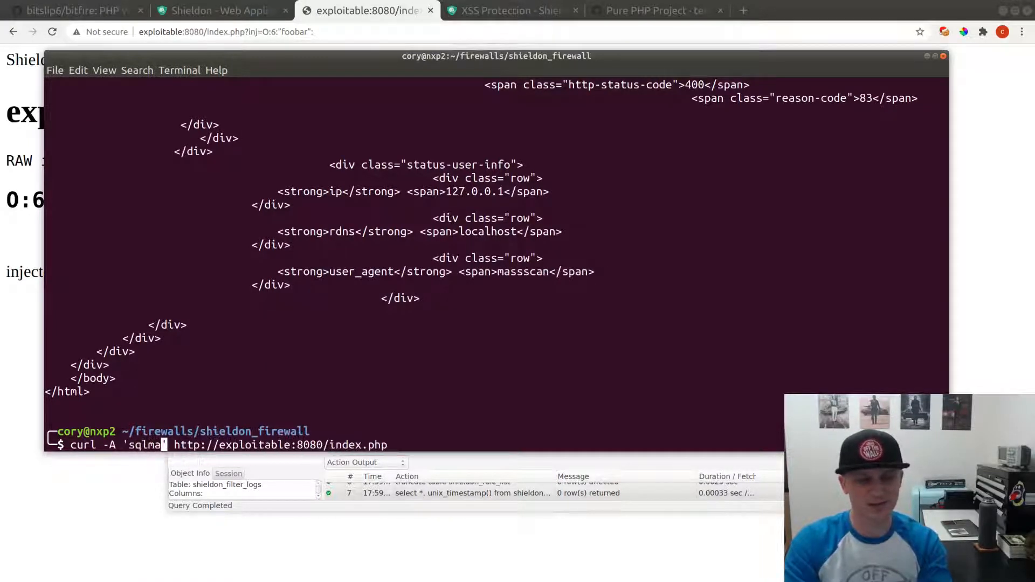
- Google 'sqlmap useragent' and open the SQLMAP Wiki result on GitHub
click(888, 9)
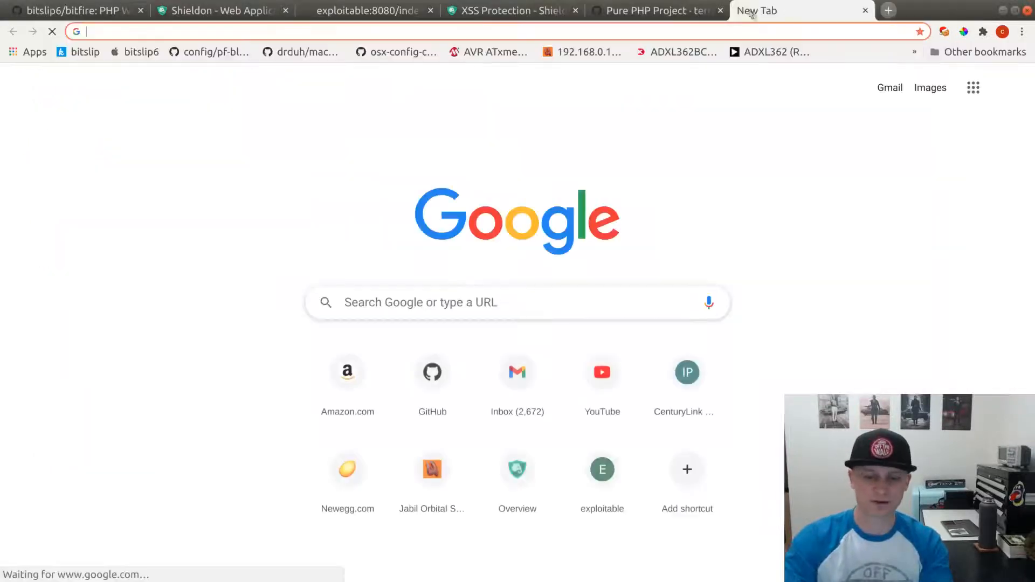
text(sqlmap)
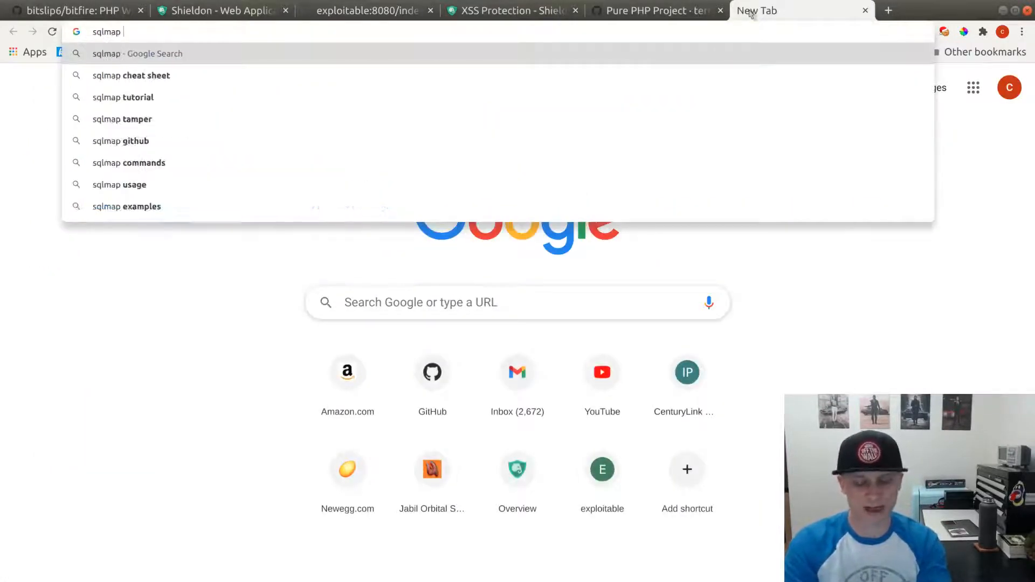
text(userage)
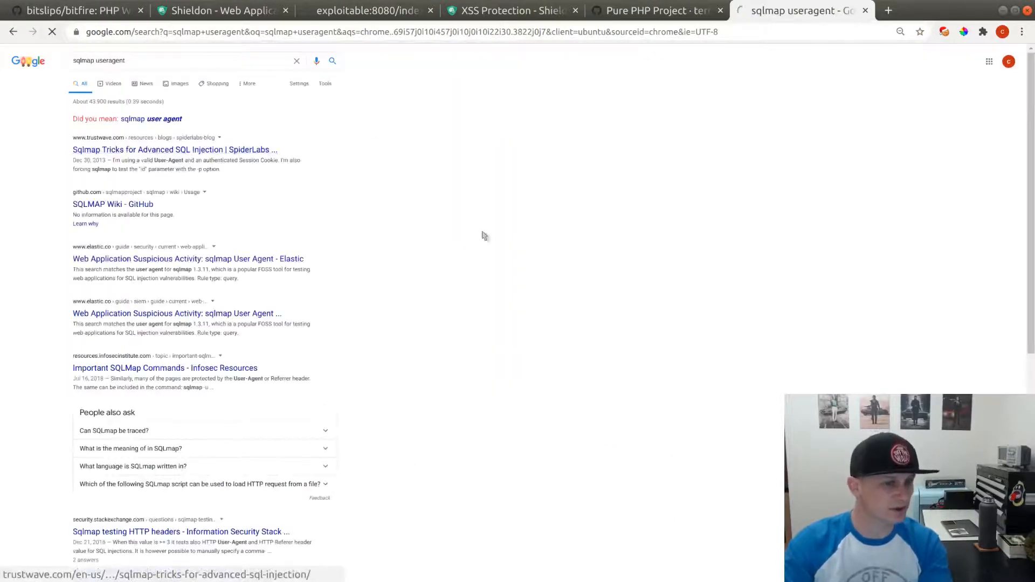
click(175, 149)
text(user a)
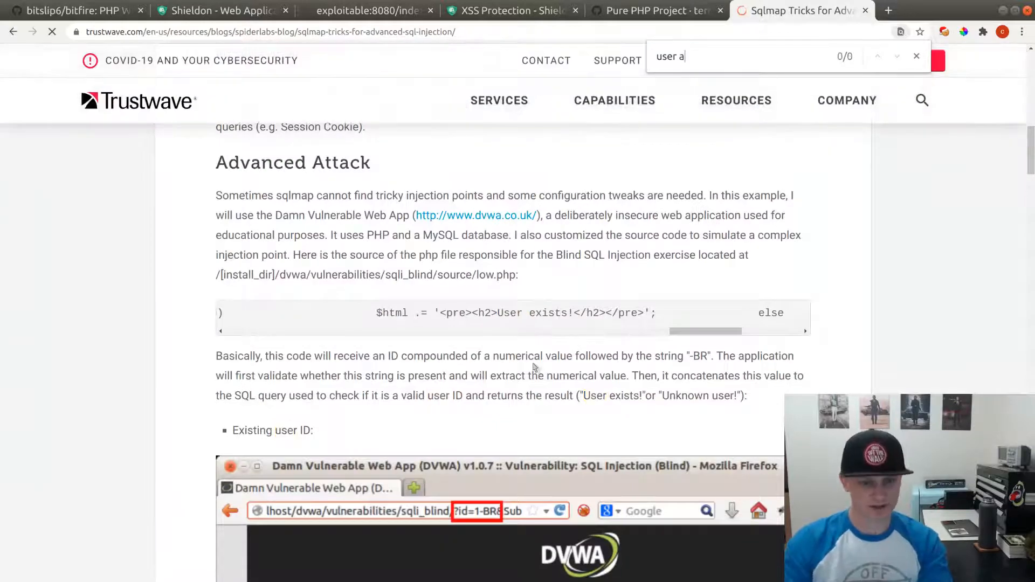
text(gent)
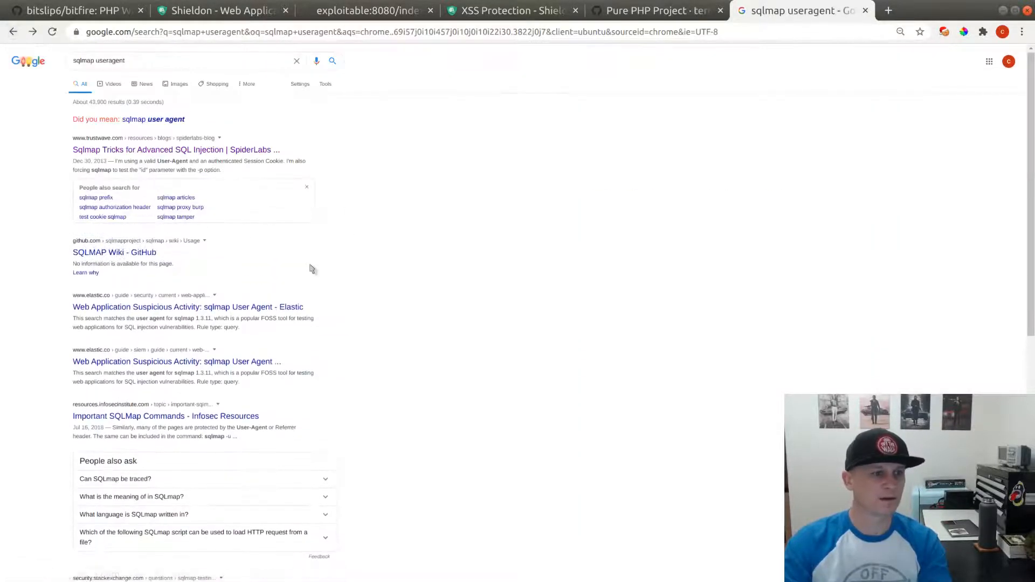
click(114, 252)
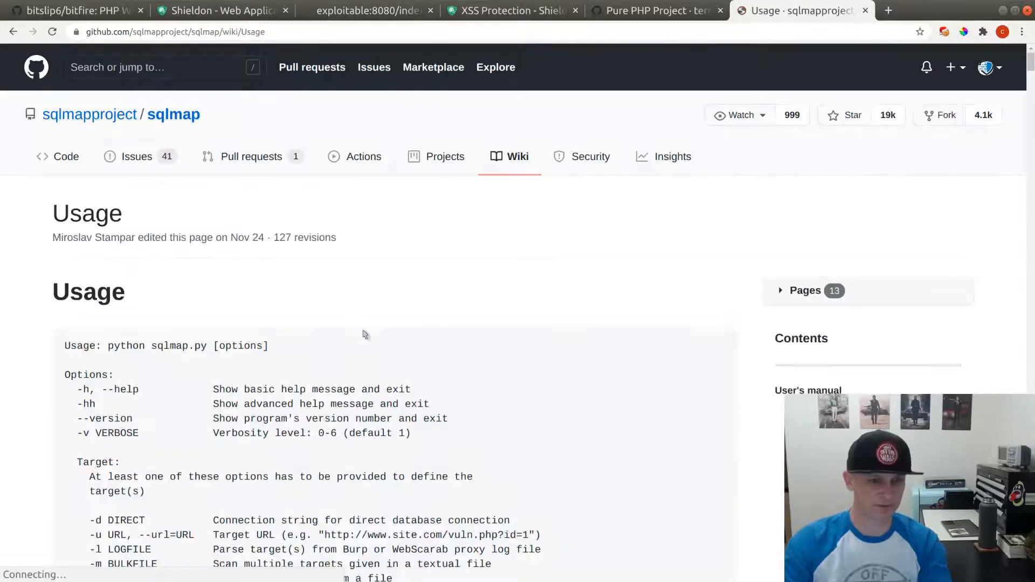
- Find 'agent' on the wiki Usage page and step through every match
text(agent)
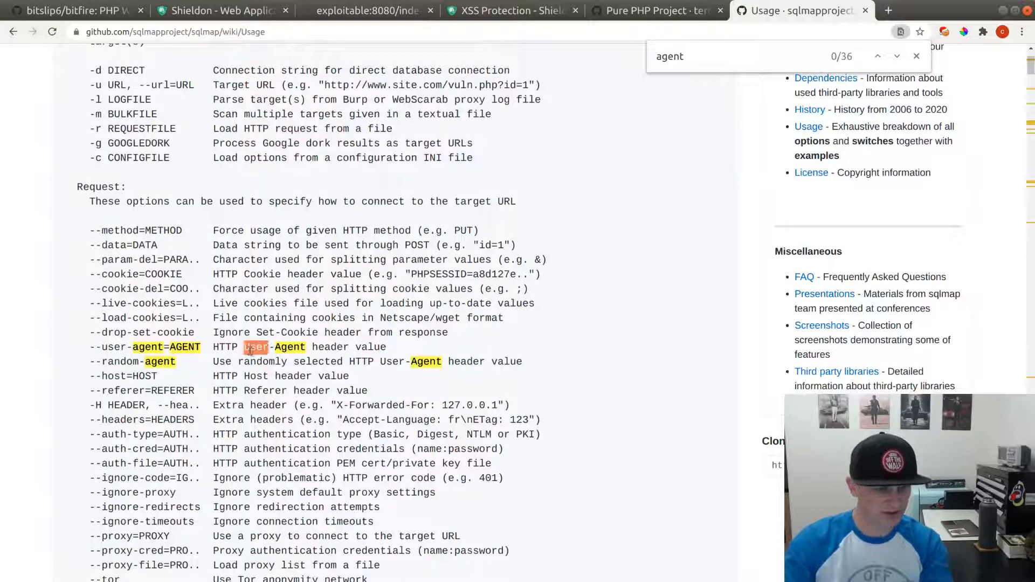
scroll(down, 3)
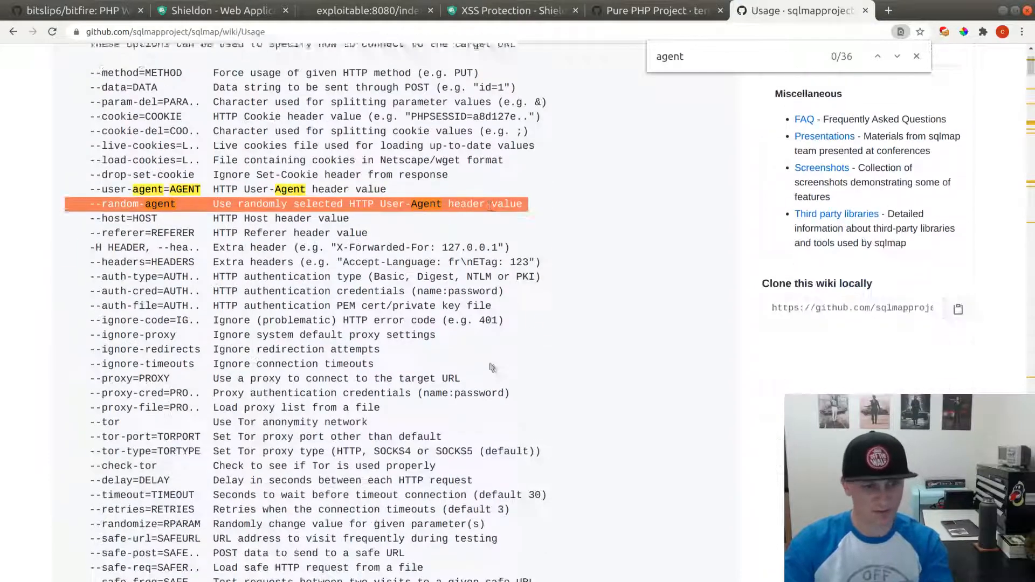
scroll(down, 3)
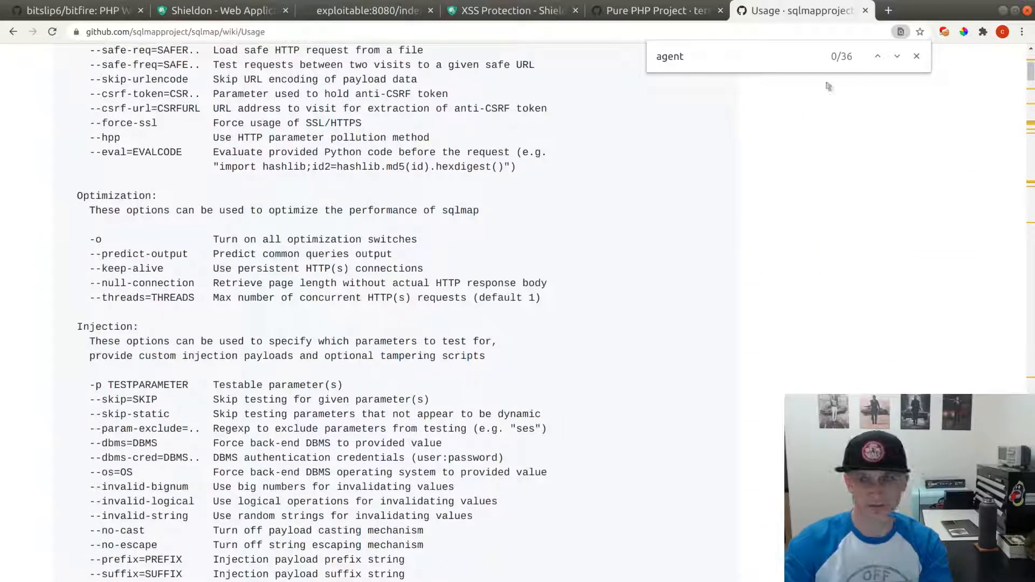
click(896, 56)
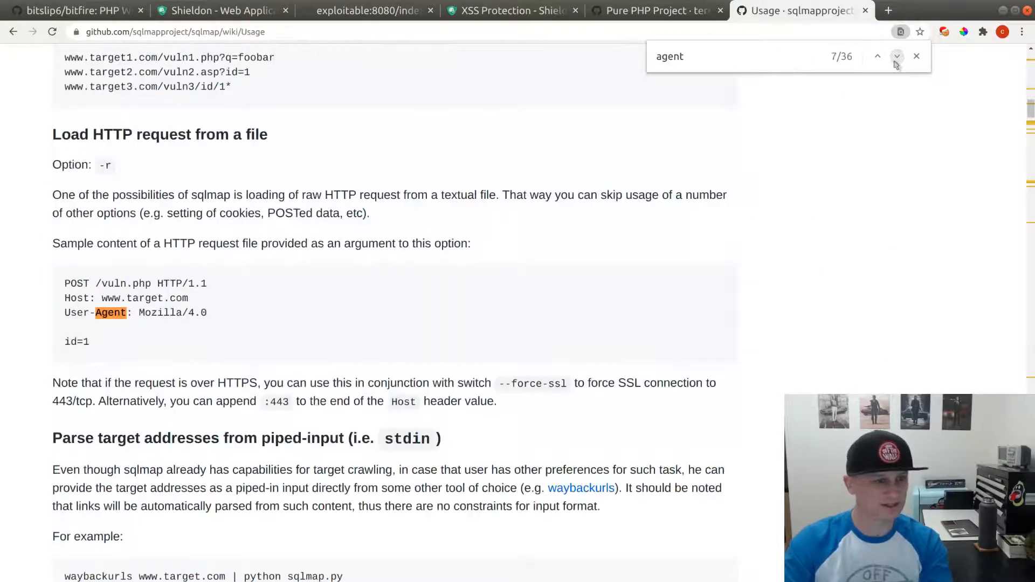
click(896, 56)
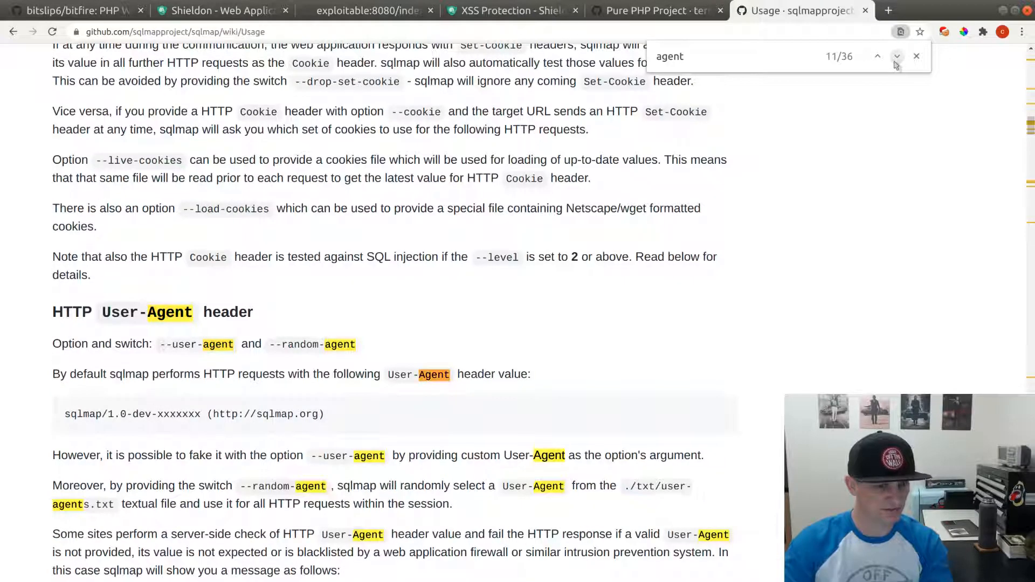
click(896, 56)
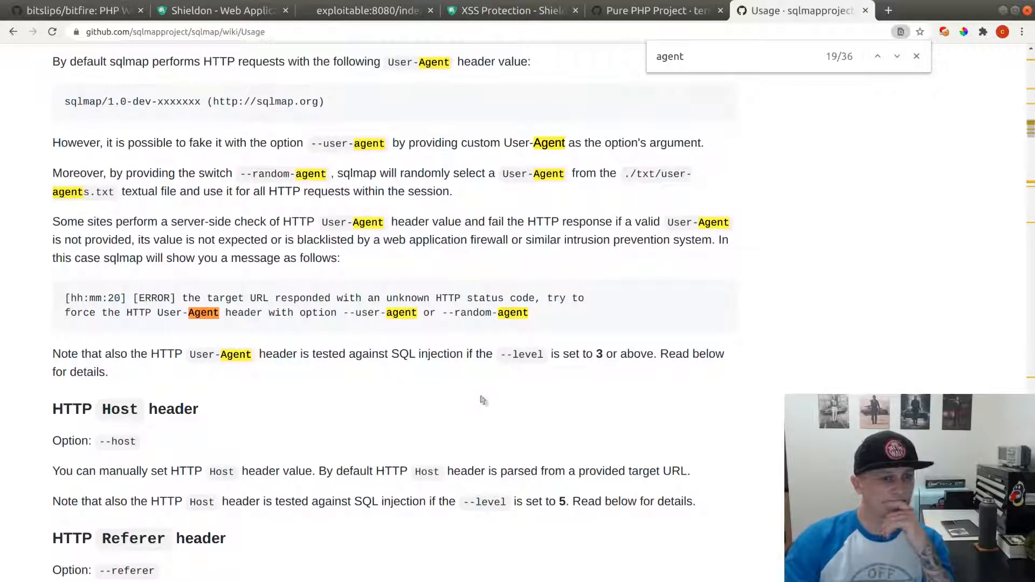
mouse_move(544, 190)
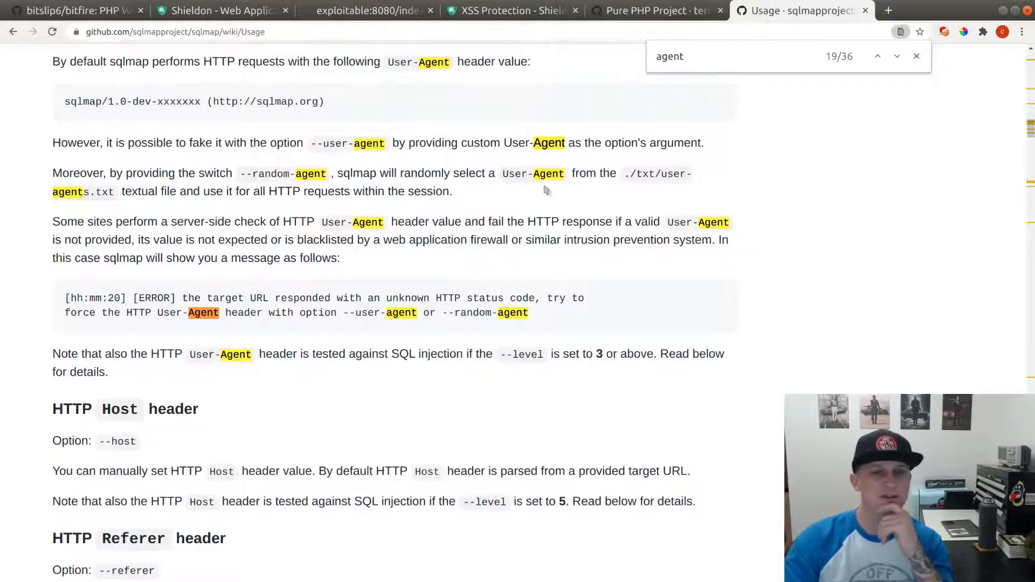
scroll(down, 3)
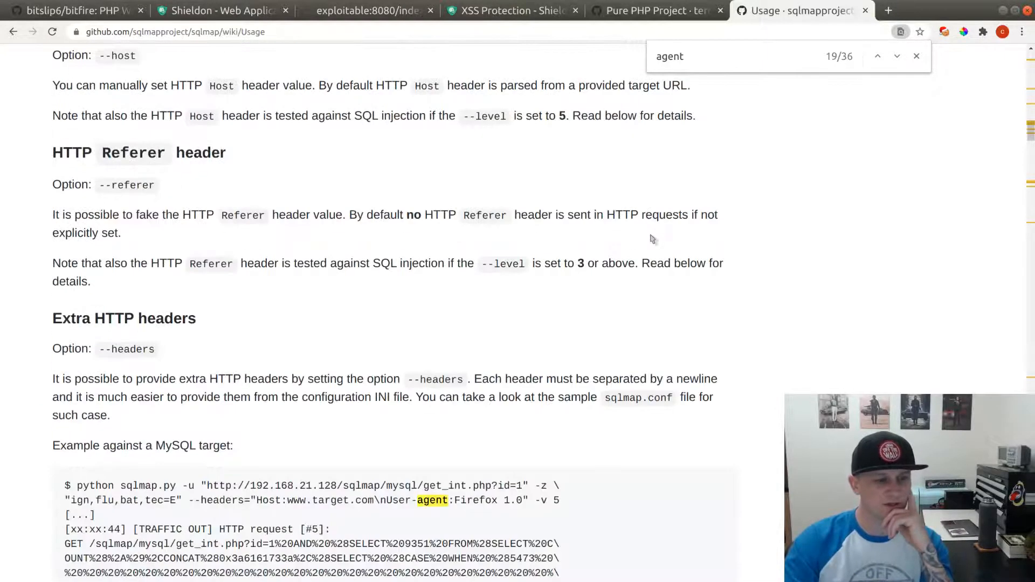
scroll(down, 3)
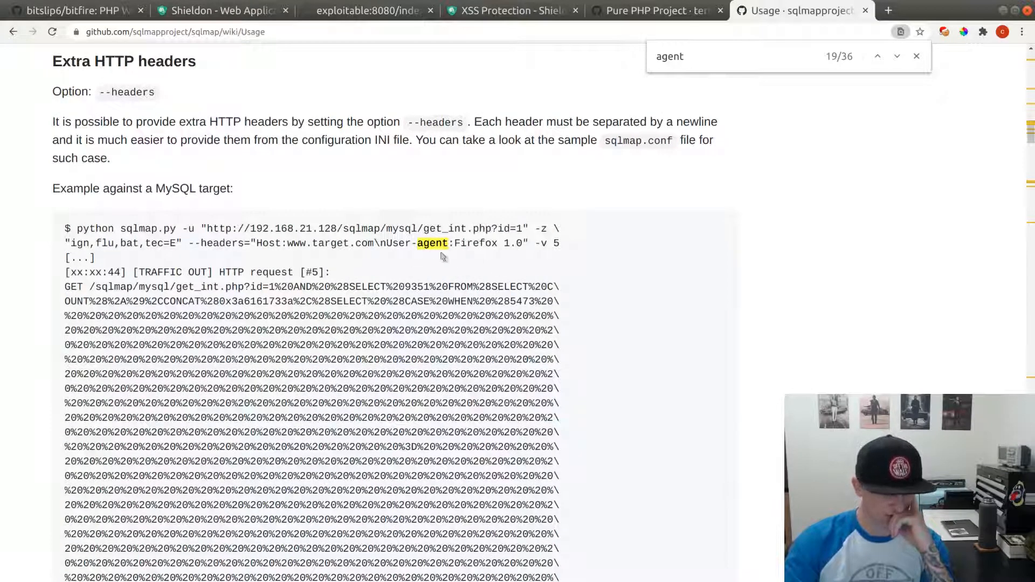
mouse_move(706, 200)
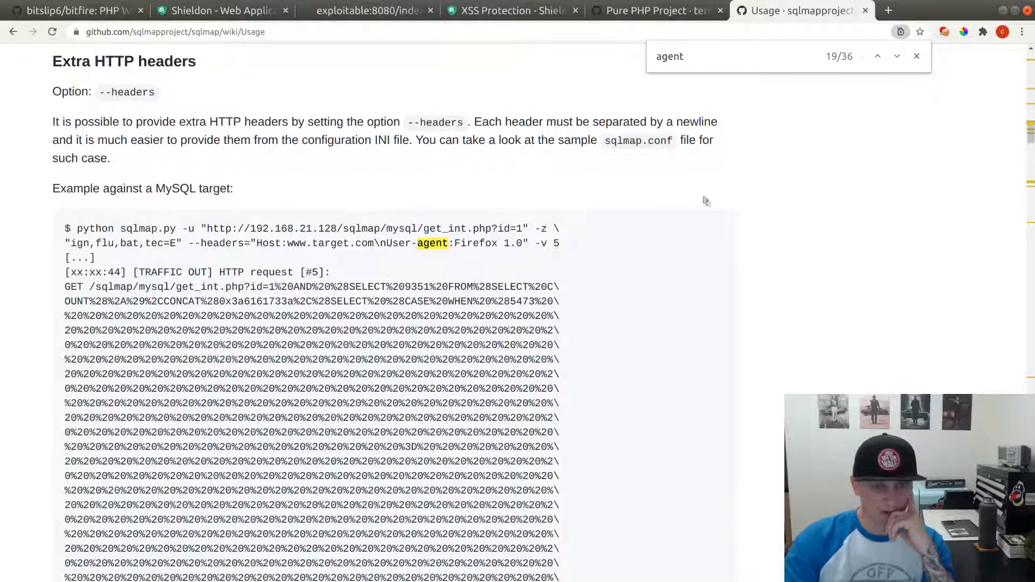
click(897, 56)
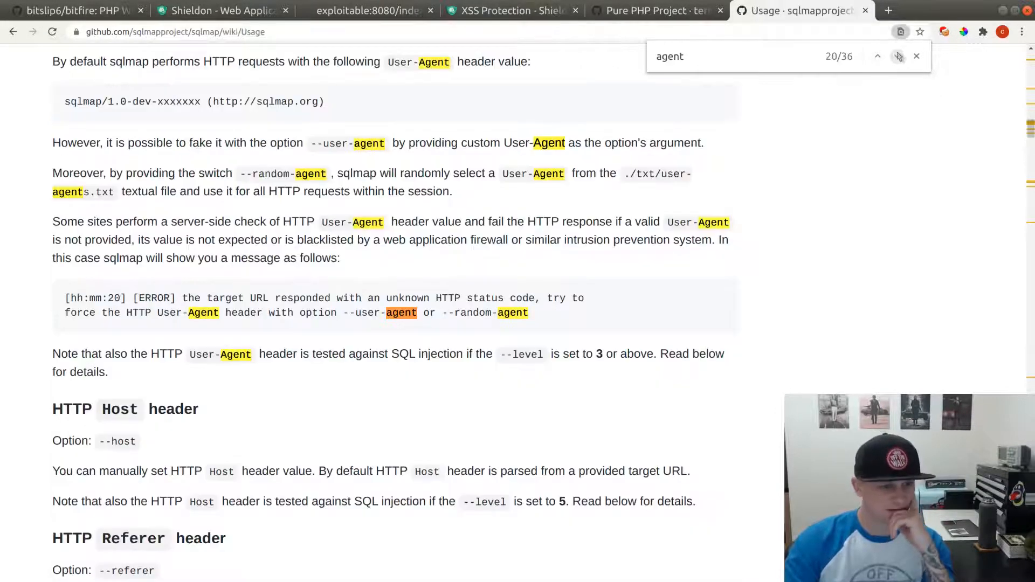
click(898, 56)
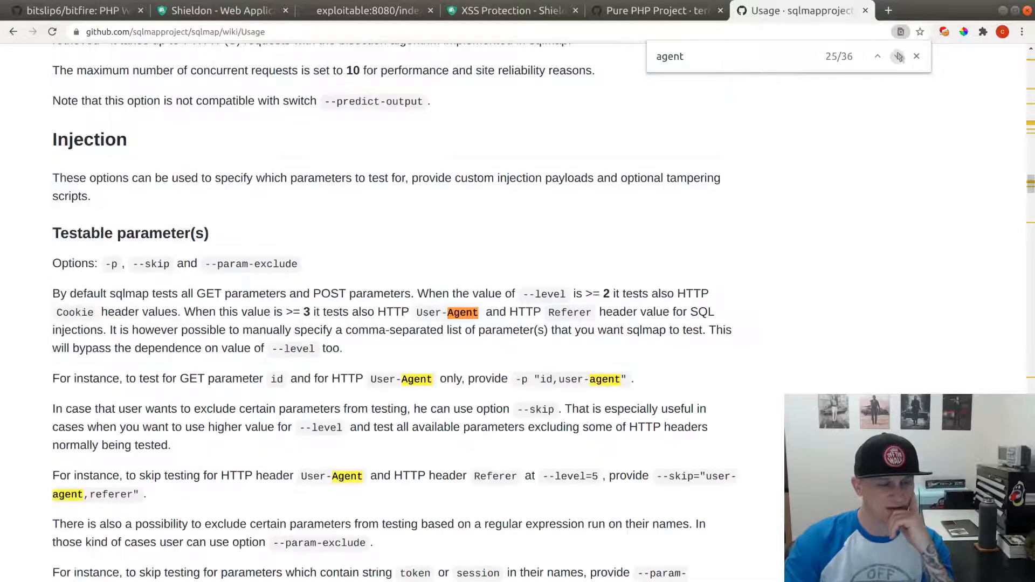
click(897, 56)
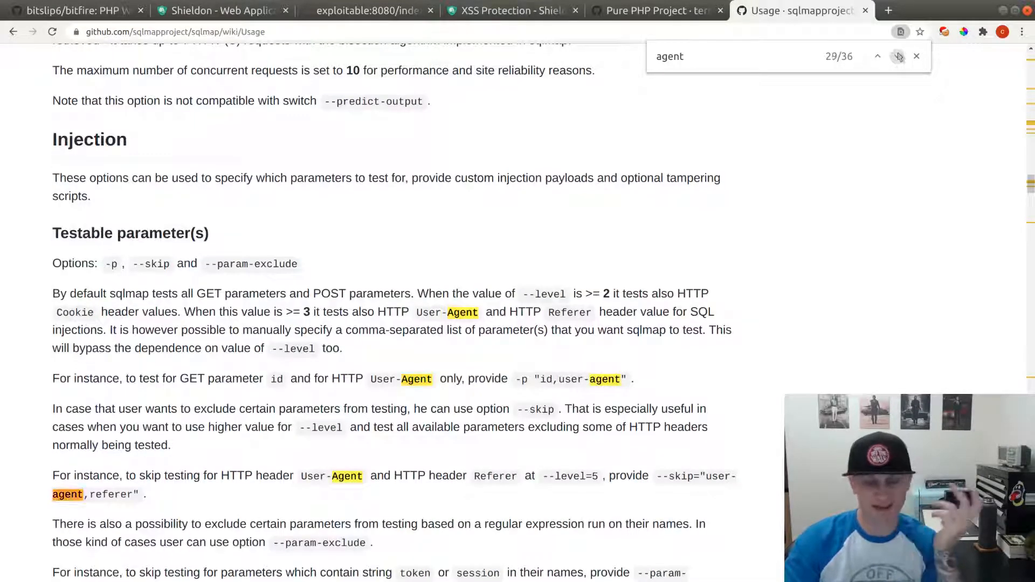
click(878, 57)
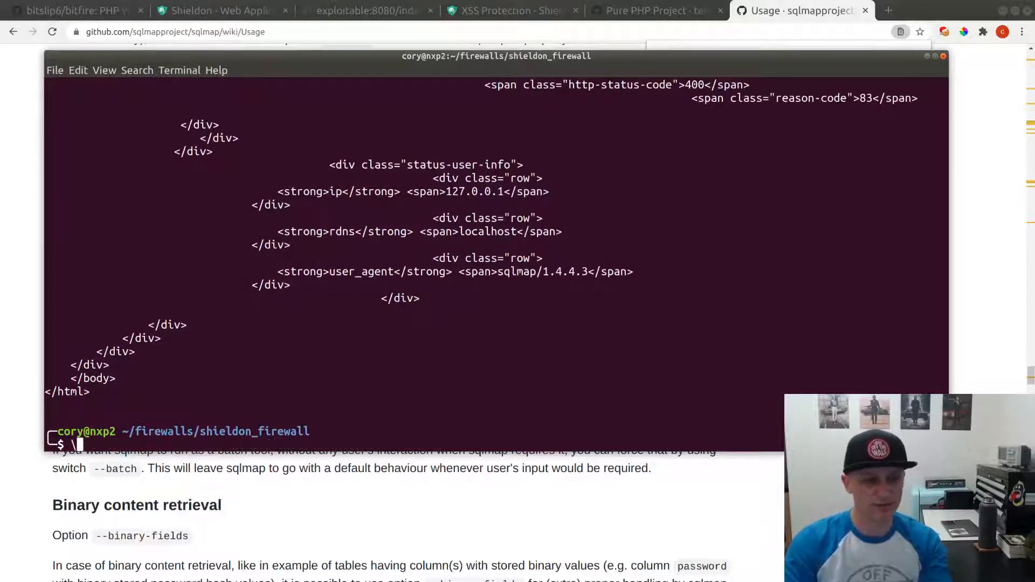
- Curl the app verbosely with the 'sqlmap/1.4.4.3' user agent and read the block page
text(curl -A 'sqlmap/1.4.4.3' http://exploitable:8080/index.php -v)
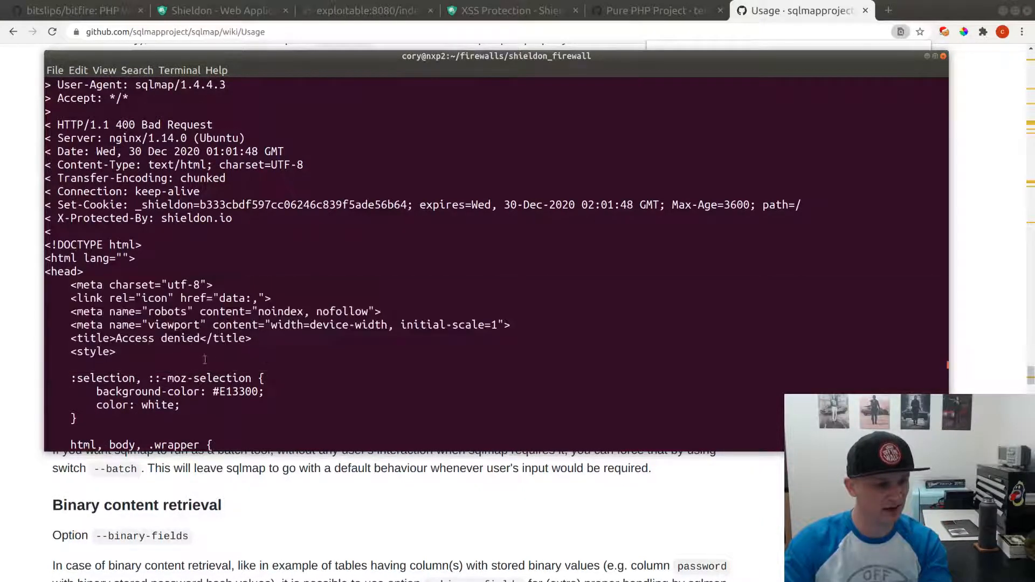
scroll(down, 3)
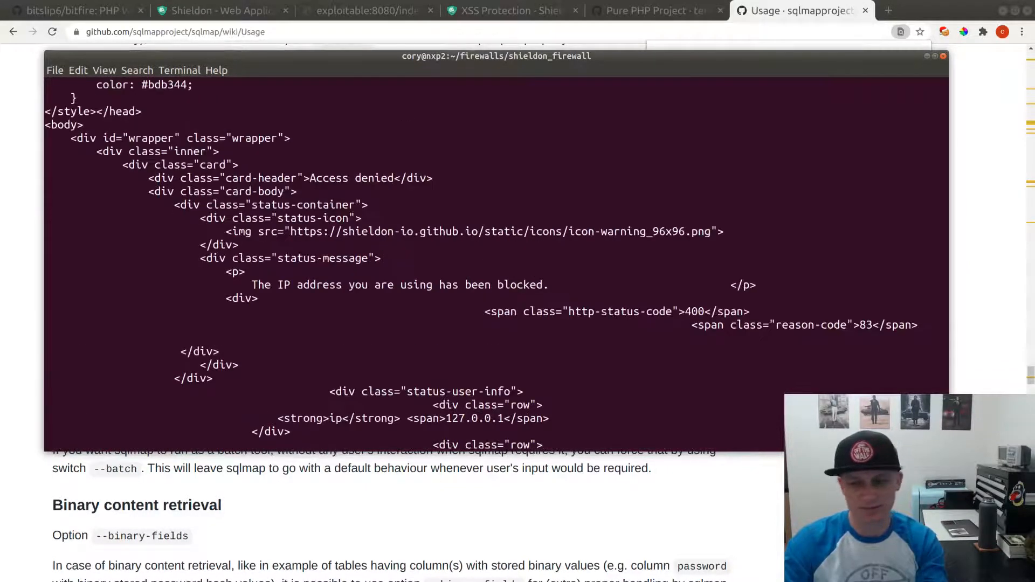
scroll(down, 3)
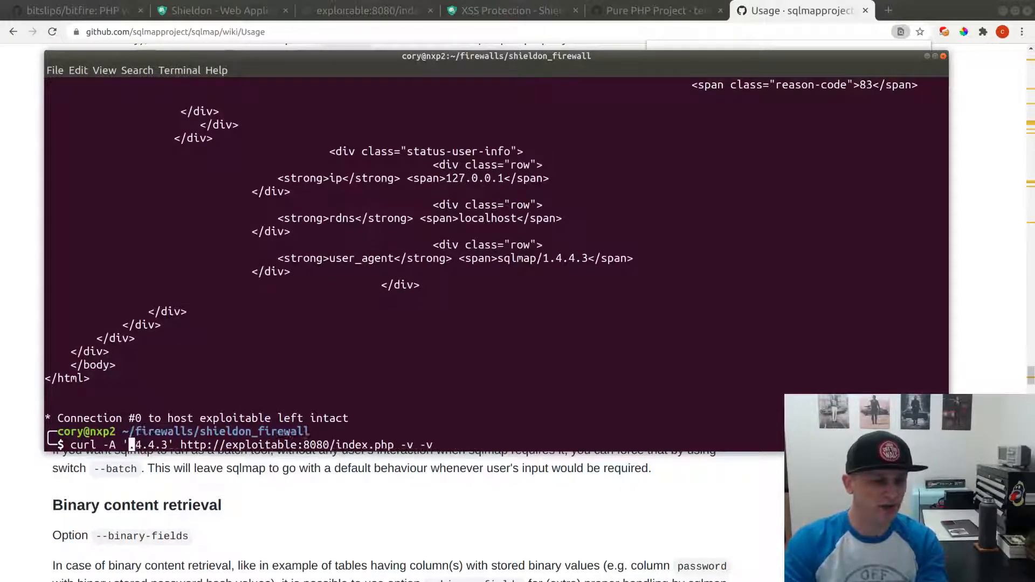
- Resend the curl request using the bare 'Mozilla/5.0' user agent with -v -v
text(masss)
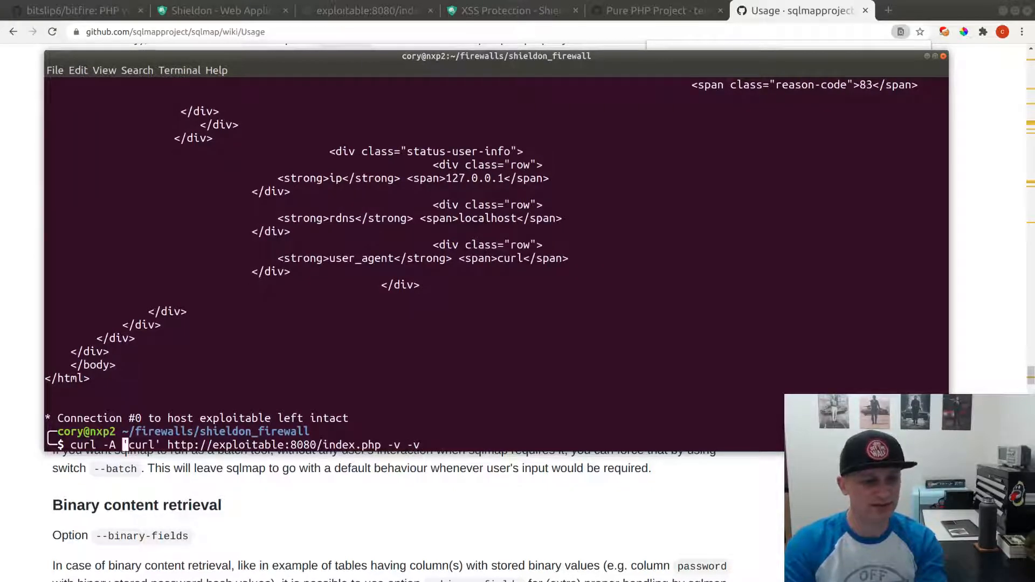
text(Mozilla)
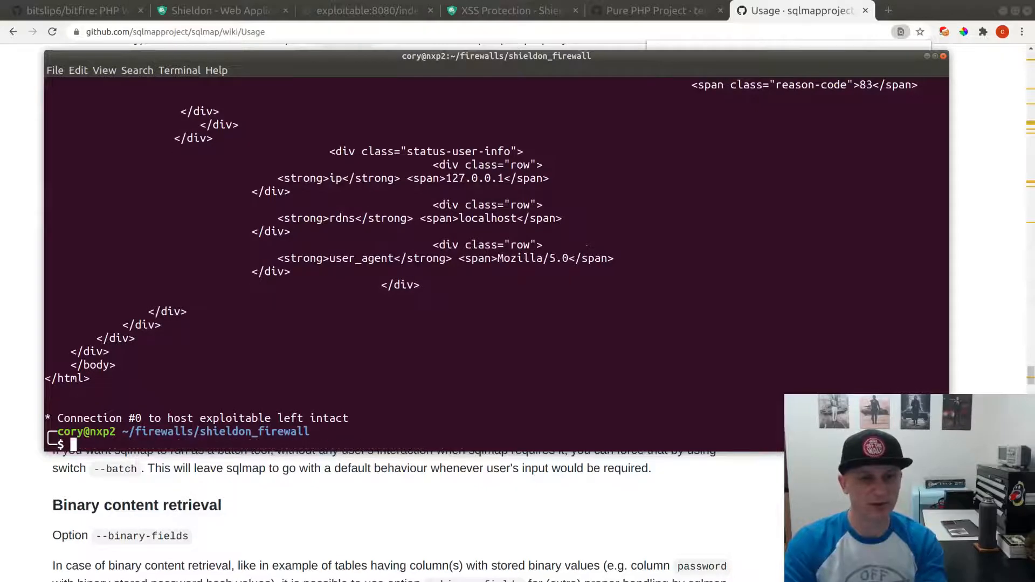
text(curl -A 'Mozilla/5.0' http://exploitable:8080/index.php -v -v)
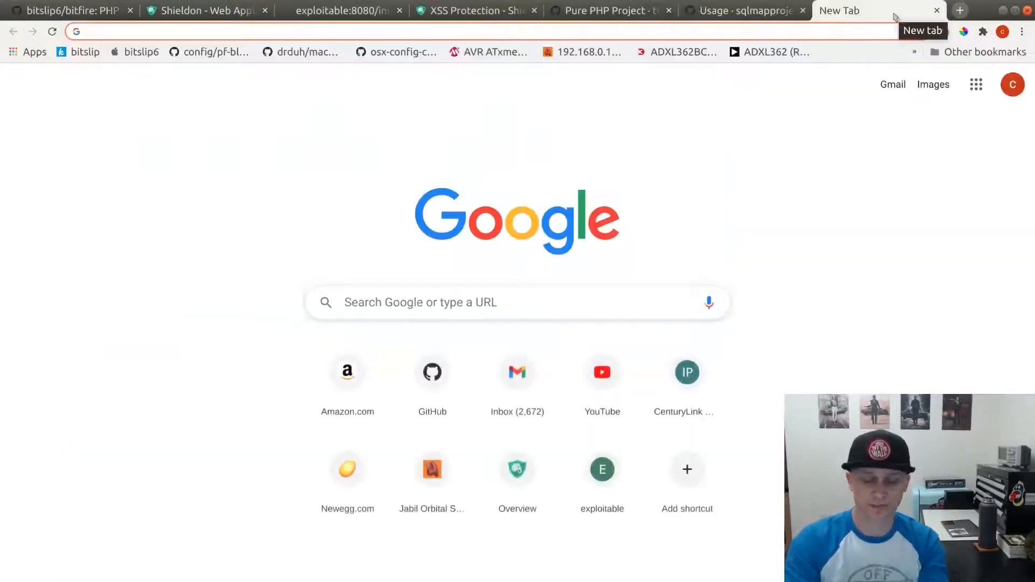
- Search 'firefox useragent' and resend curl with MDN's full Firefox user-agent format string
text(fire)
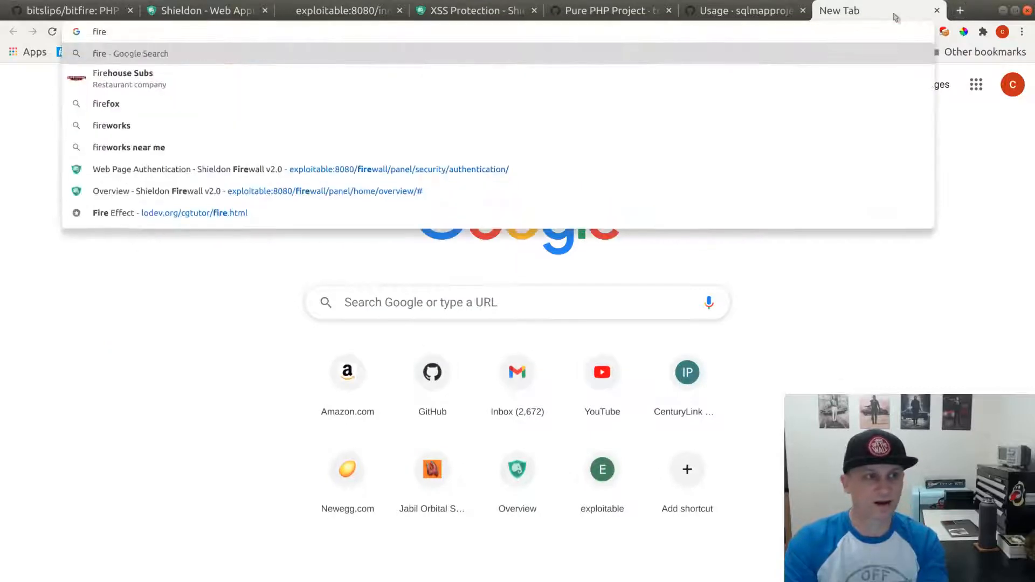
text(firefox useragent)
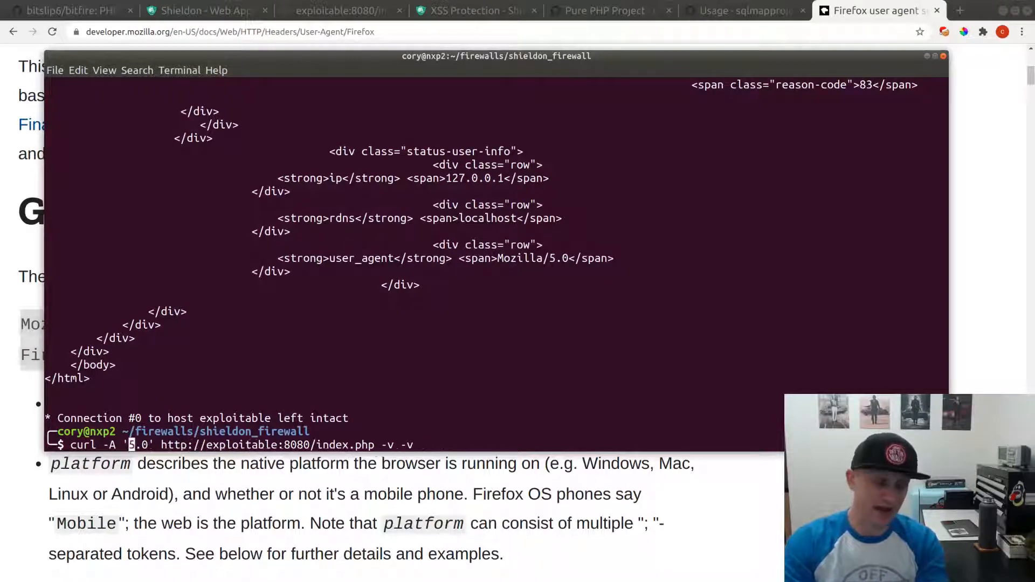
text(Mozilla/5.0 (platform; rv:geckoversion) Gecko/geckotrail Firefox/firefoxversion)
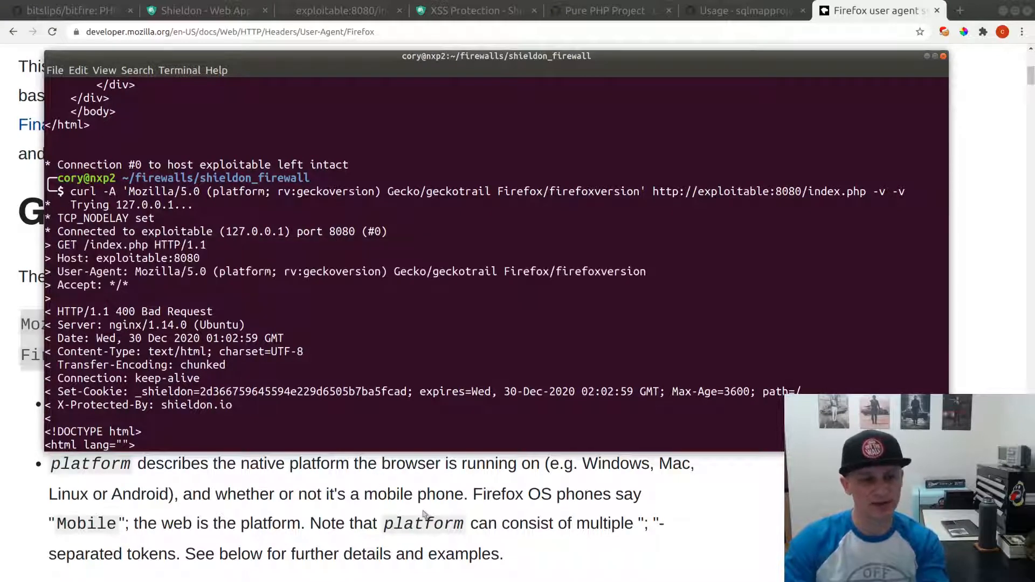
- Show Shieldon's Header strict mode requiring Accept, Accept-Language and Accept-Encoding headers
click(205, 11)
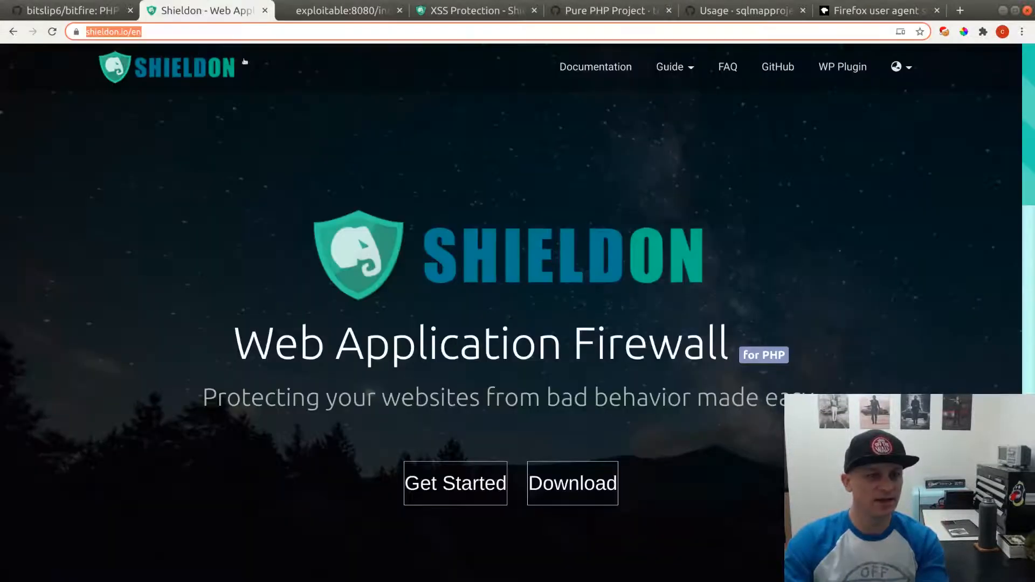
click(476, 11)
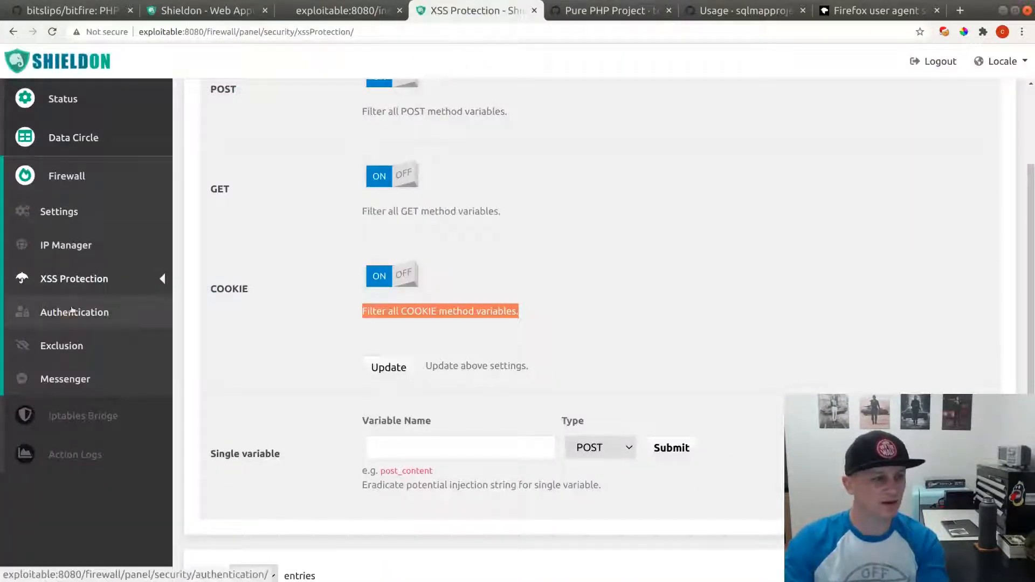
click(59, 211)
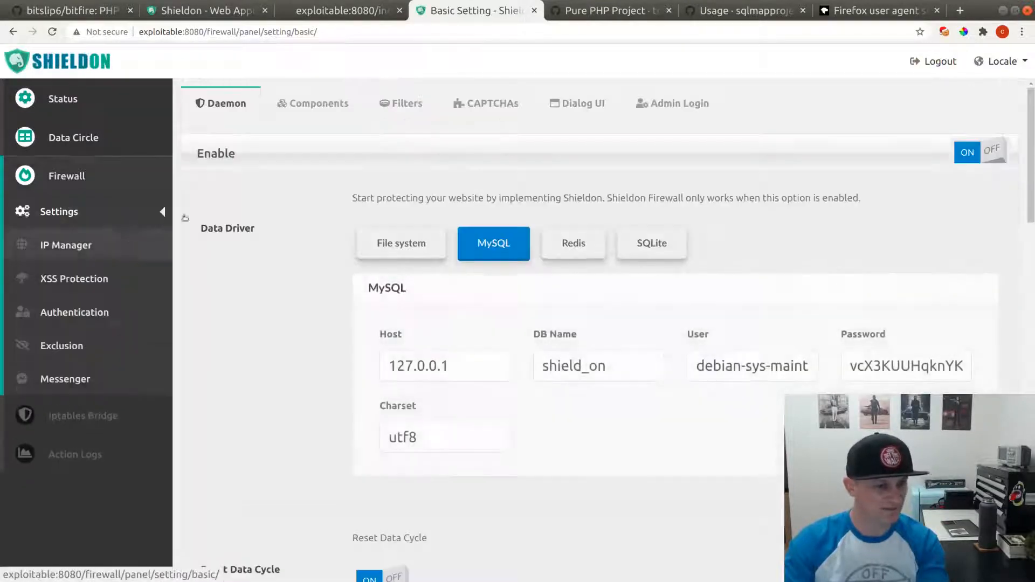
scroll(down, 3)
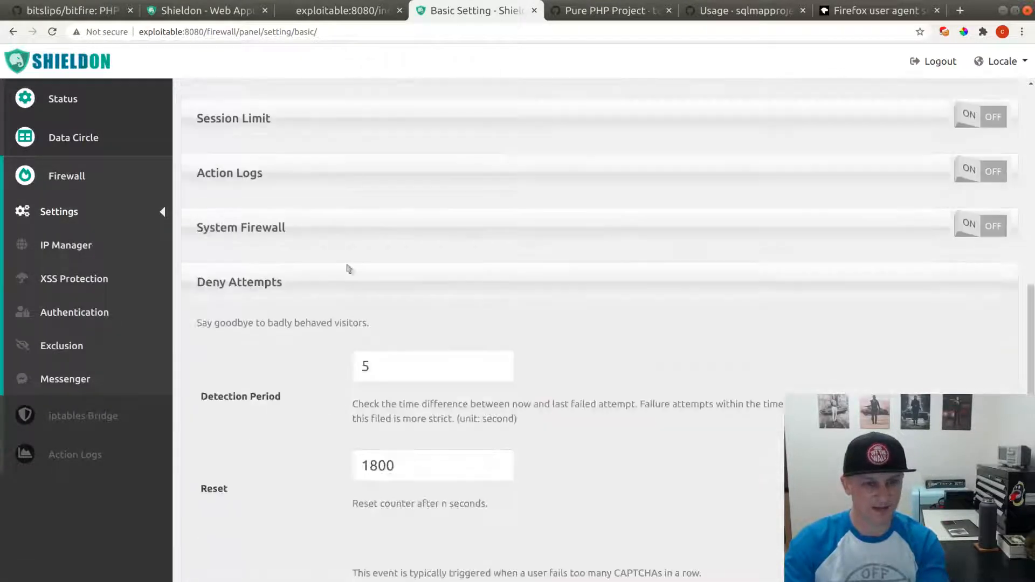
scroll(down, 3)
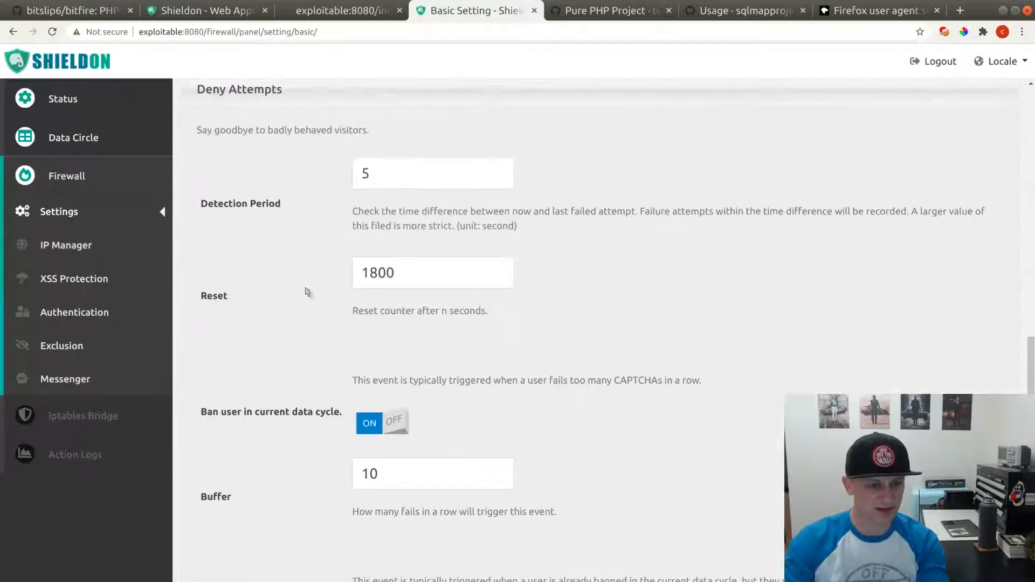
scroll(down, 3)
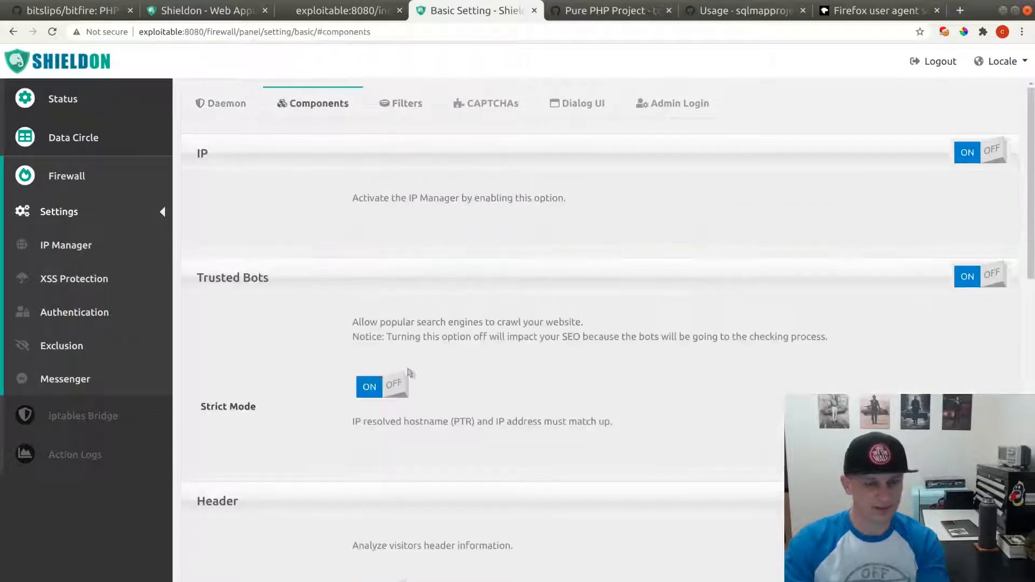
scroll(down, 3)
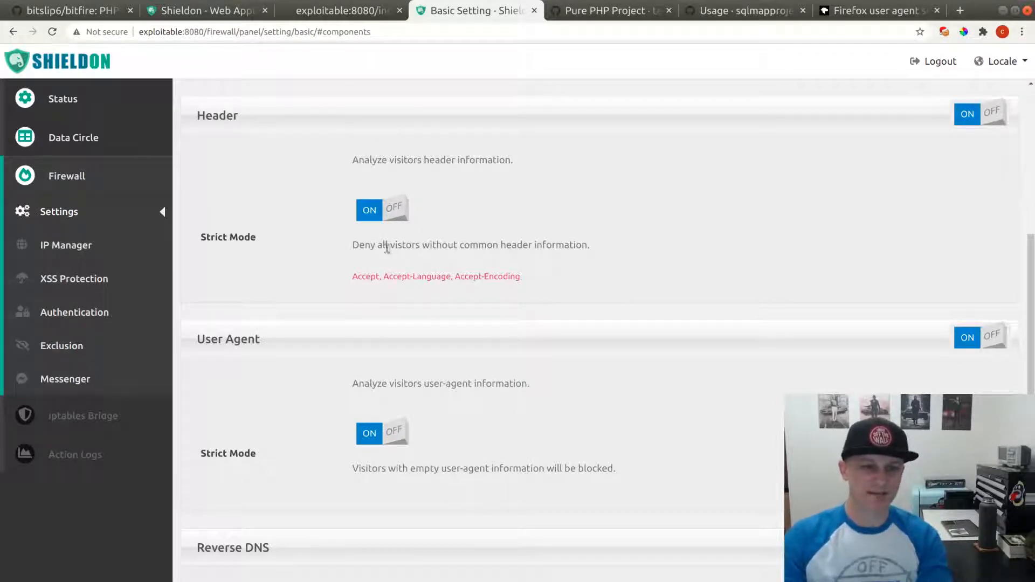
double_click(366, 276)
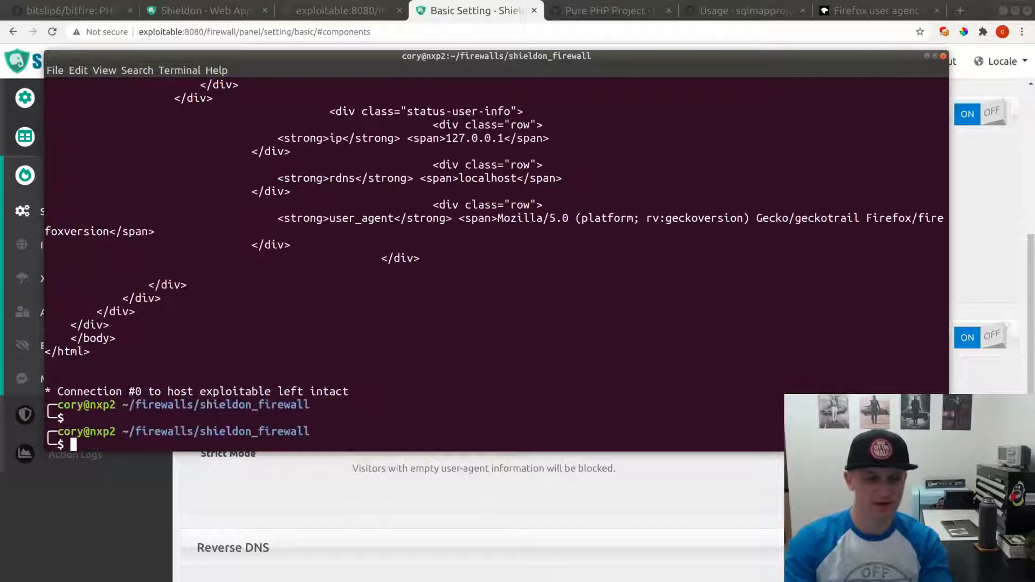
- Type a curl with the Firefox user agent and -H 'Accept:foo', pasting 'Accept' from the panel
text(curl -A 'Mozilla/5.0 (platform; rv:geckoversion) Gecko/geckotrail Firefox/firefoxversion' http://exploitable:8080)
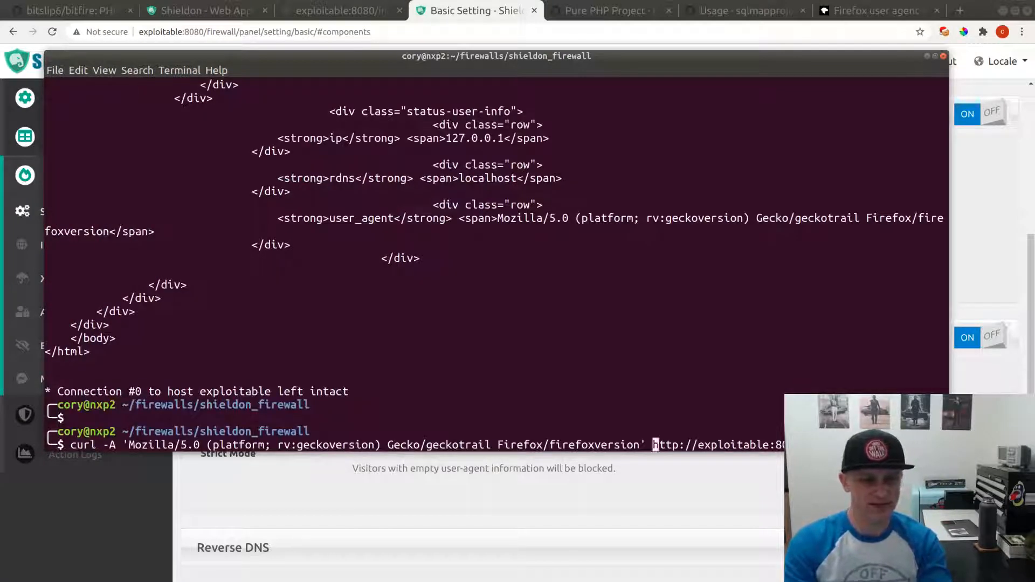
text(-H)
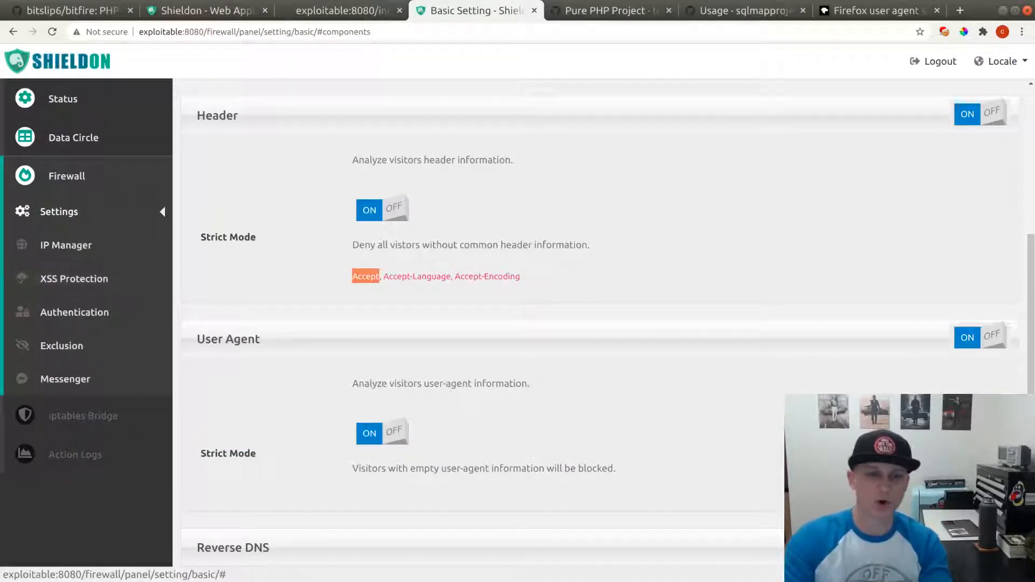
drag(381, 276, 521, 276)
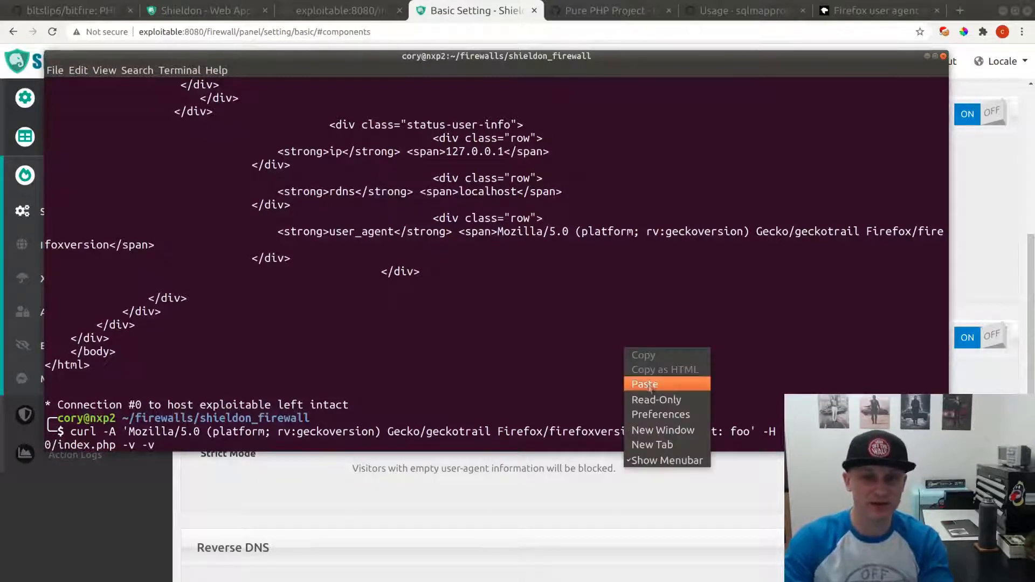
click(644, 384)
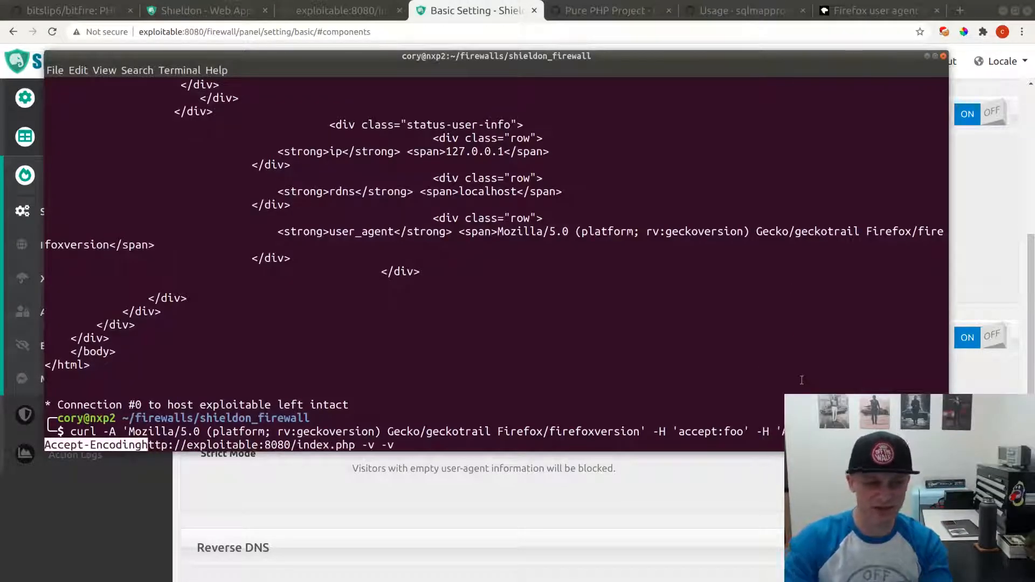
text(:foo)
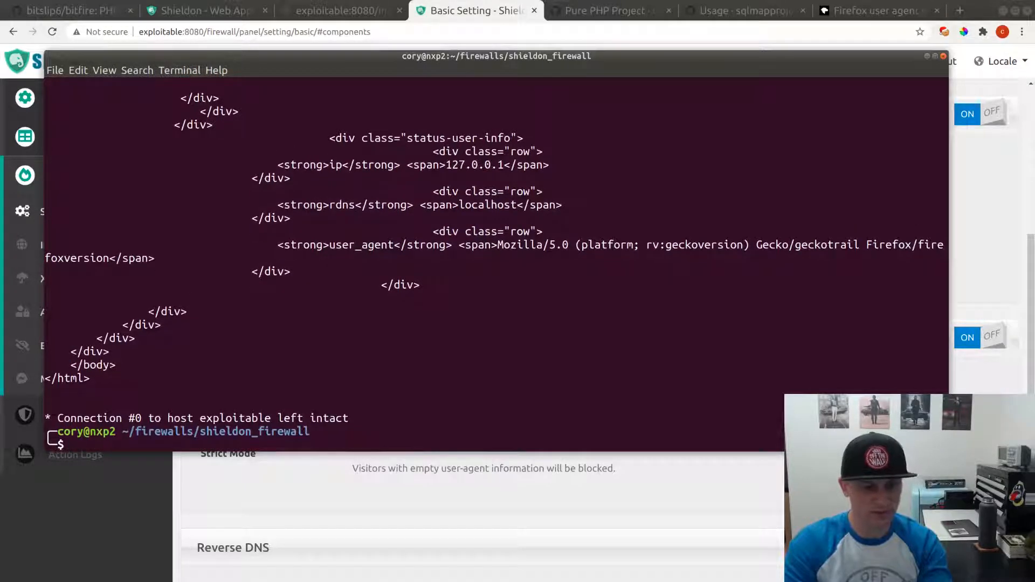
scroll(down, 3)
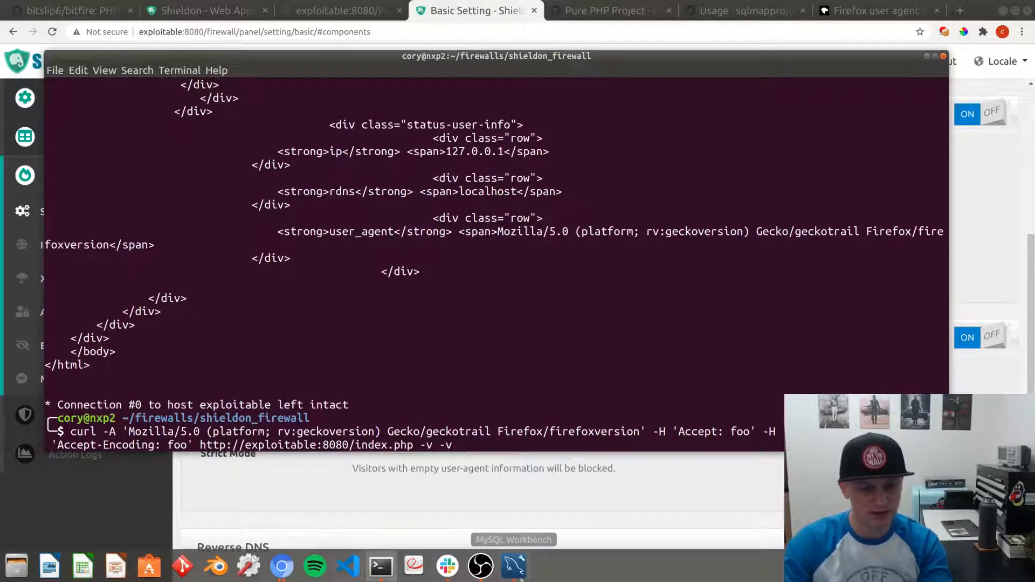
- Truncate shieldon_rule_list in MySQL Workbench, then show the BitFire GitHub repository
click(513, 539)
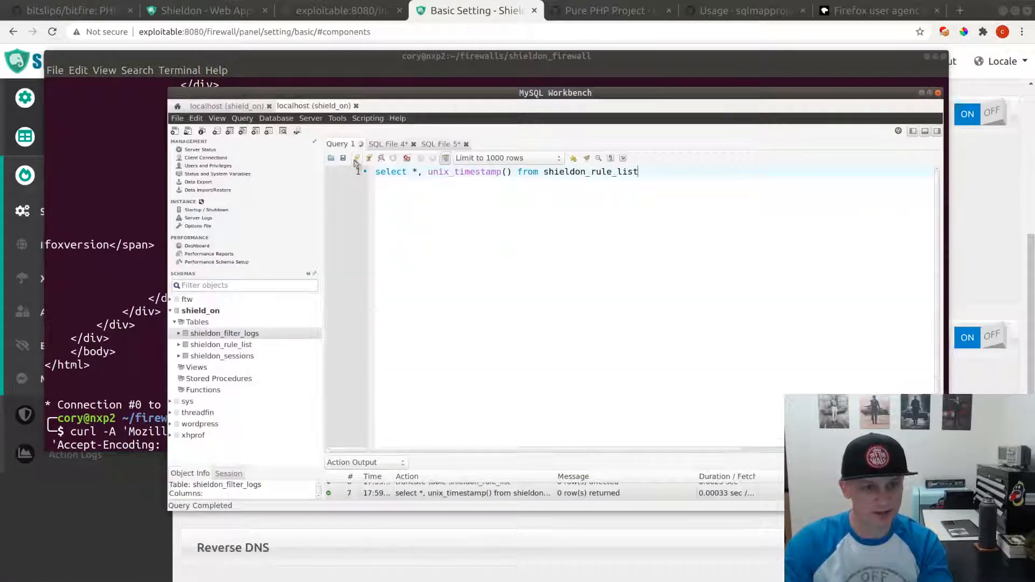
click(440, 144)
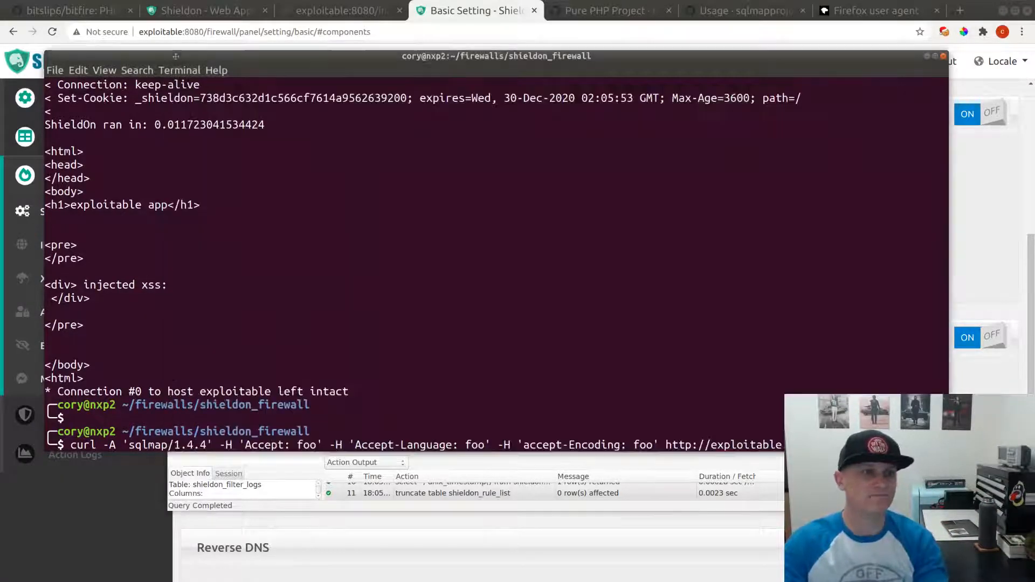
click(254, 31)
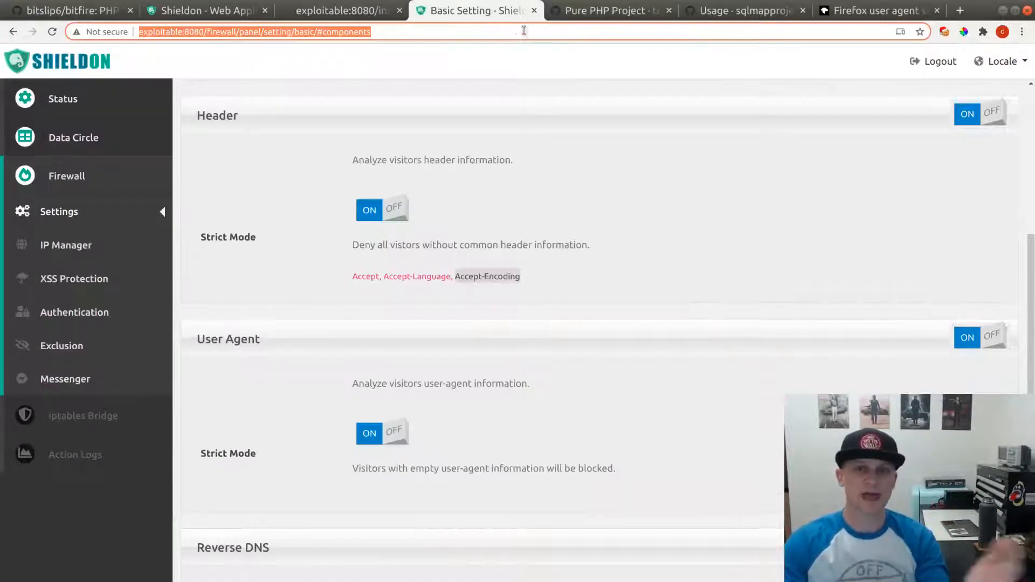
click(66, 10)
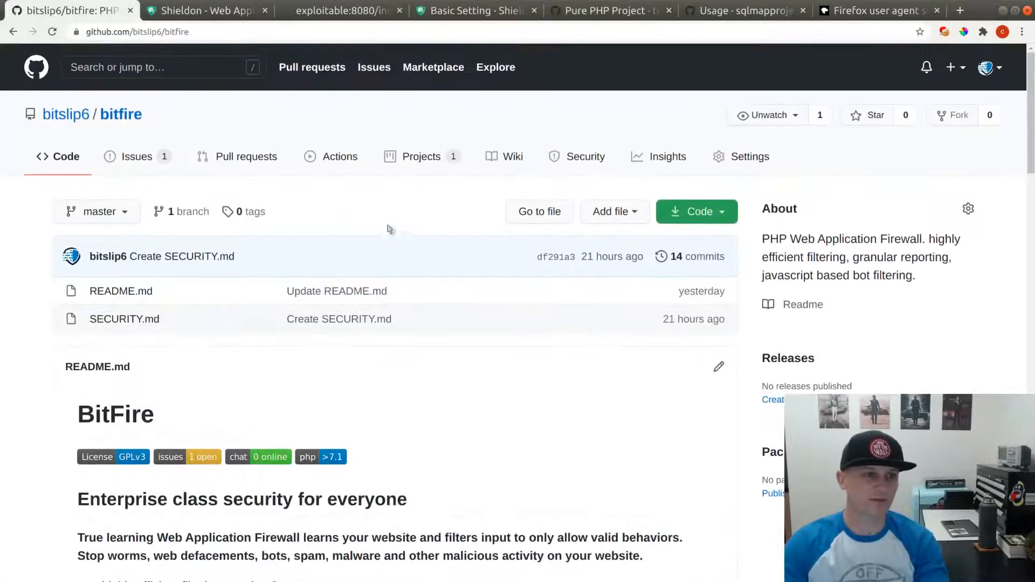